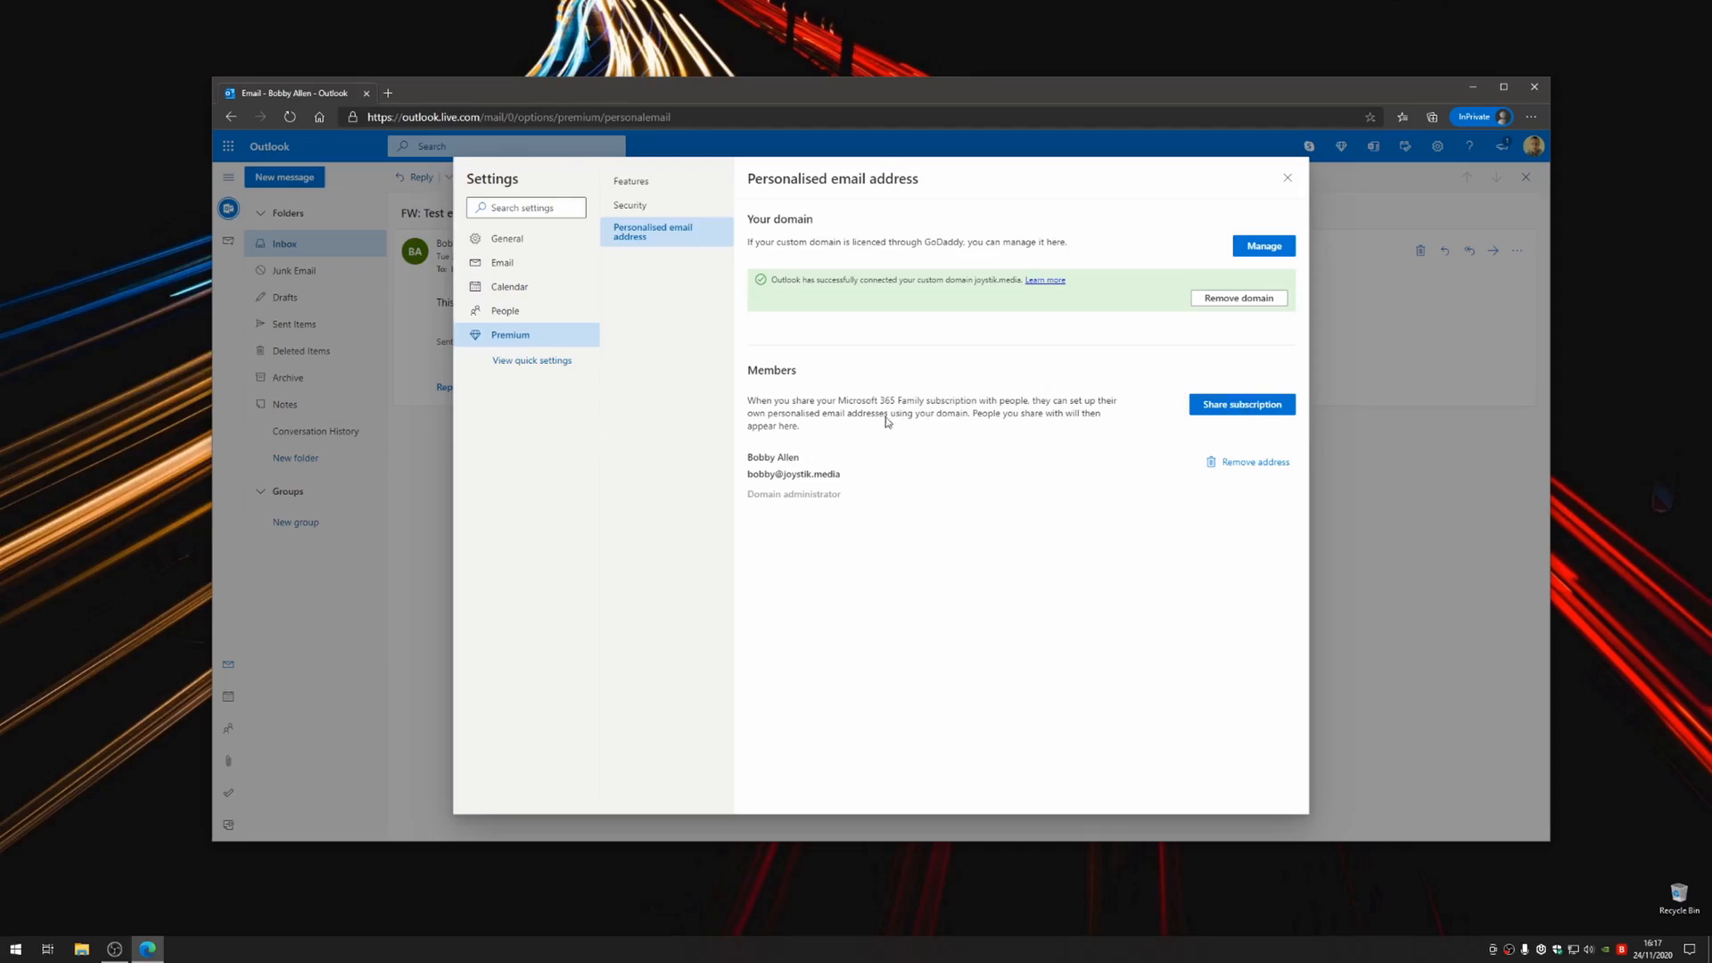
mouse_move(922, 407)
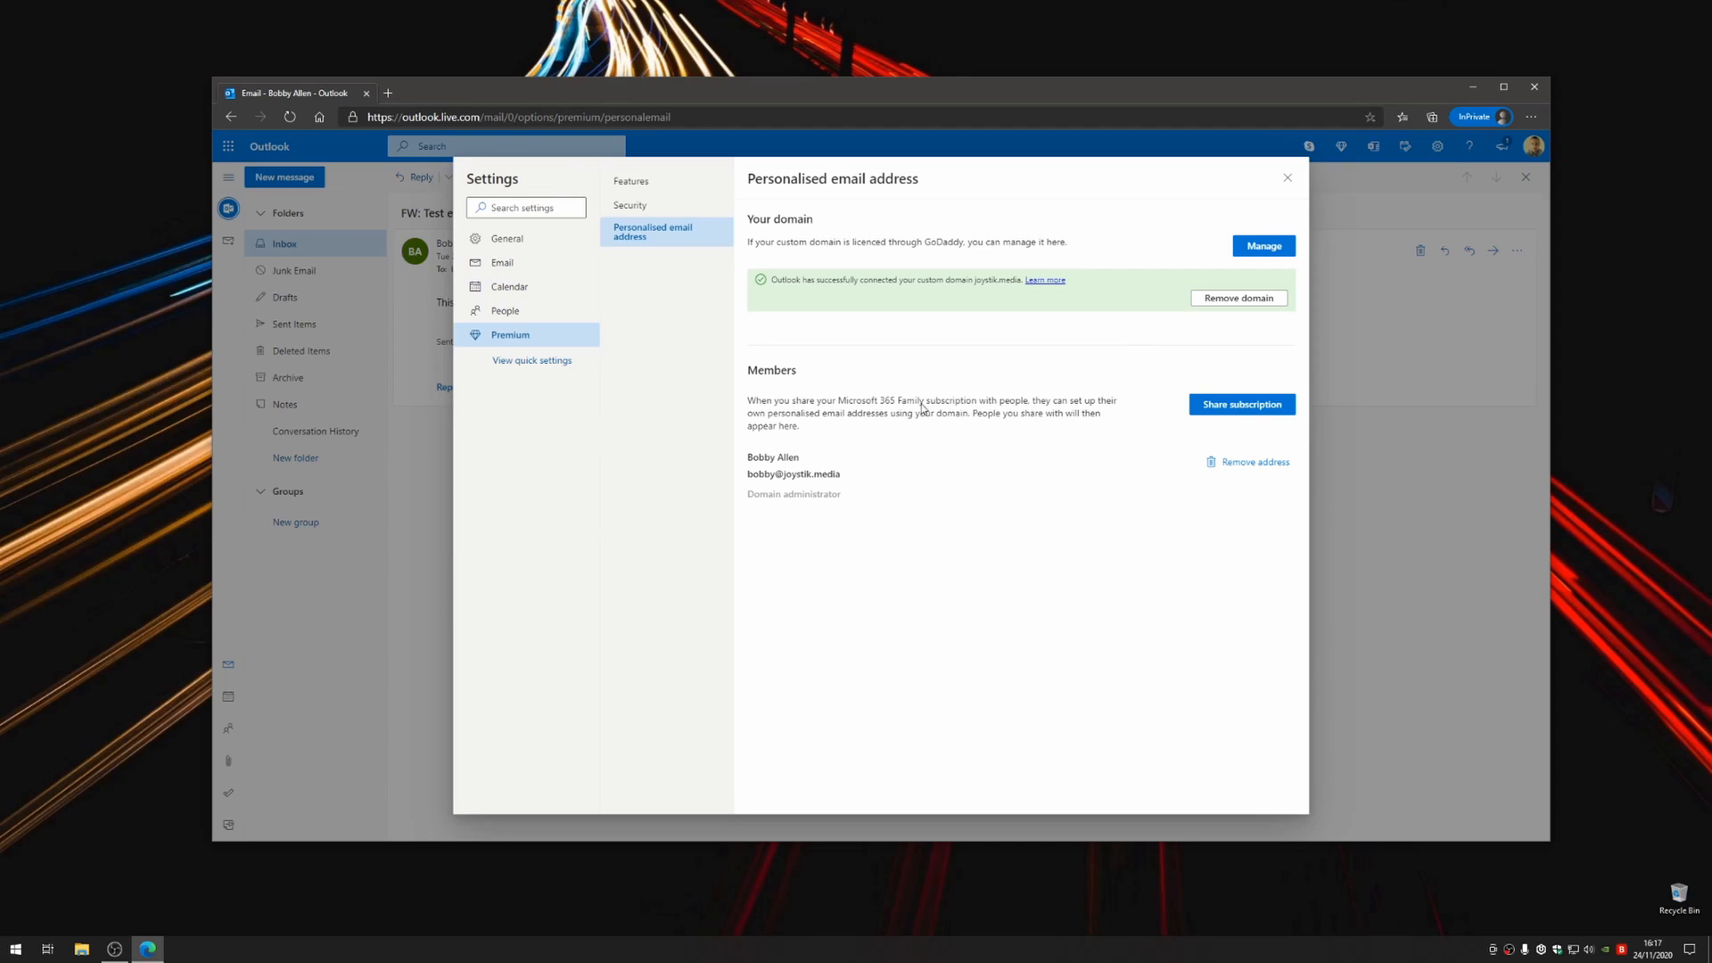
mouse_move(1072, 409)
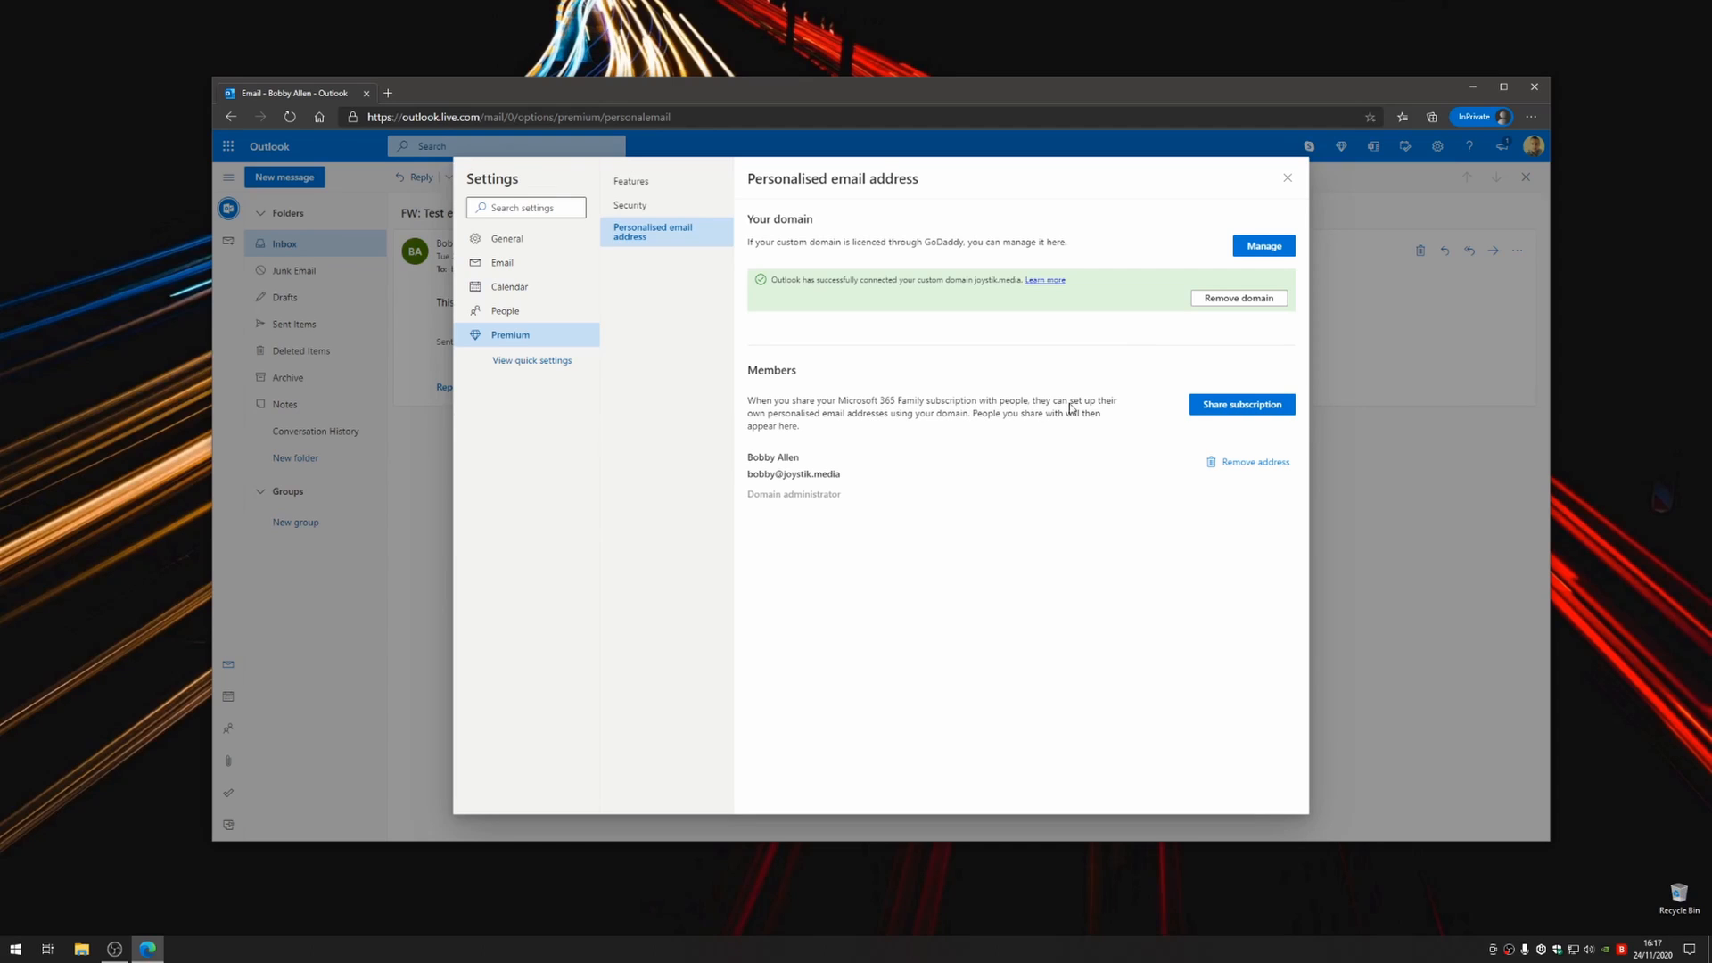
mouse_move(1241, 405)
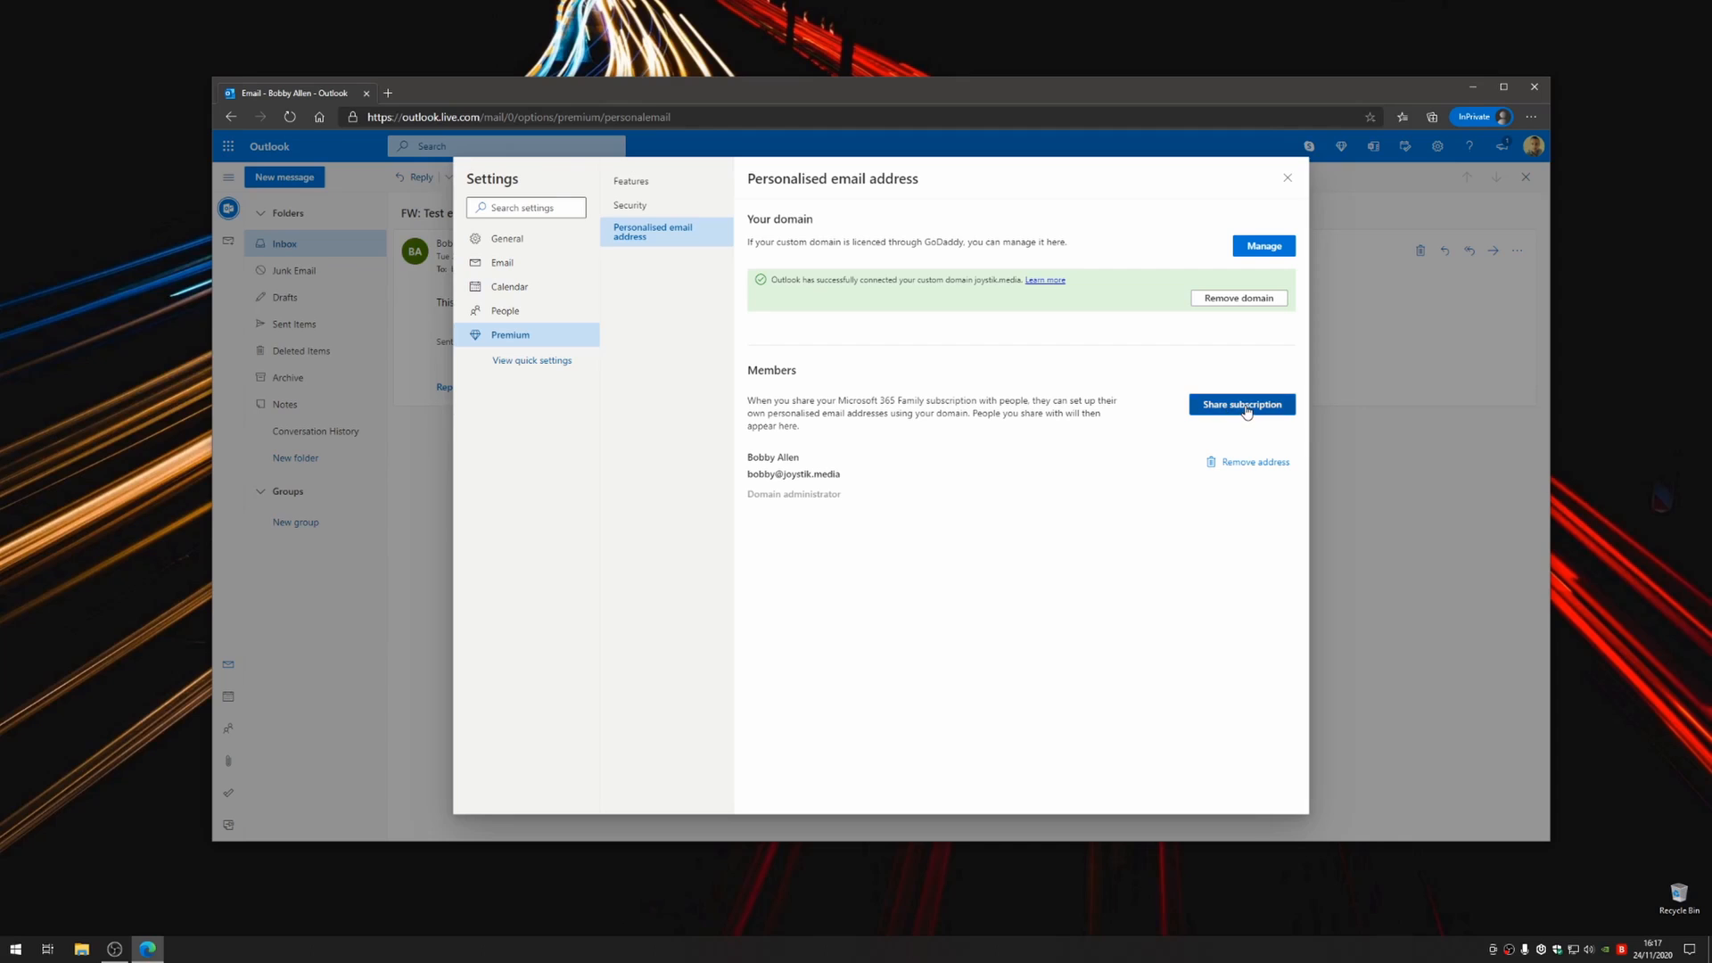
- Begin sharing the Microsoft 365 Family subscription from its Sharing page
left_click(1241, 404)
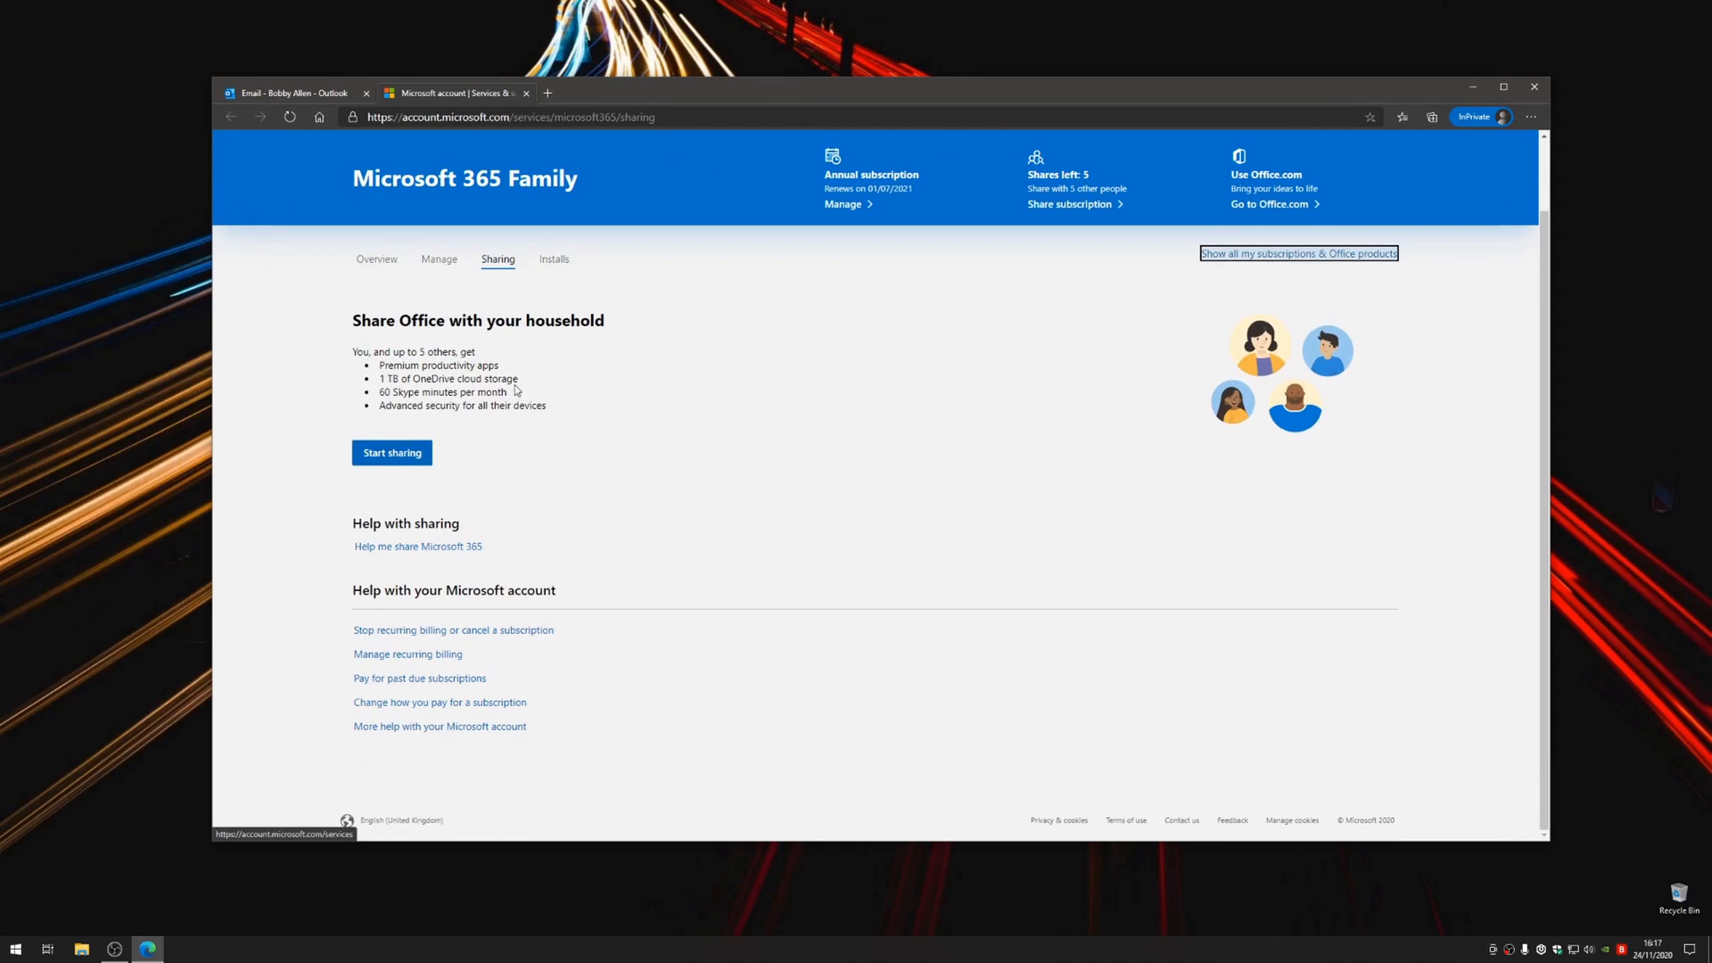
mouse_move(394, 362)
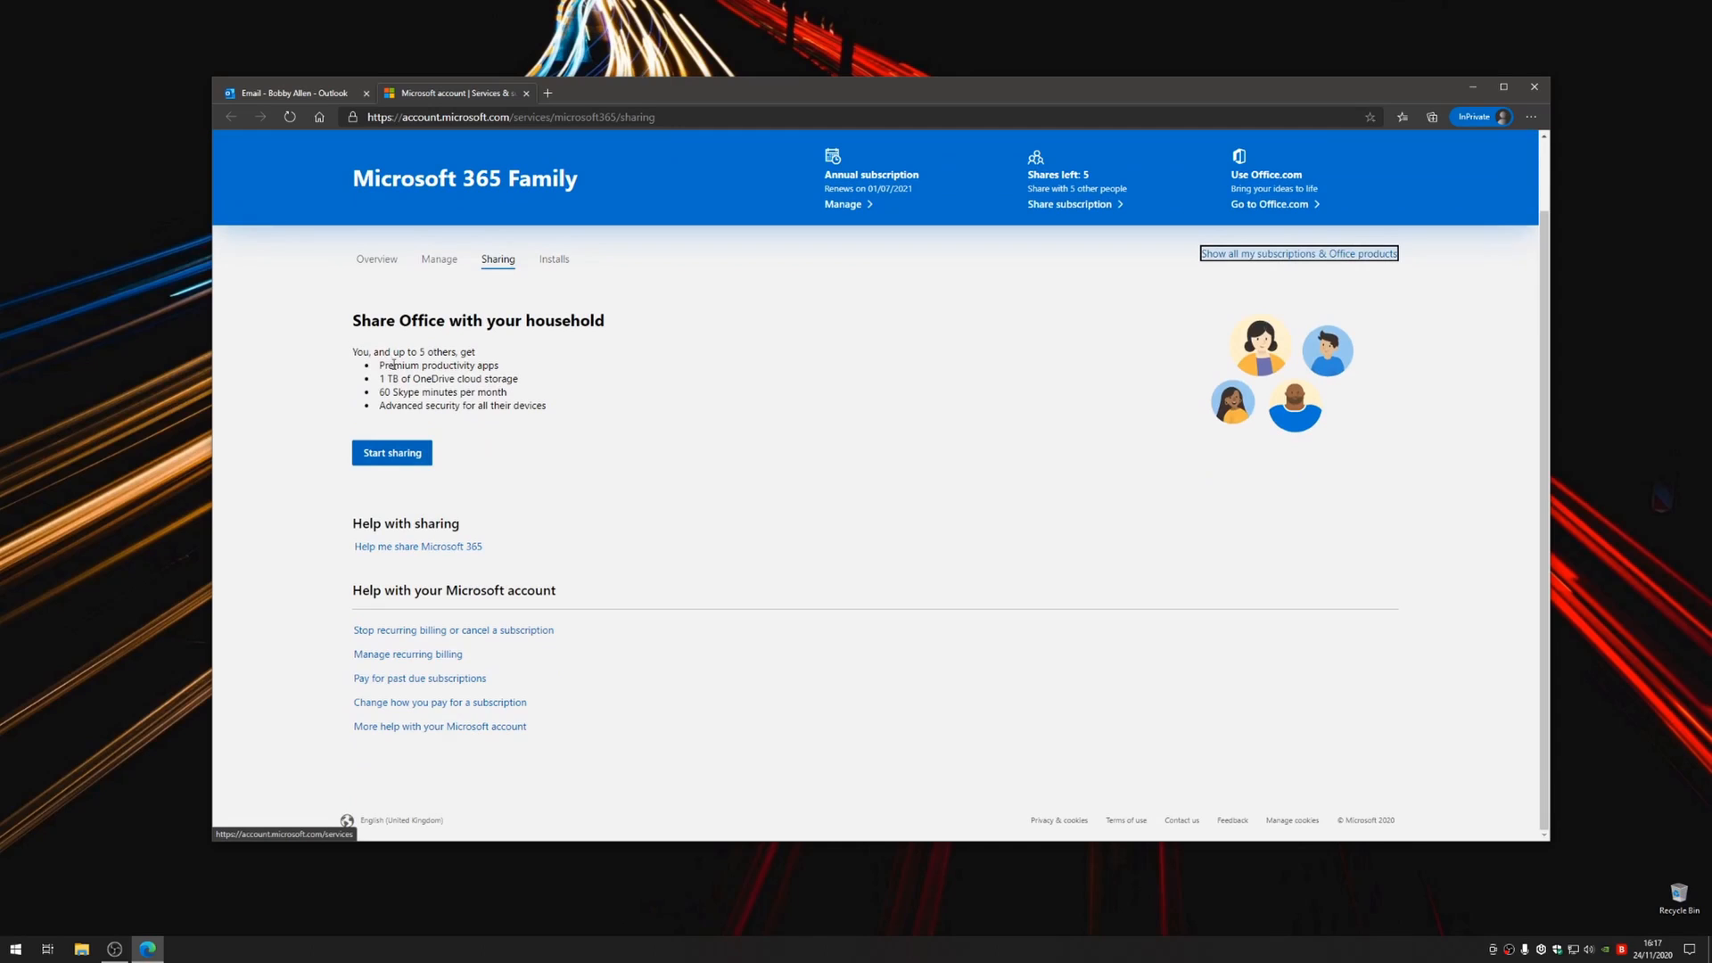
mouse_move(407, 380)
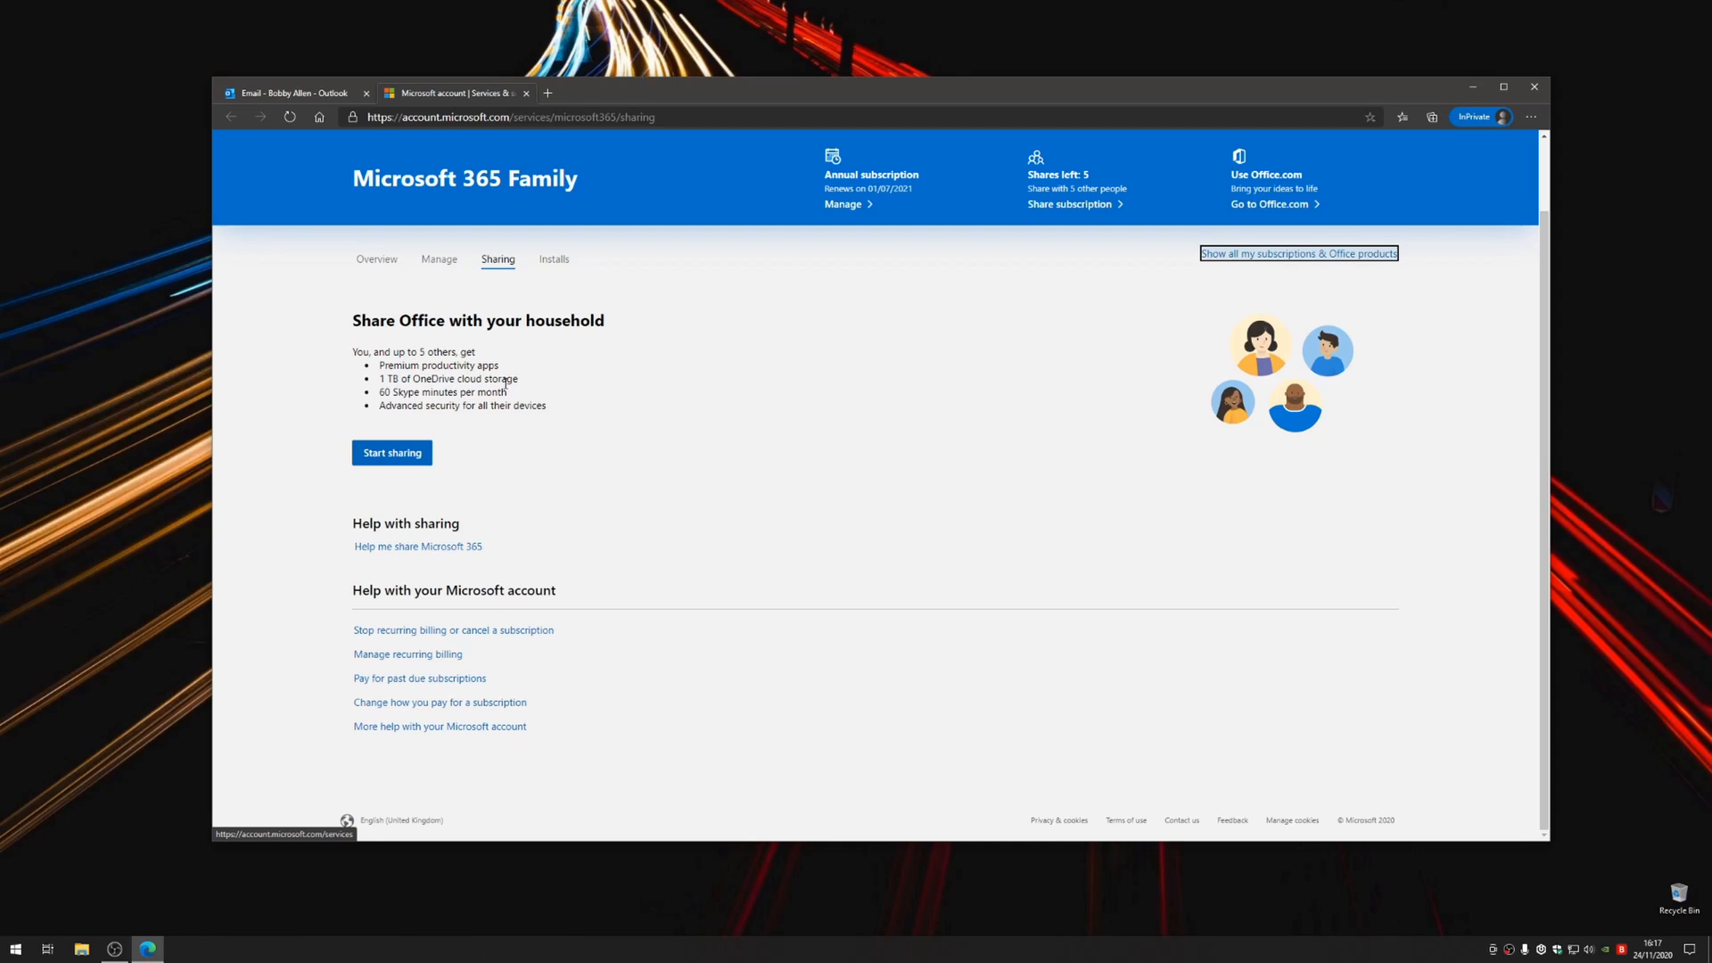
mouse_move(533, 396)
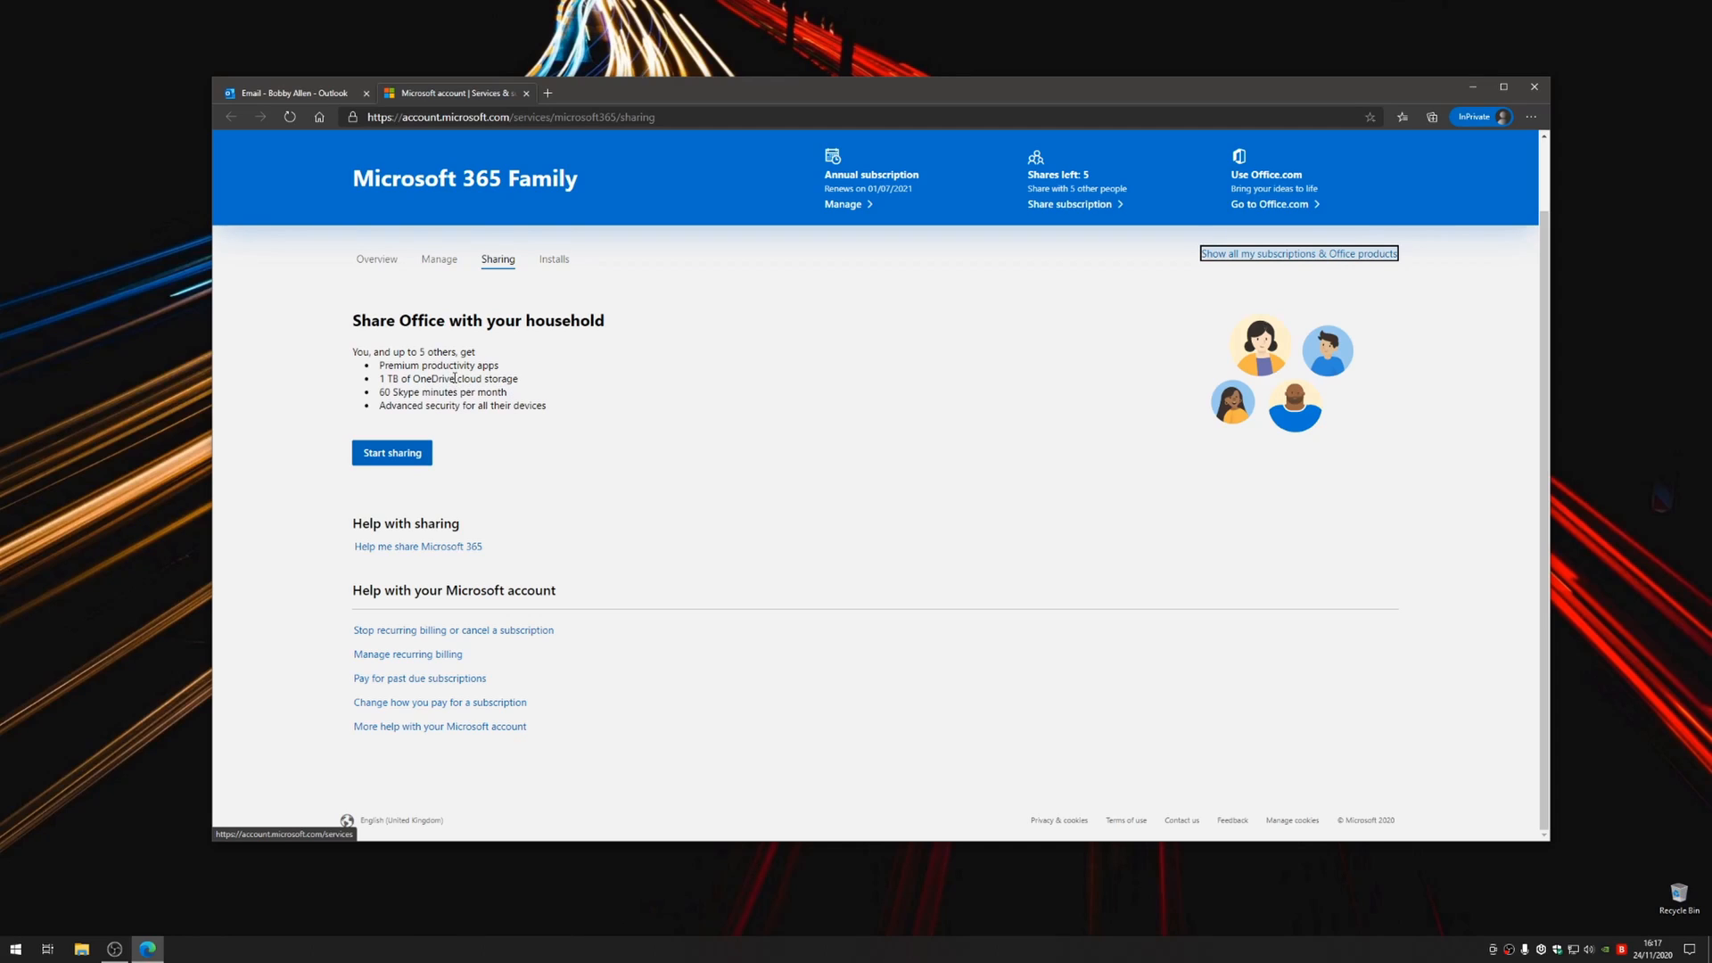
mouse_move(596, 418)
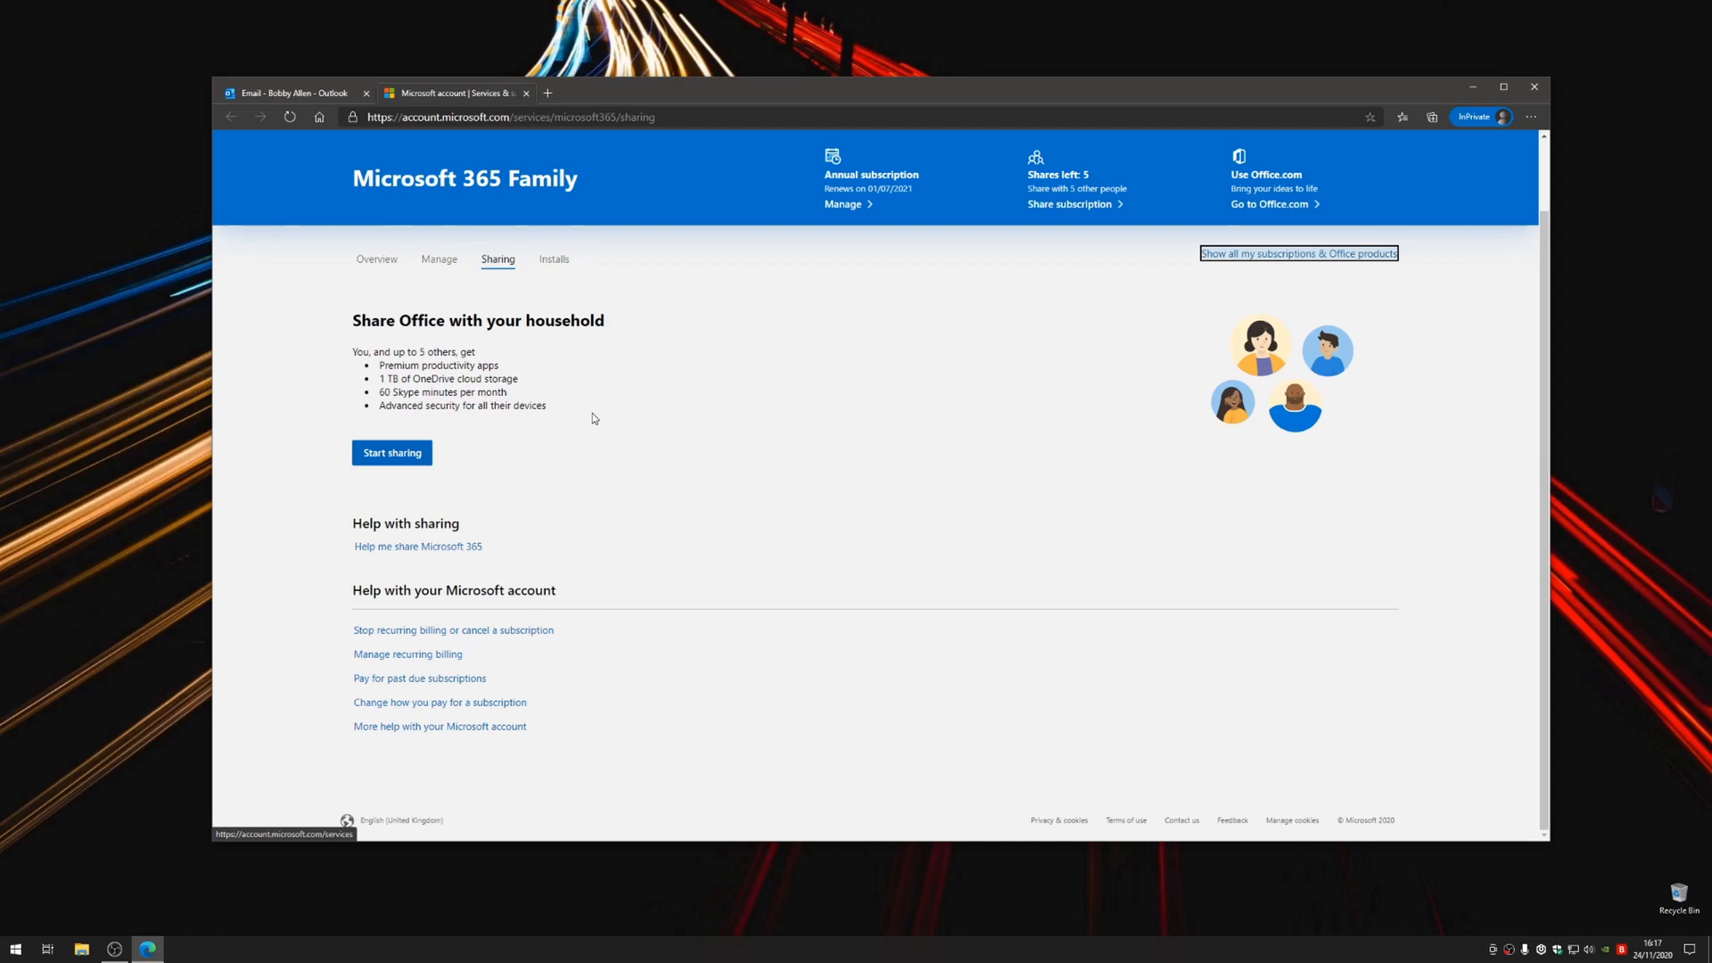
mouse_move(537, 487)
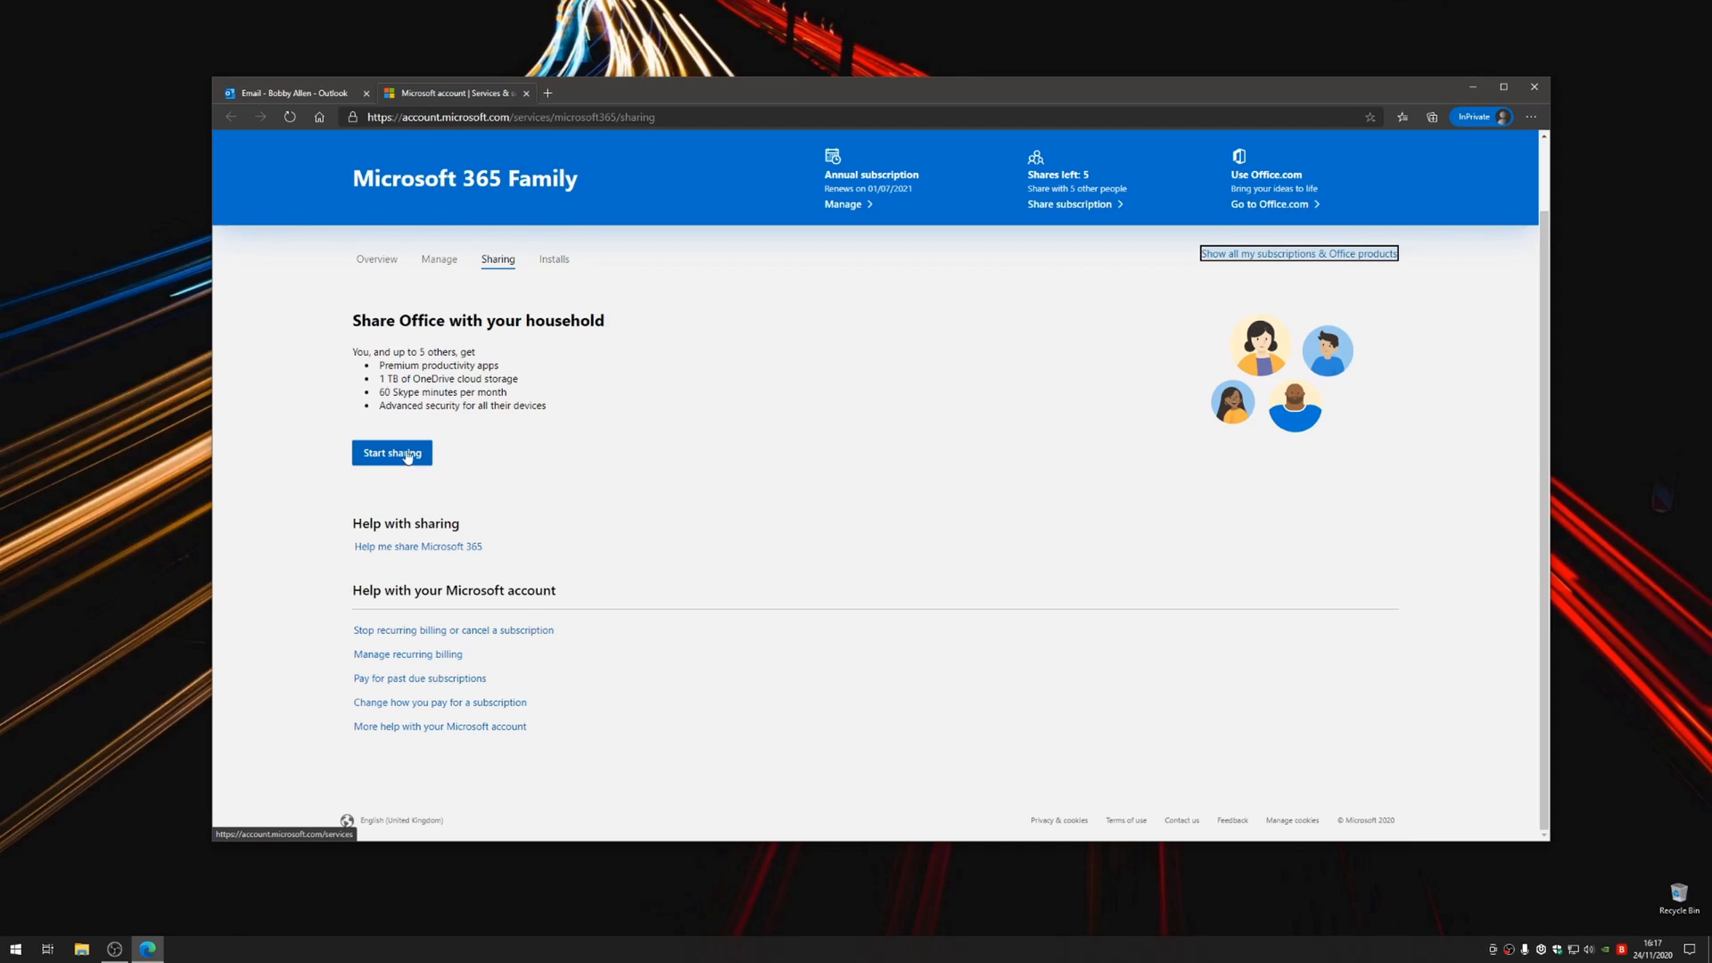
left_click(390, 452)
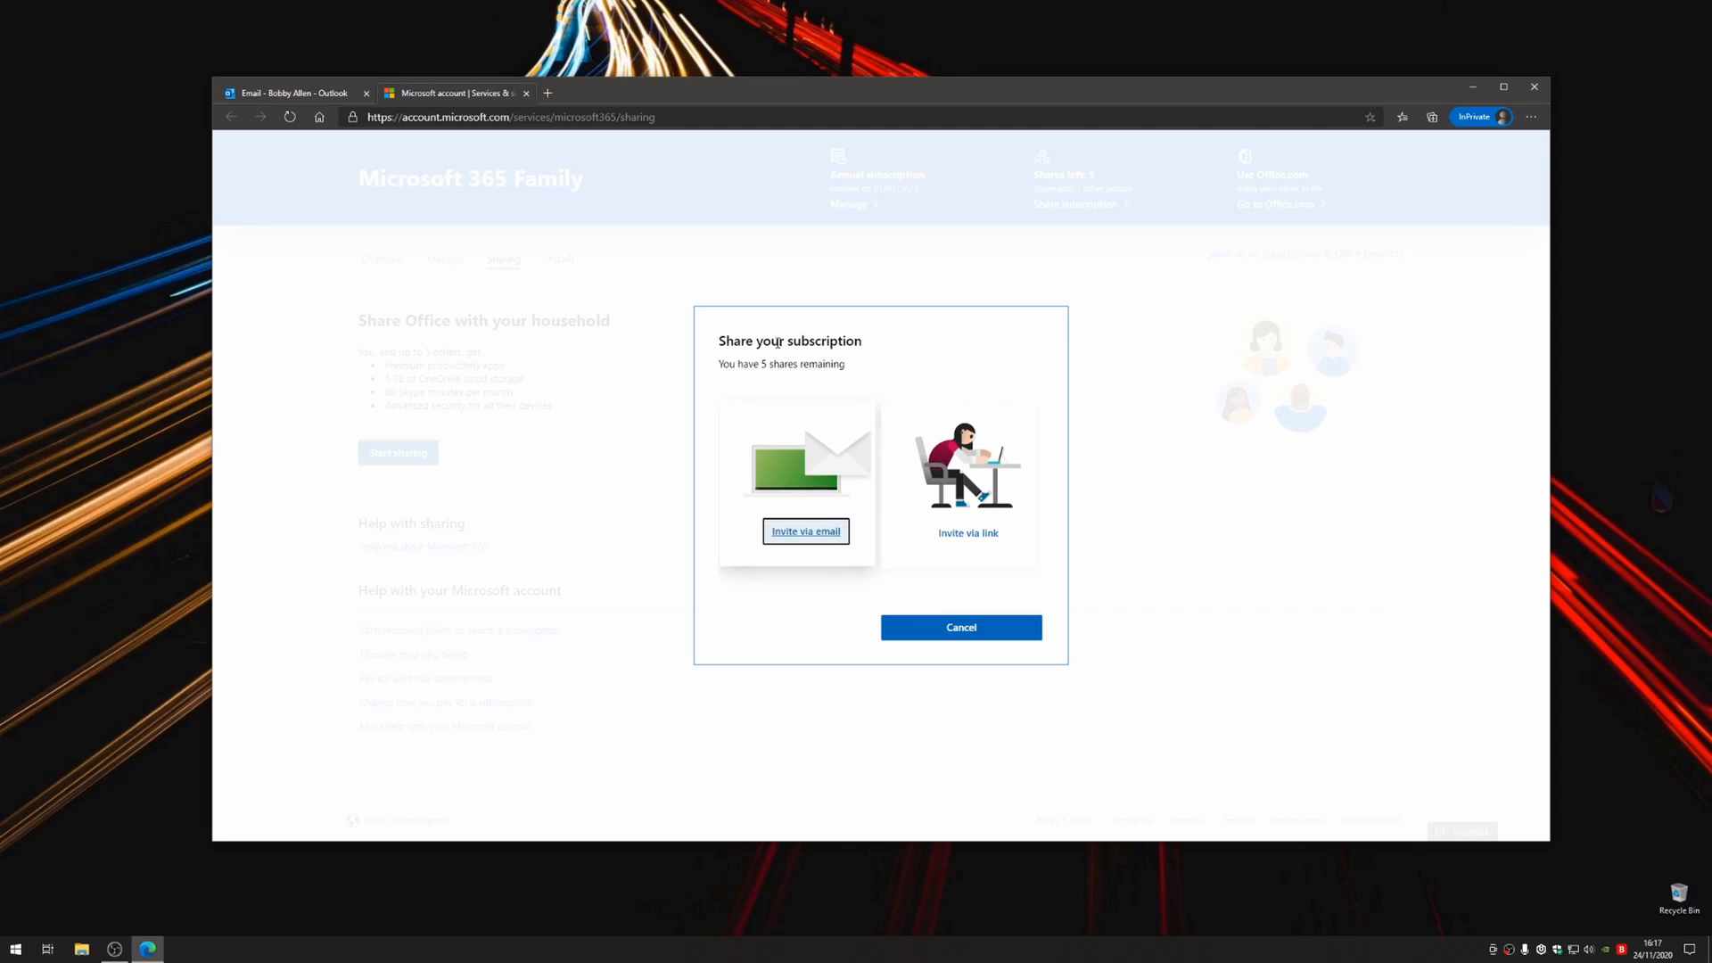
- Generate an invite-via-link invitation and copy the sharing link
left_click(966, 480)
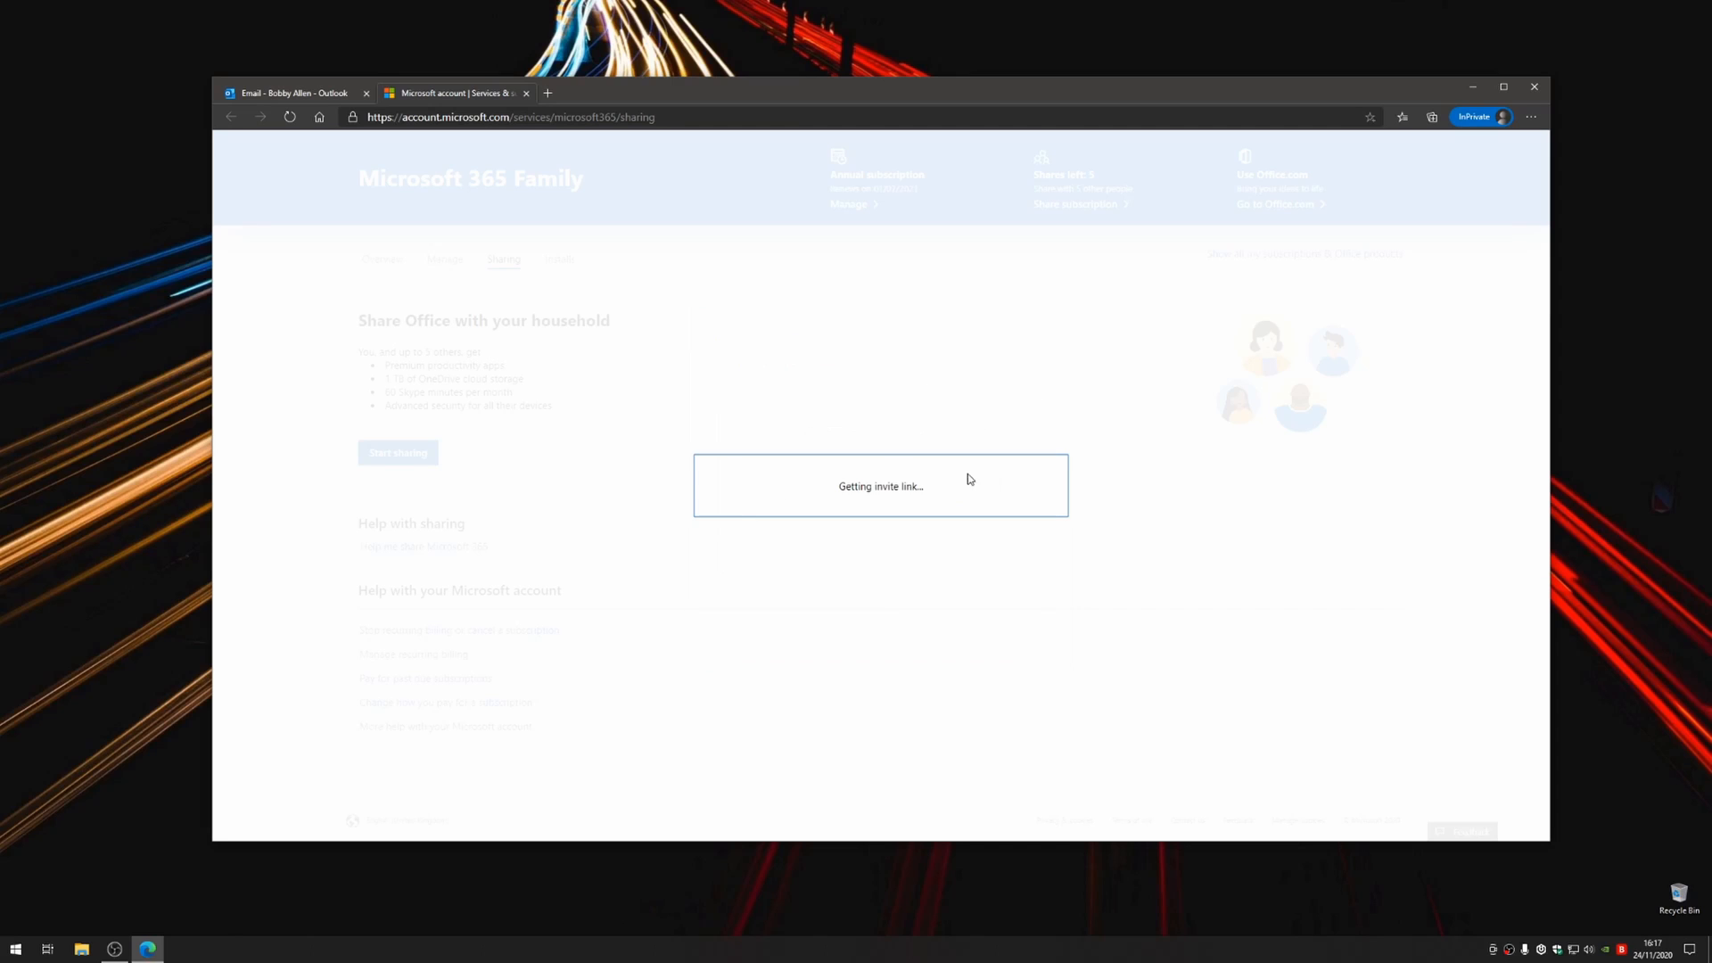
mouse_move(947, 566)
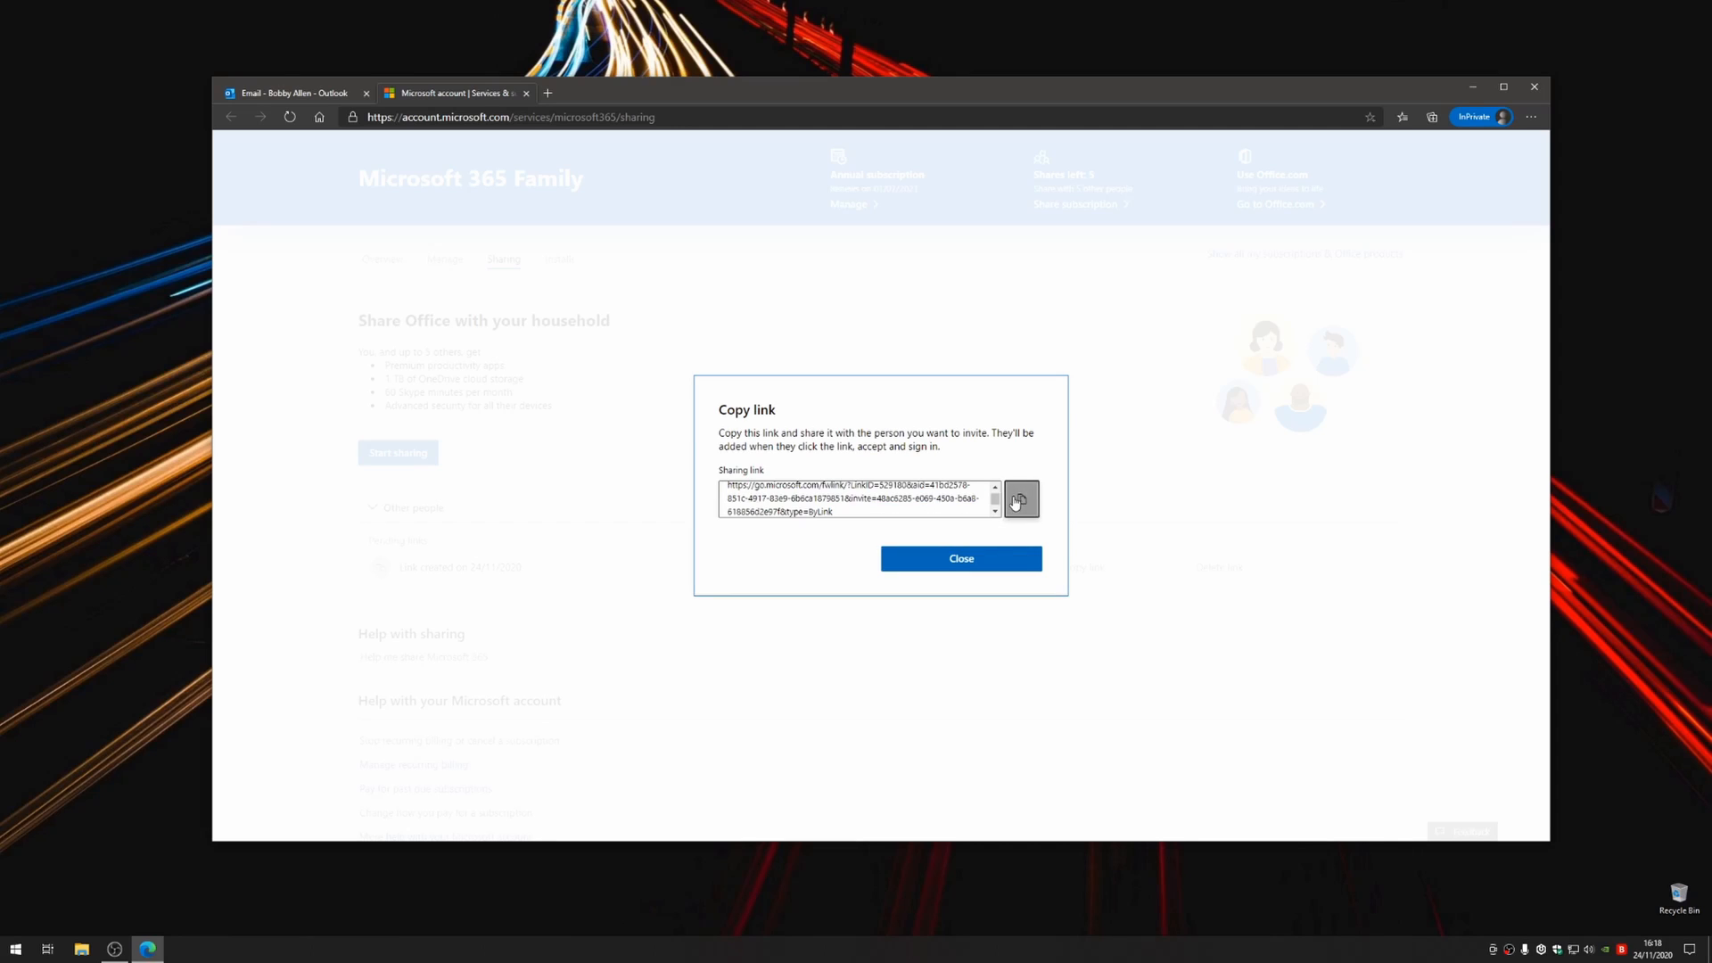
left_click(1019, 498)
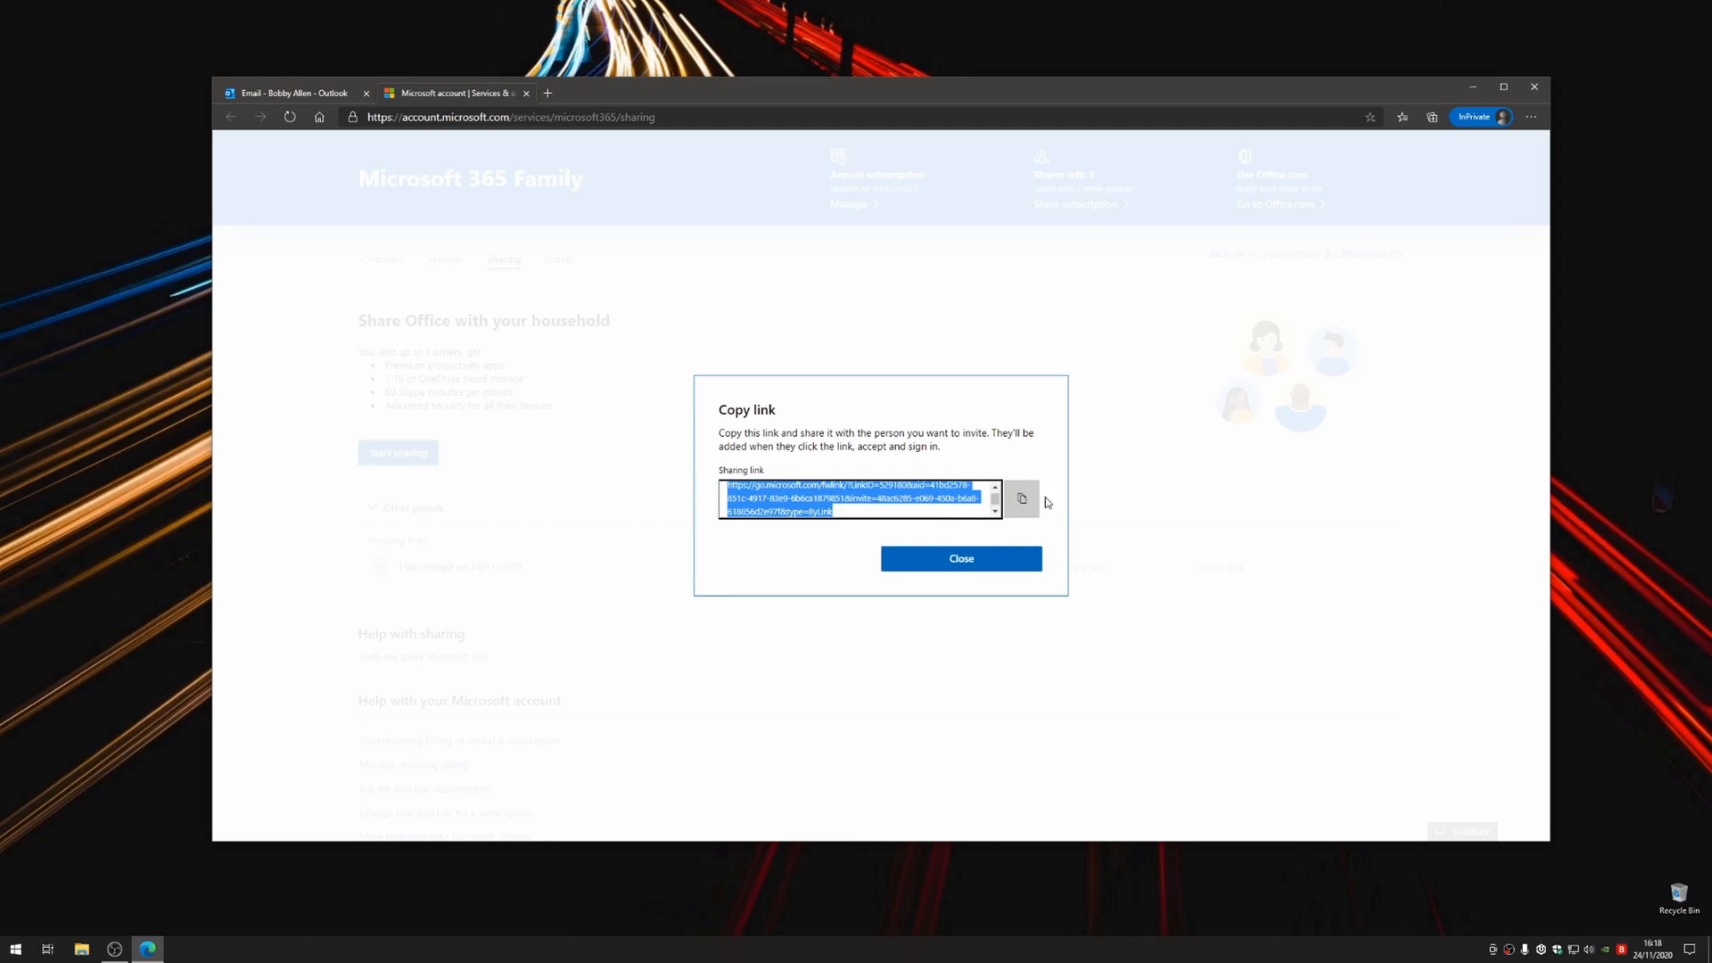
left_click(1020, 500)
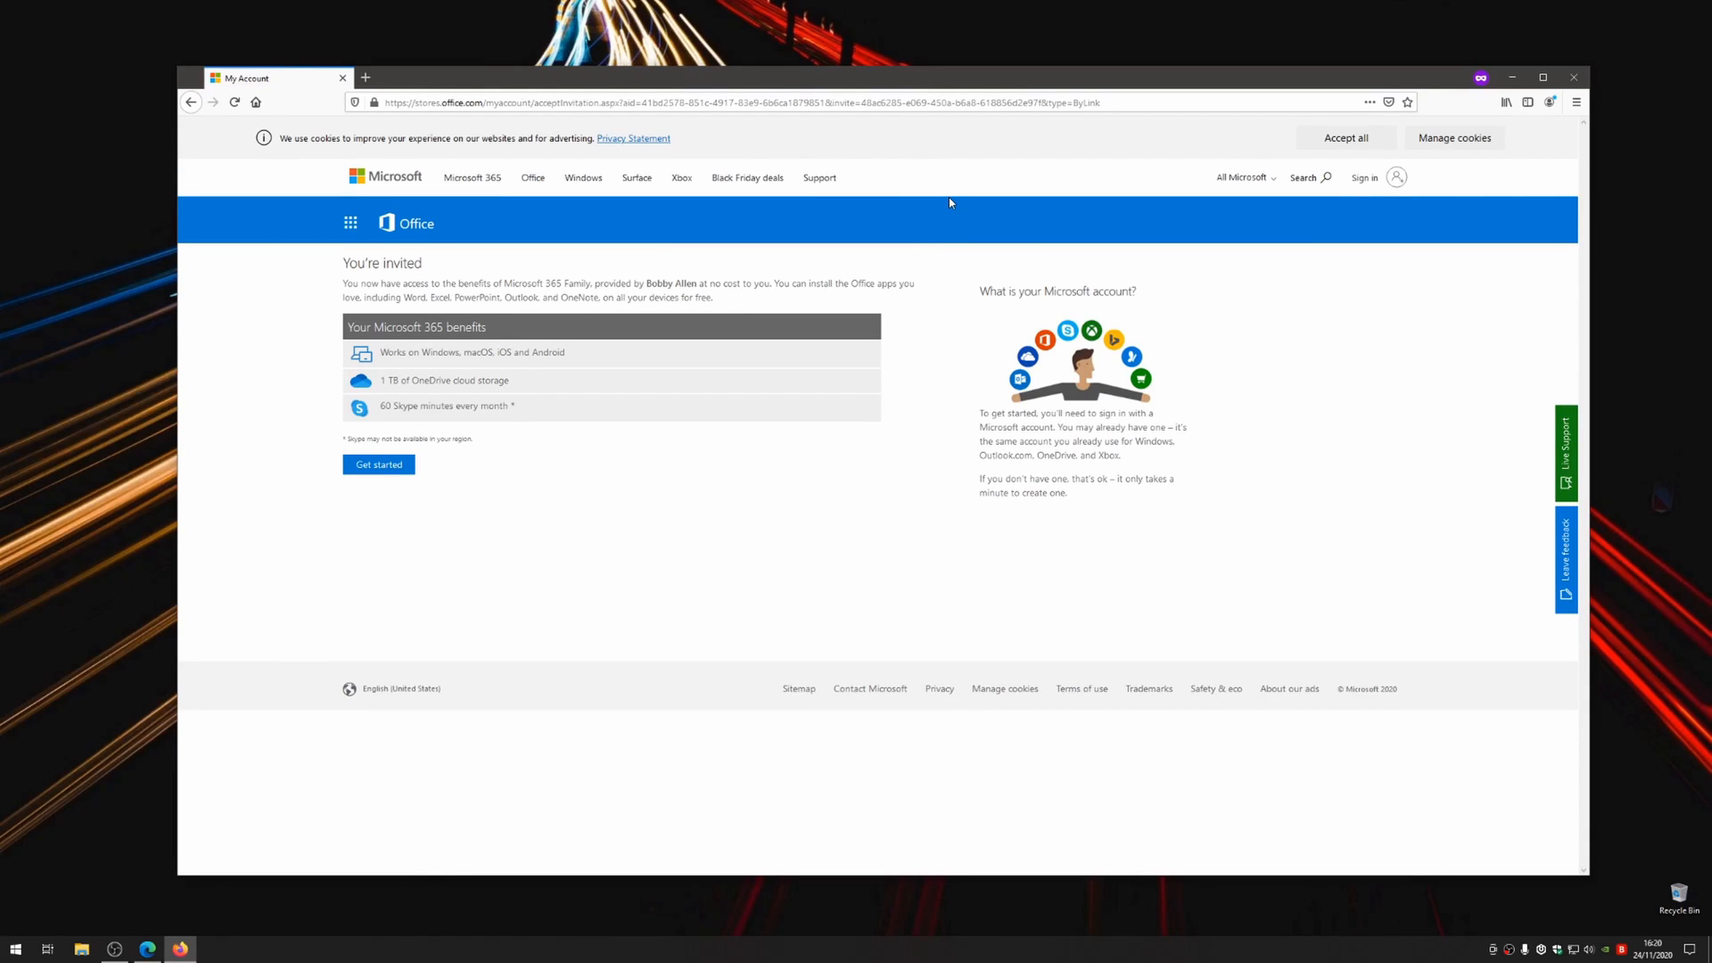
mouse_move(519, 485)
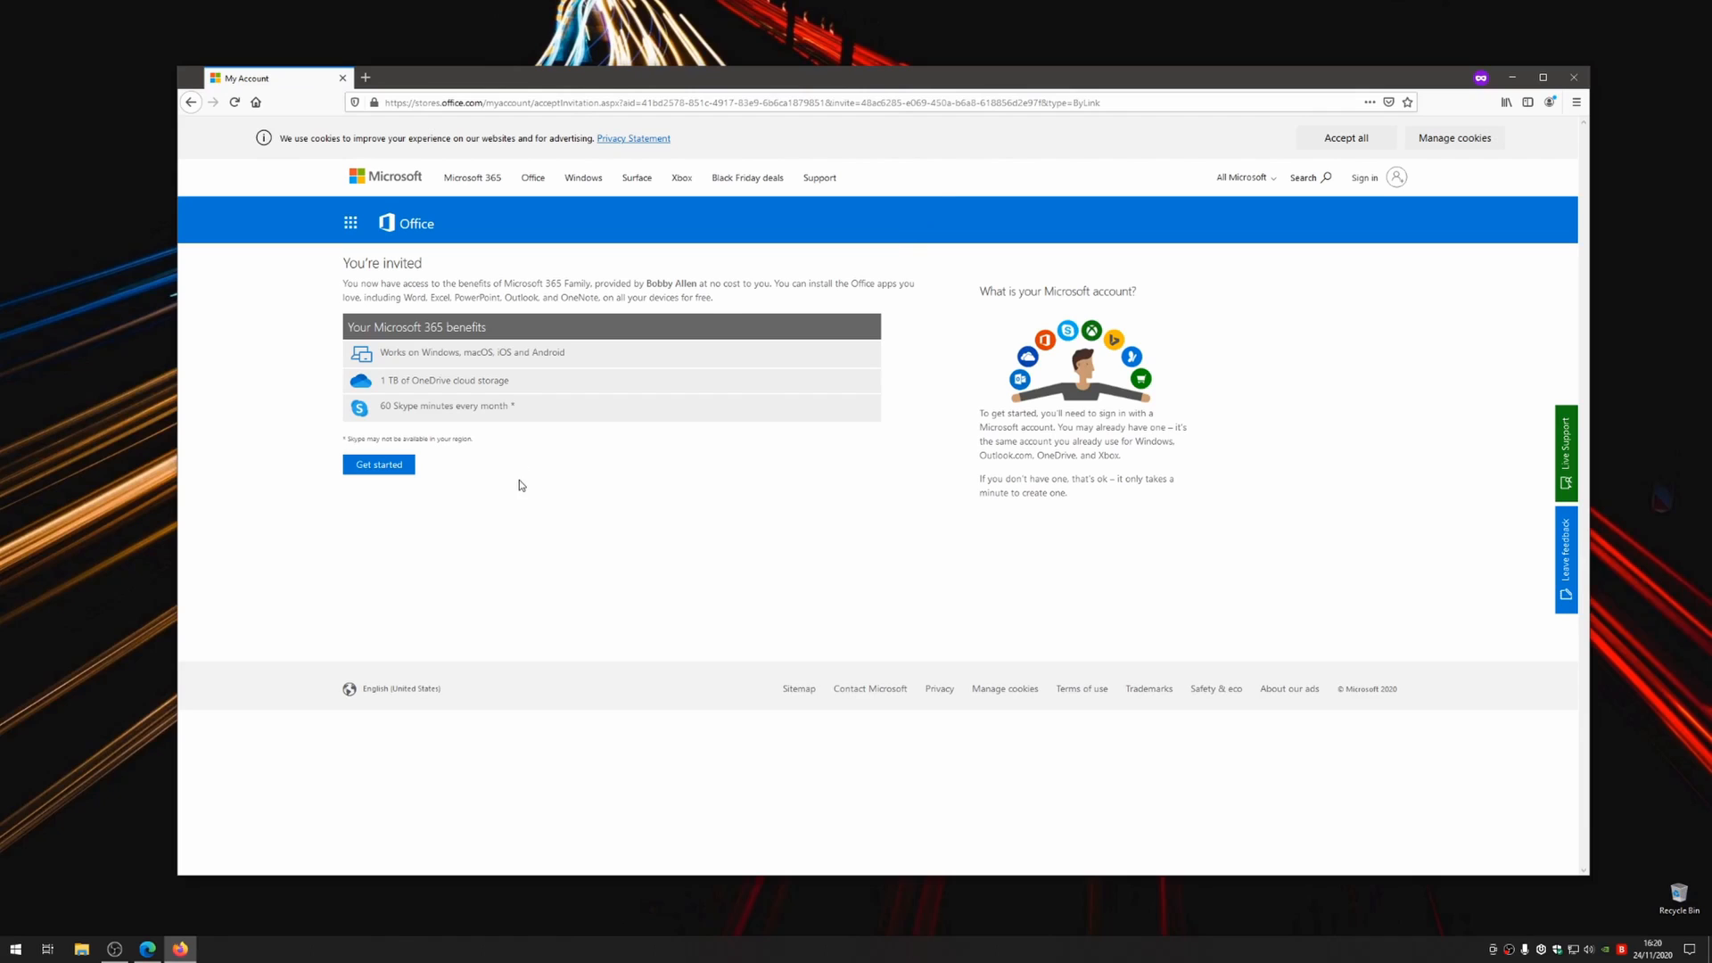
- Get started on the invitation and choose to create a new Microsoft account
left_click(378, 463)
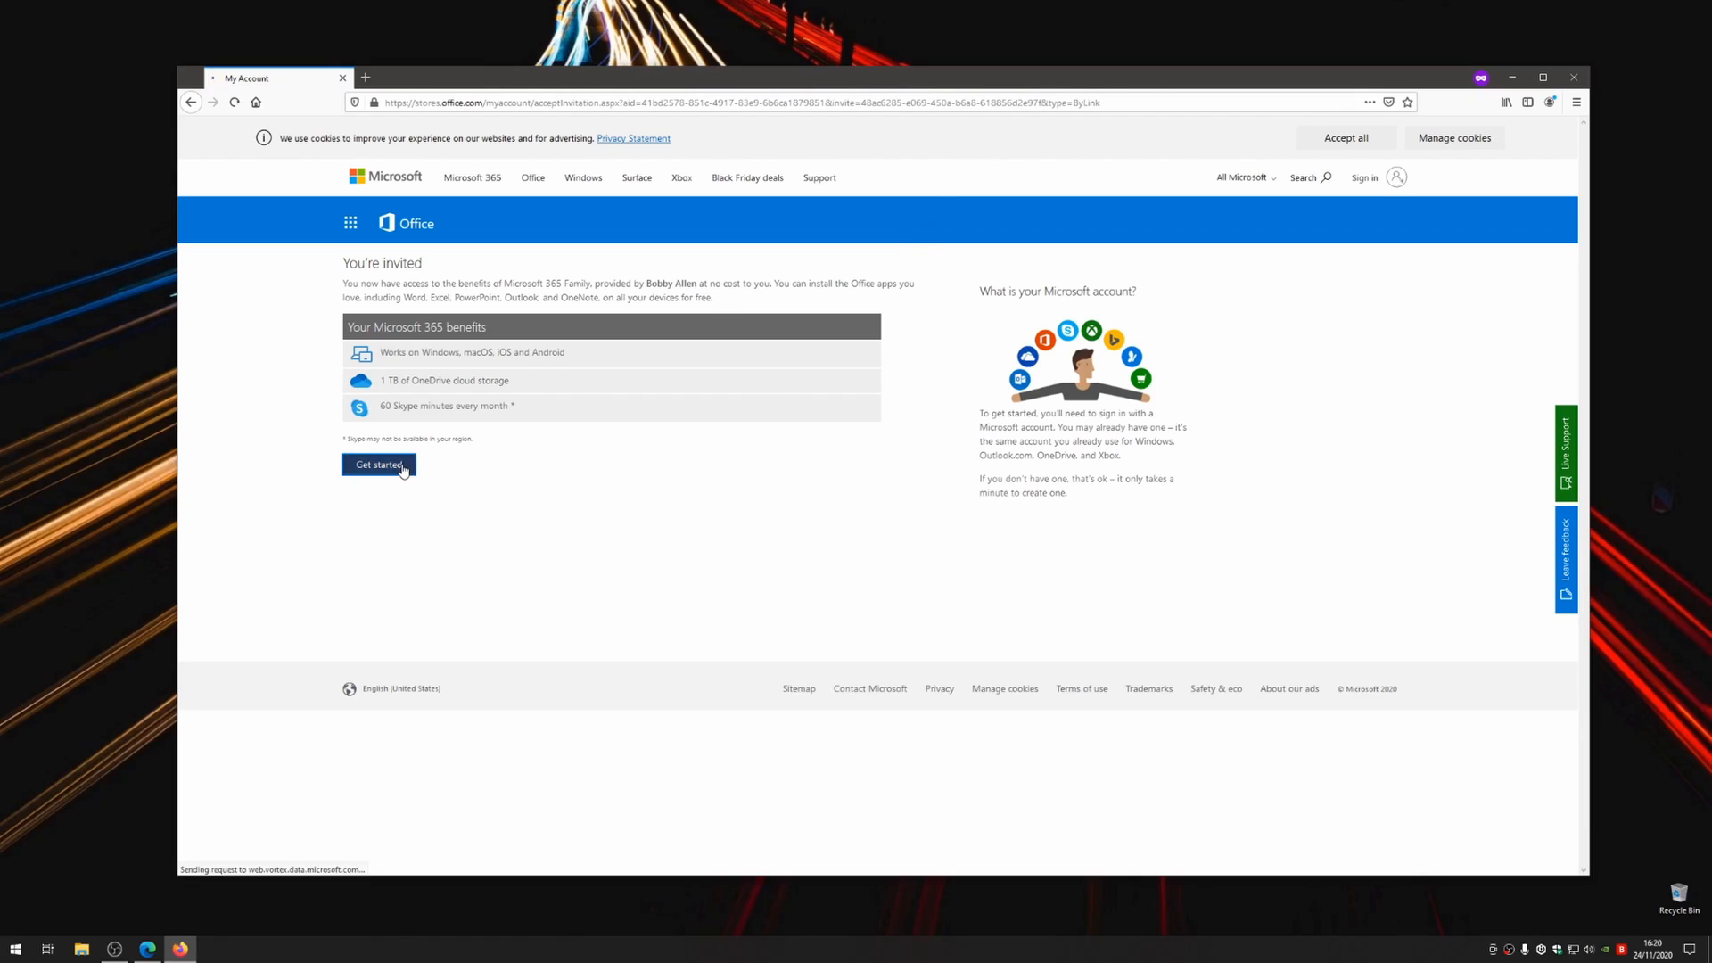
left_click(378, 464)
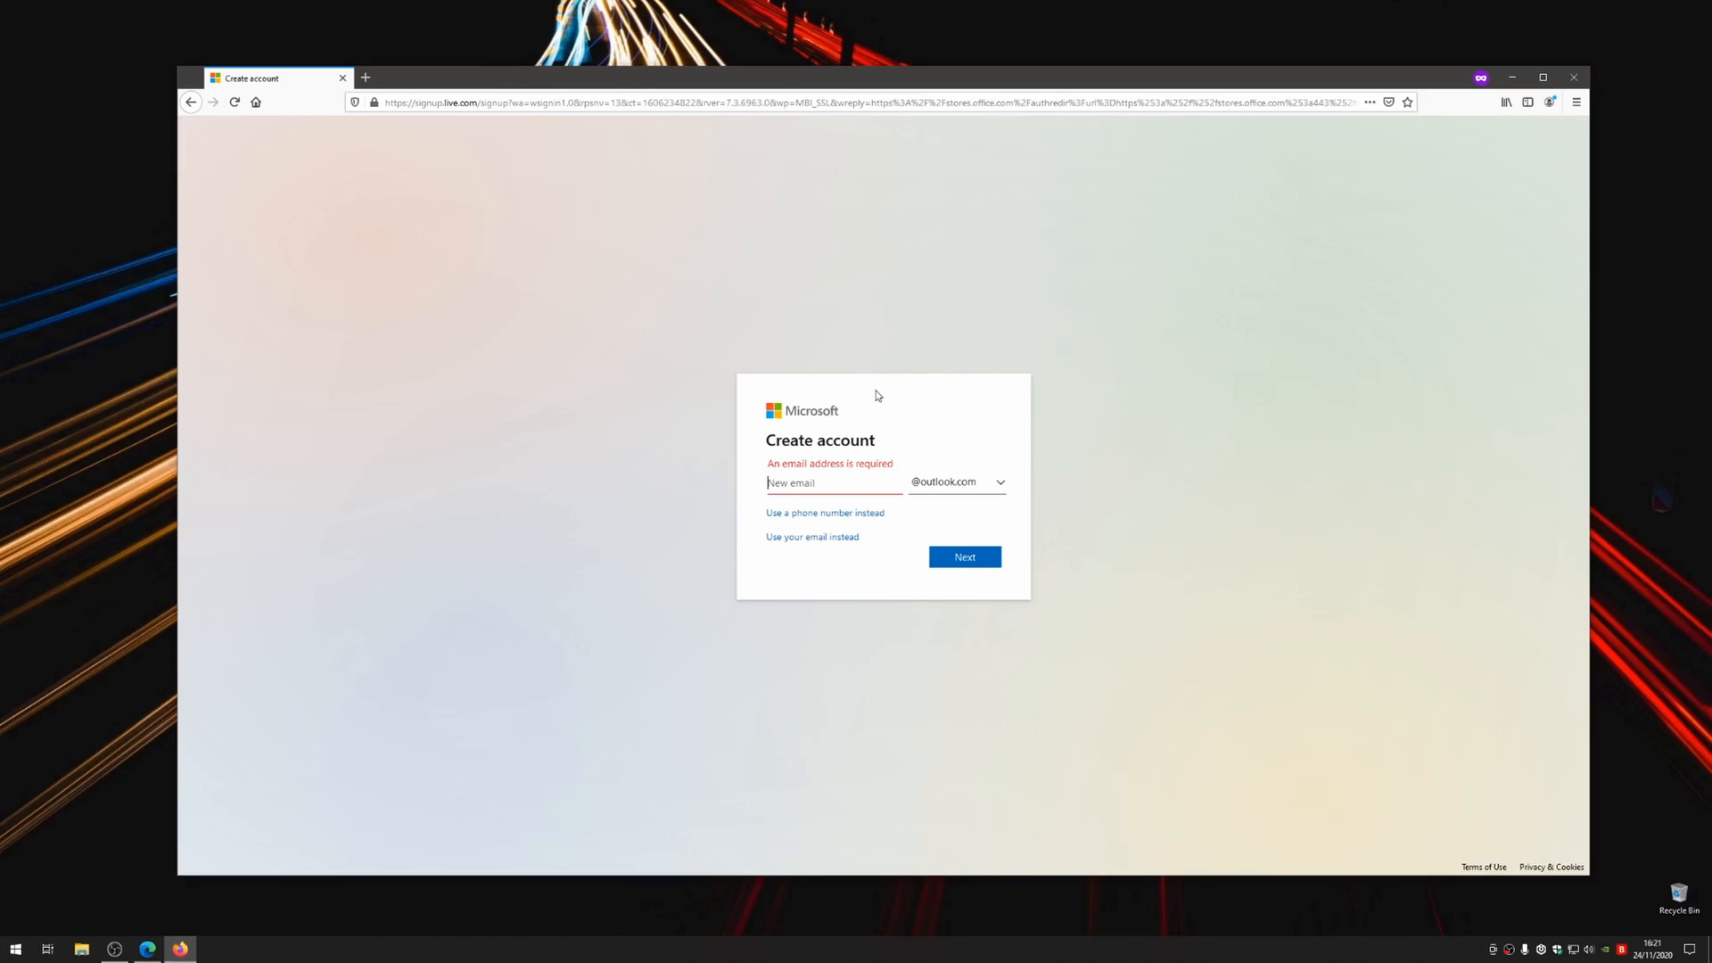
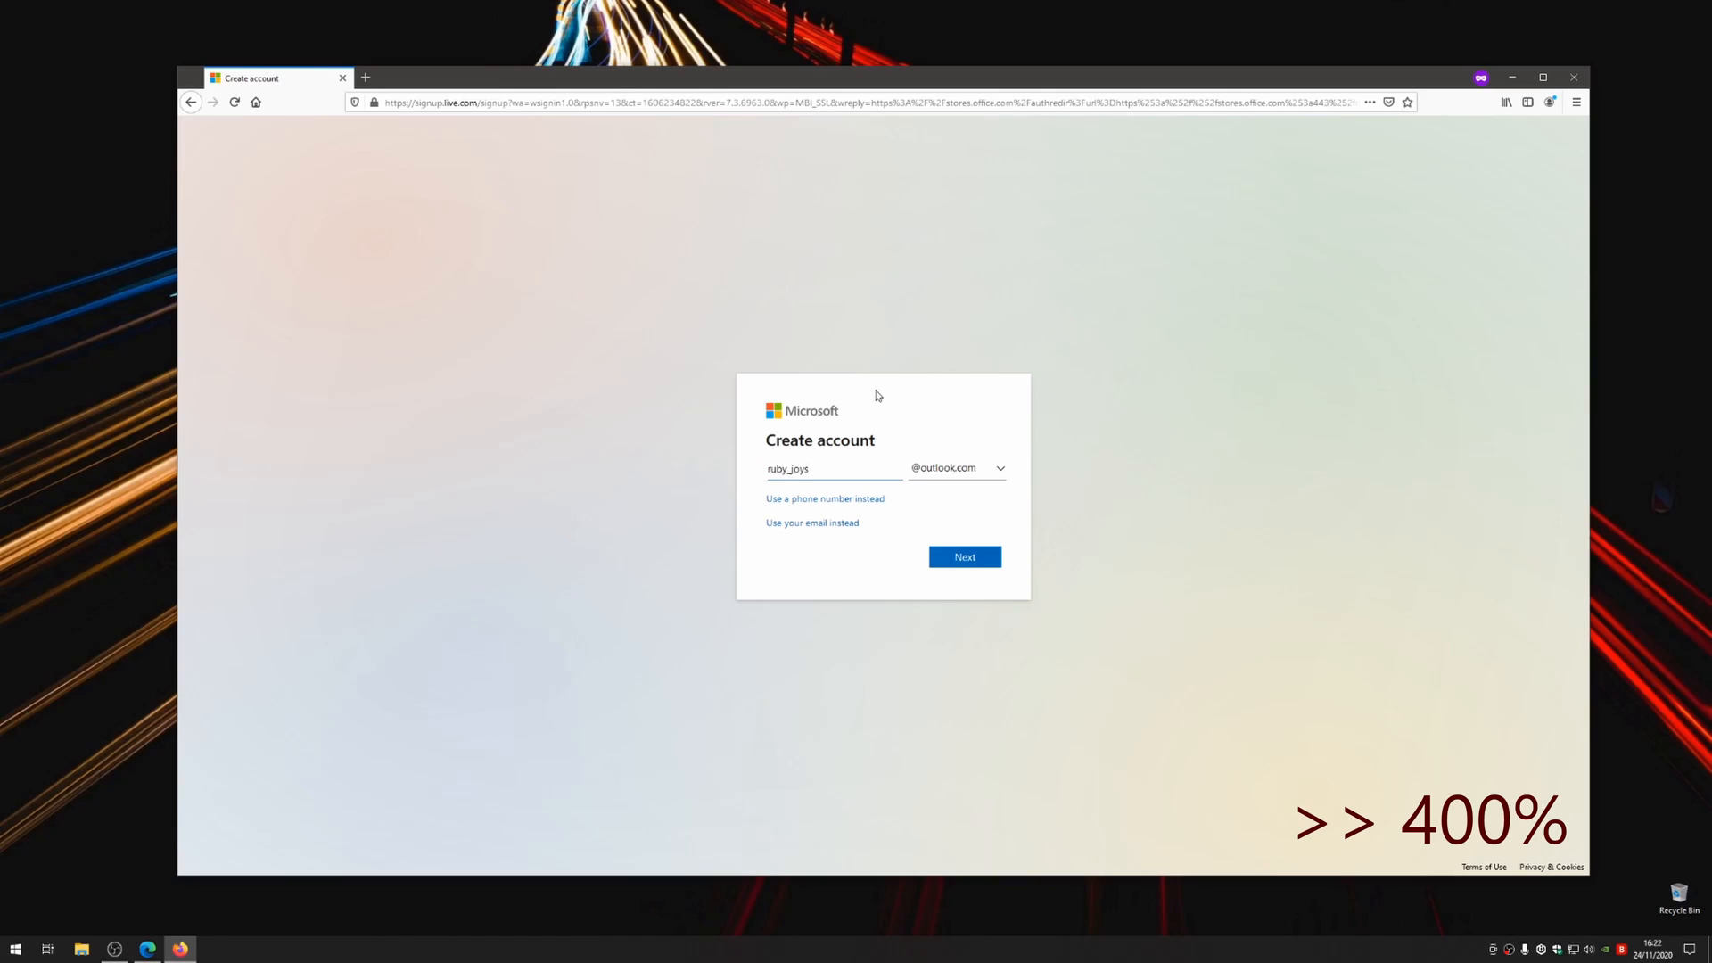
left_click(963, 557)
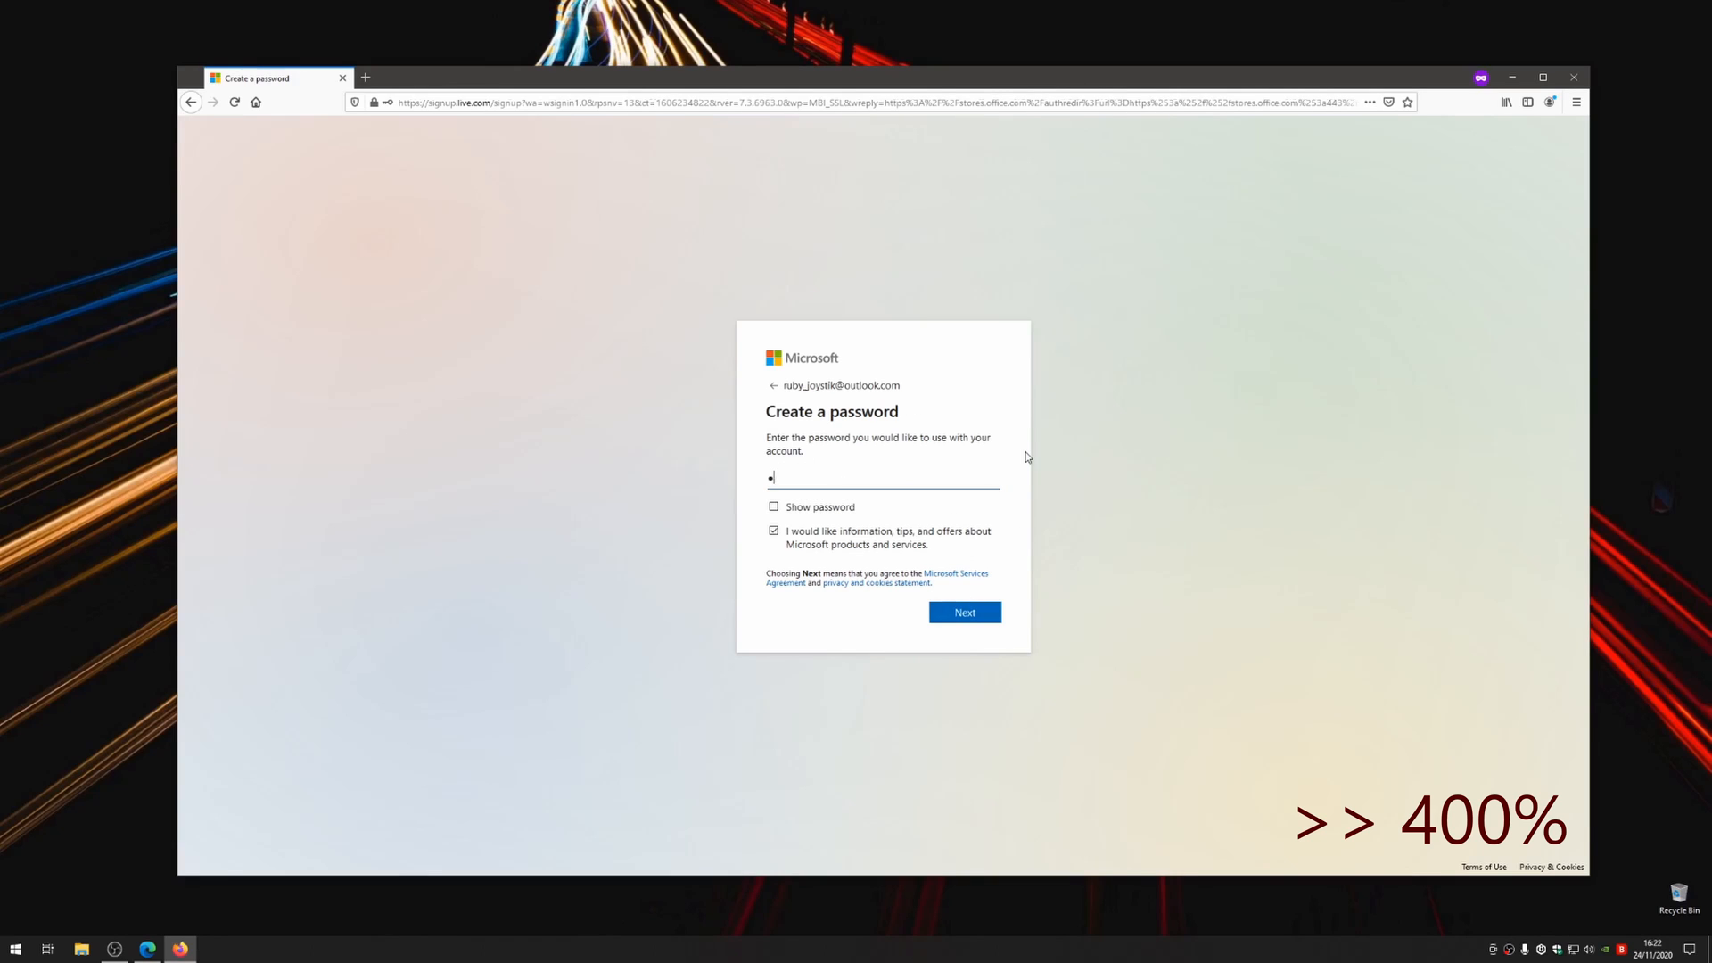
left_click(963, 612)
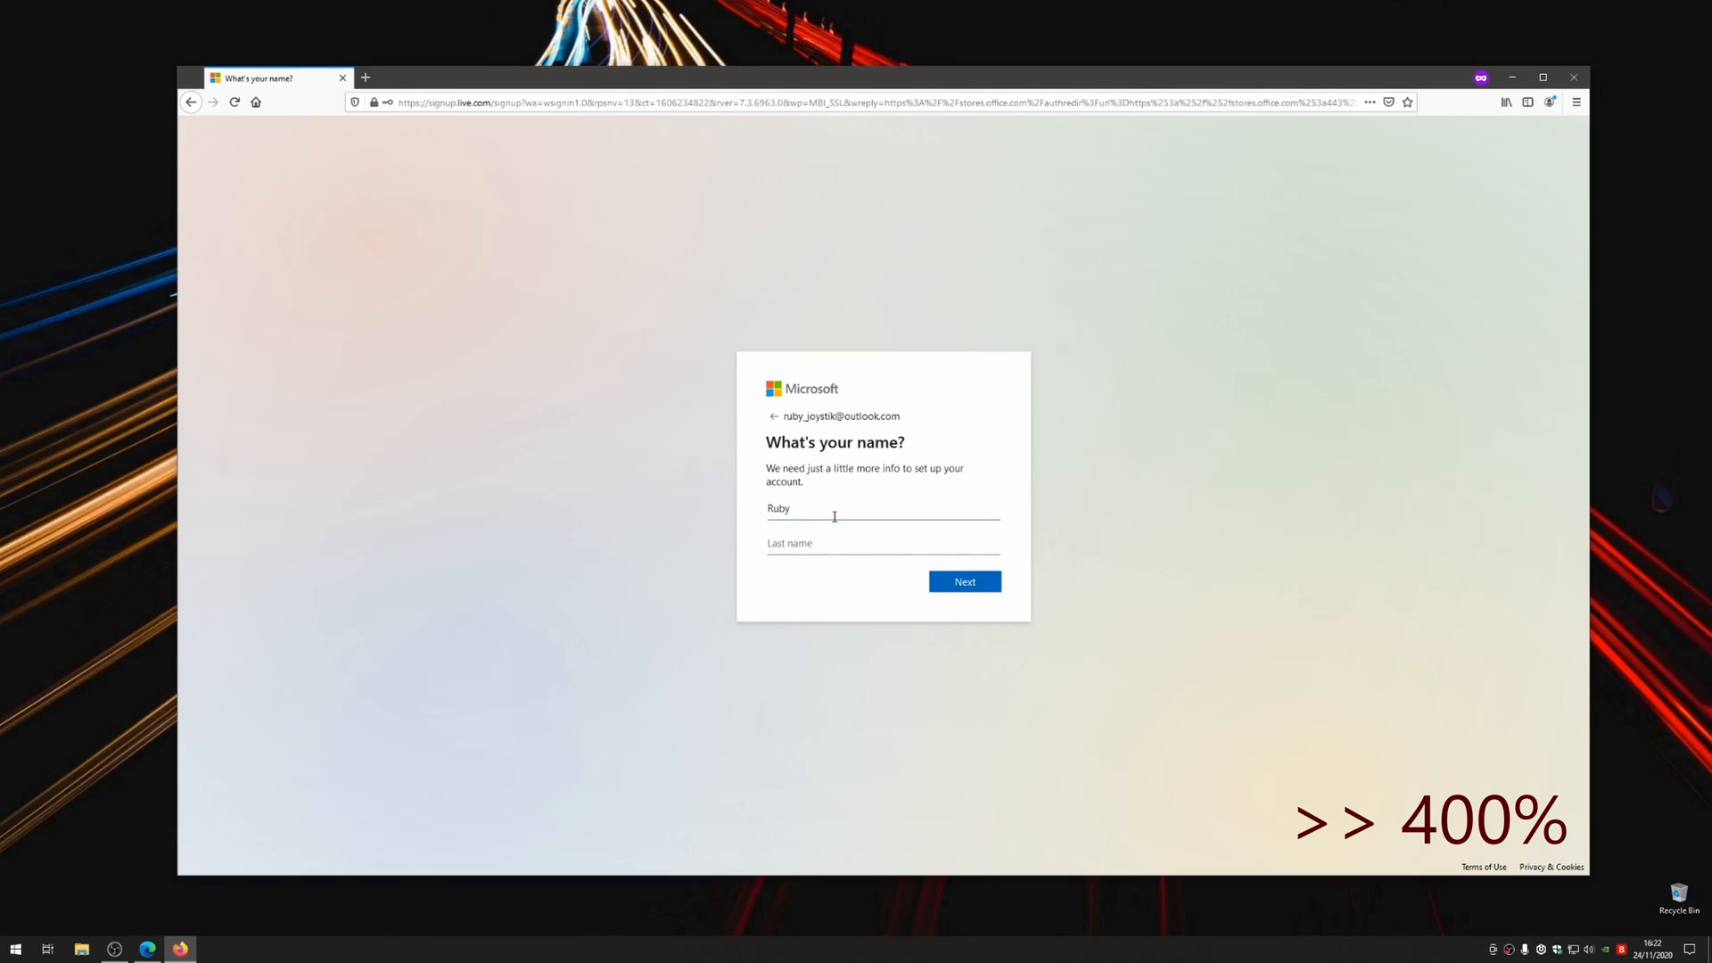
left_click(965, 581)
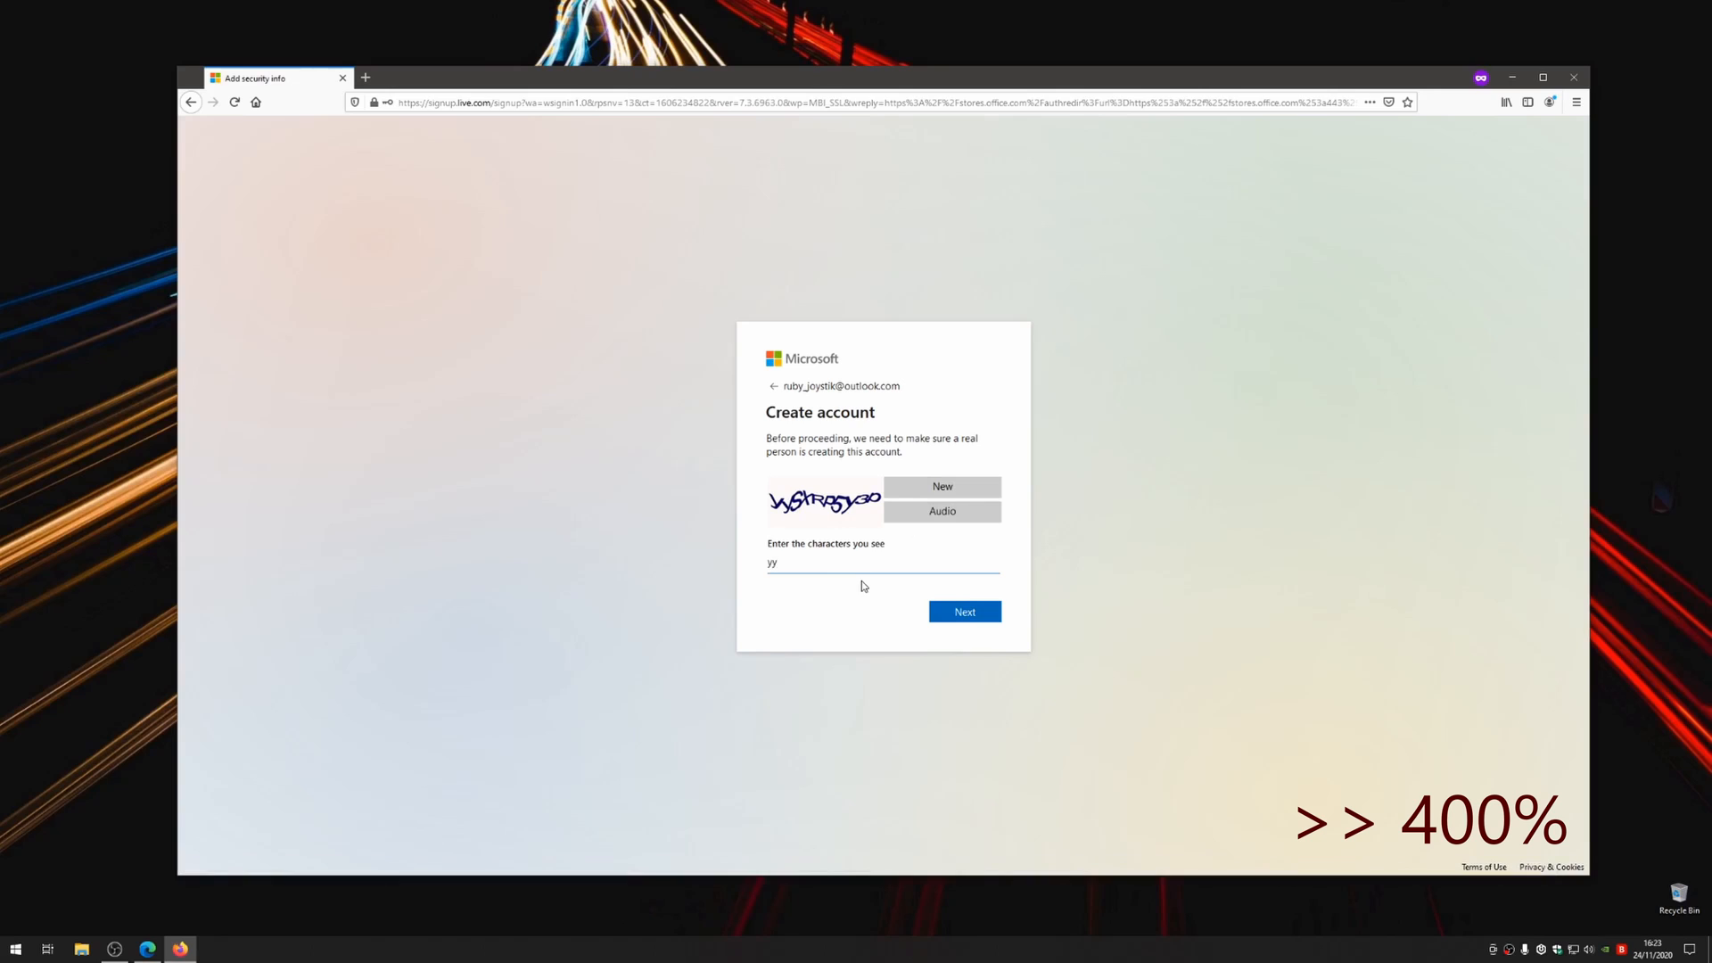
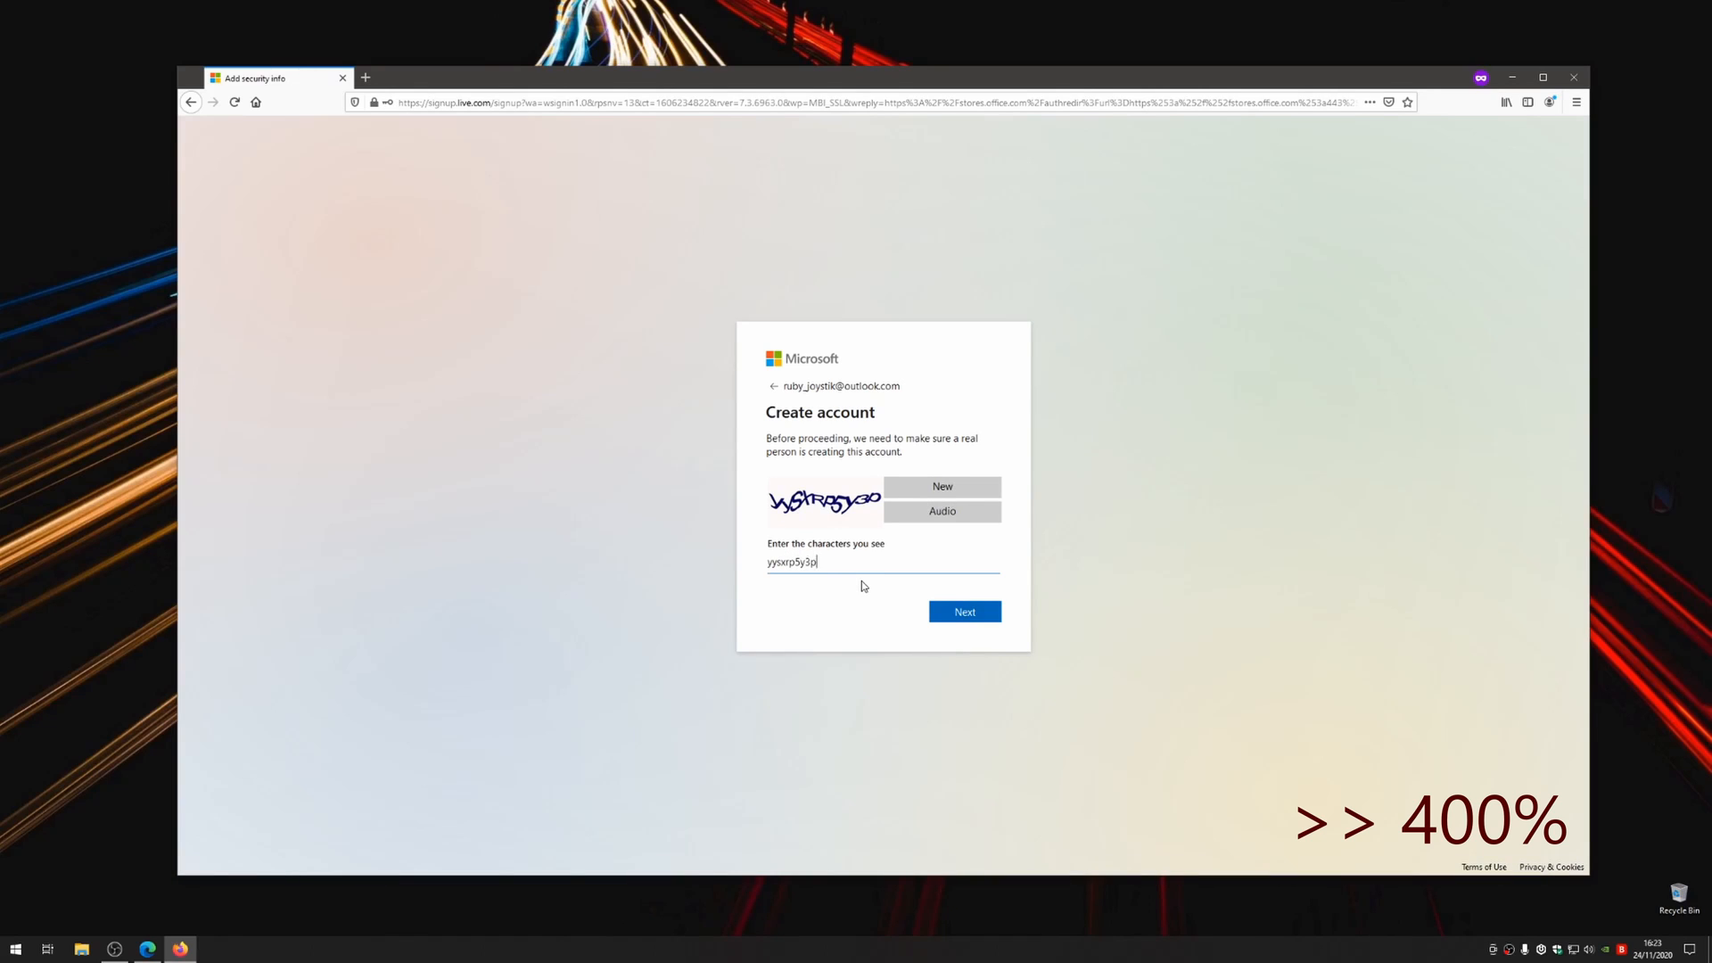
left_click(963, 612)
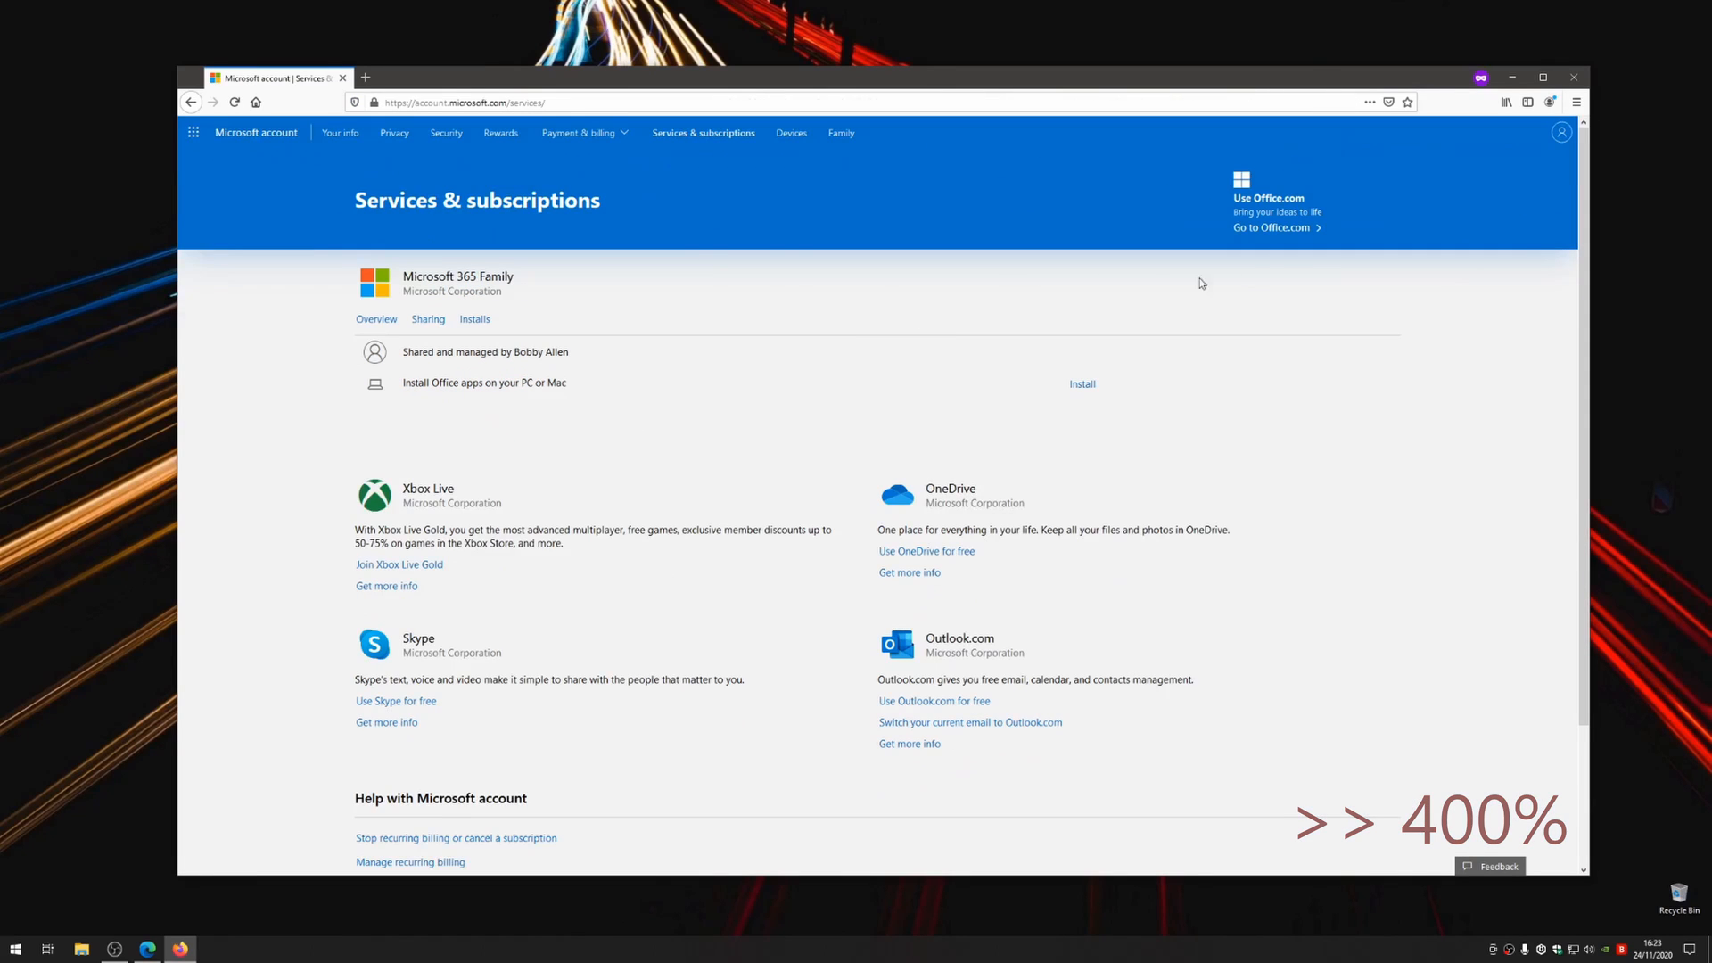
- Go to 'My Microsoft account' from the signed-in account menu
left_click(1563, 132)
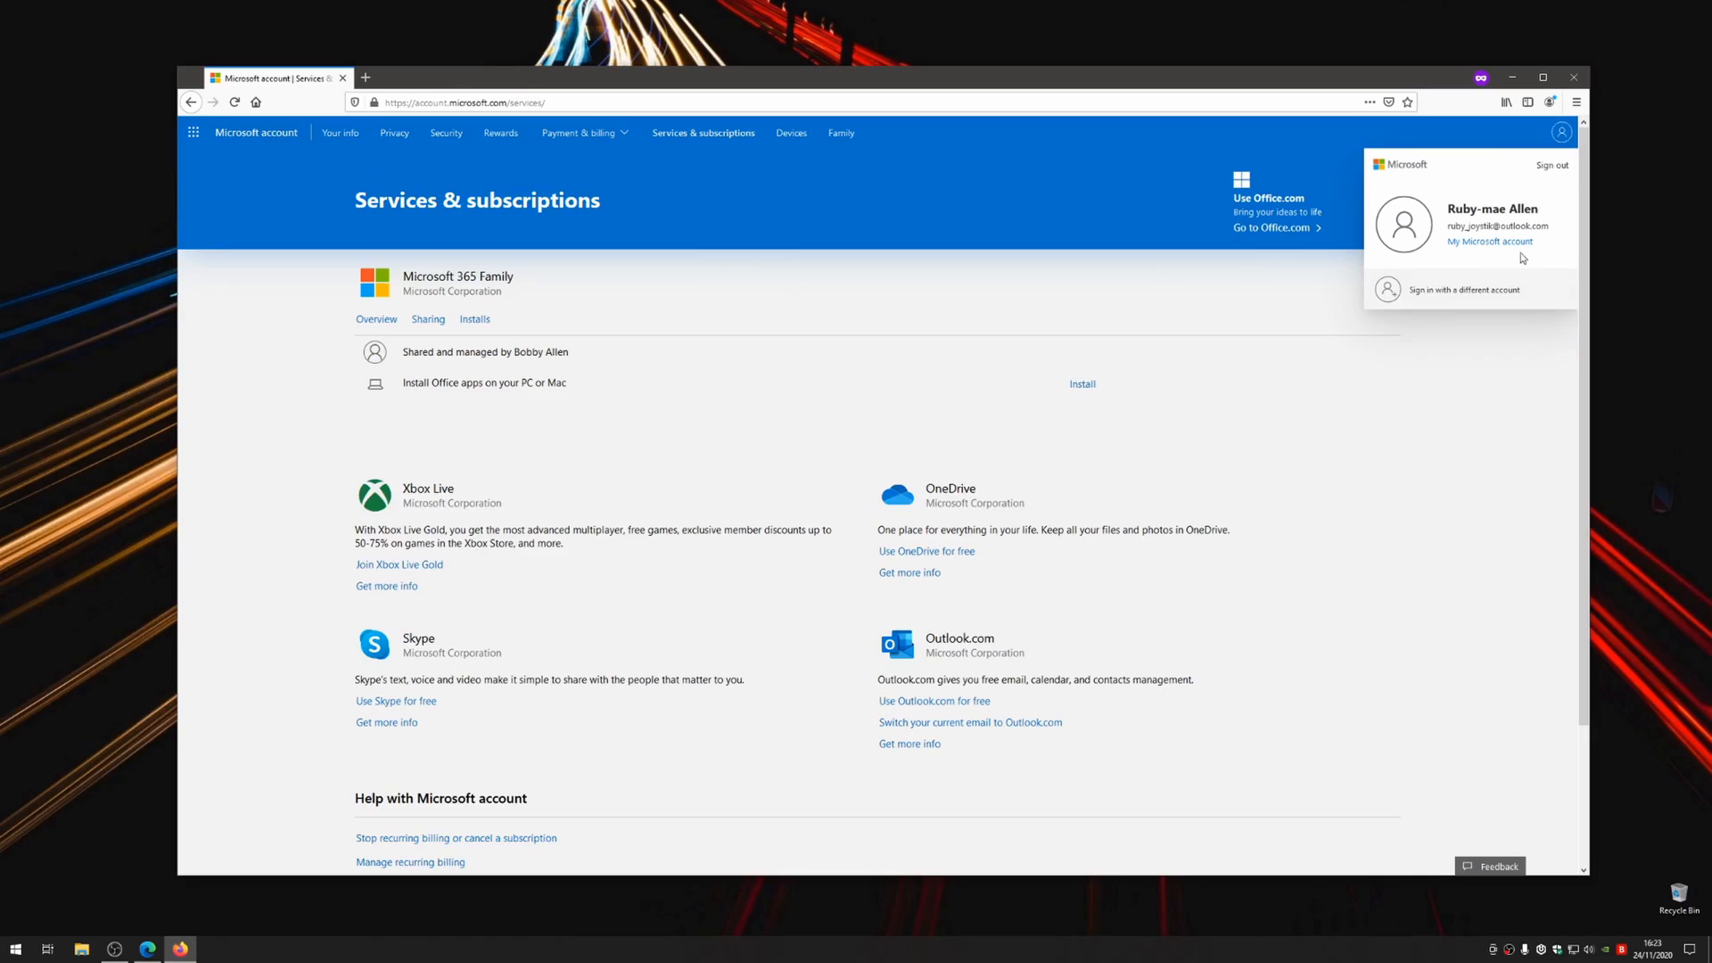
mouse_move(1378, 246)
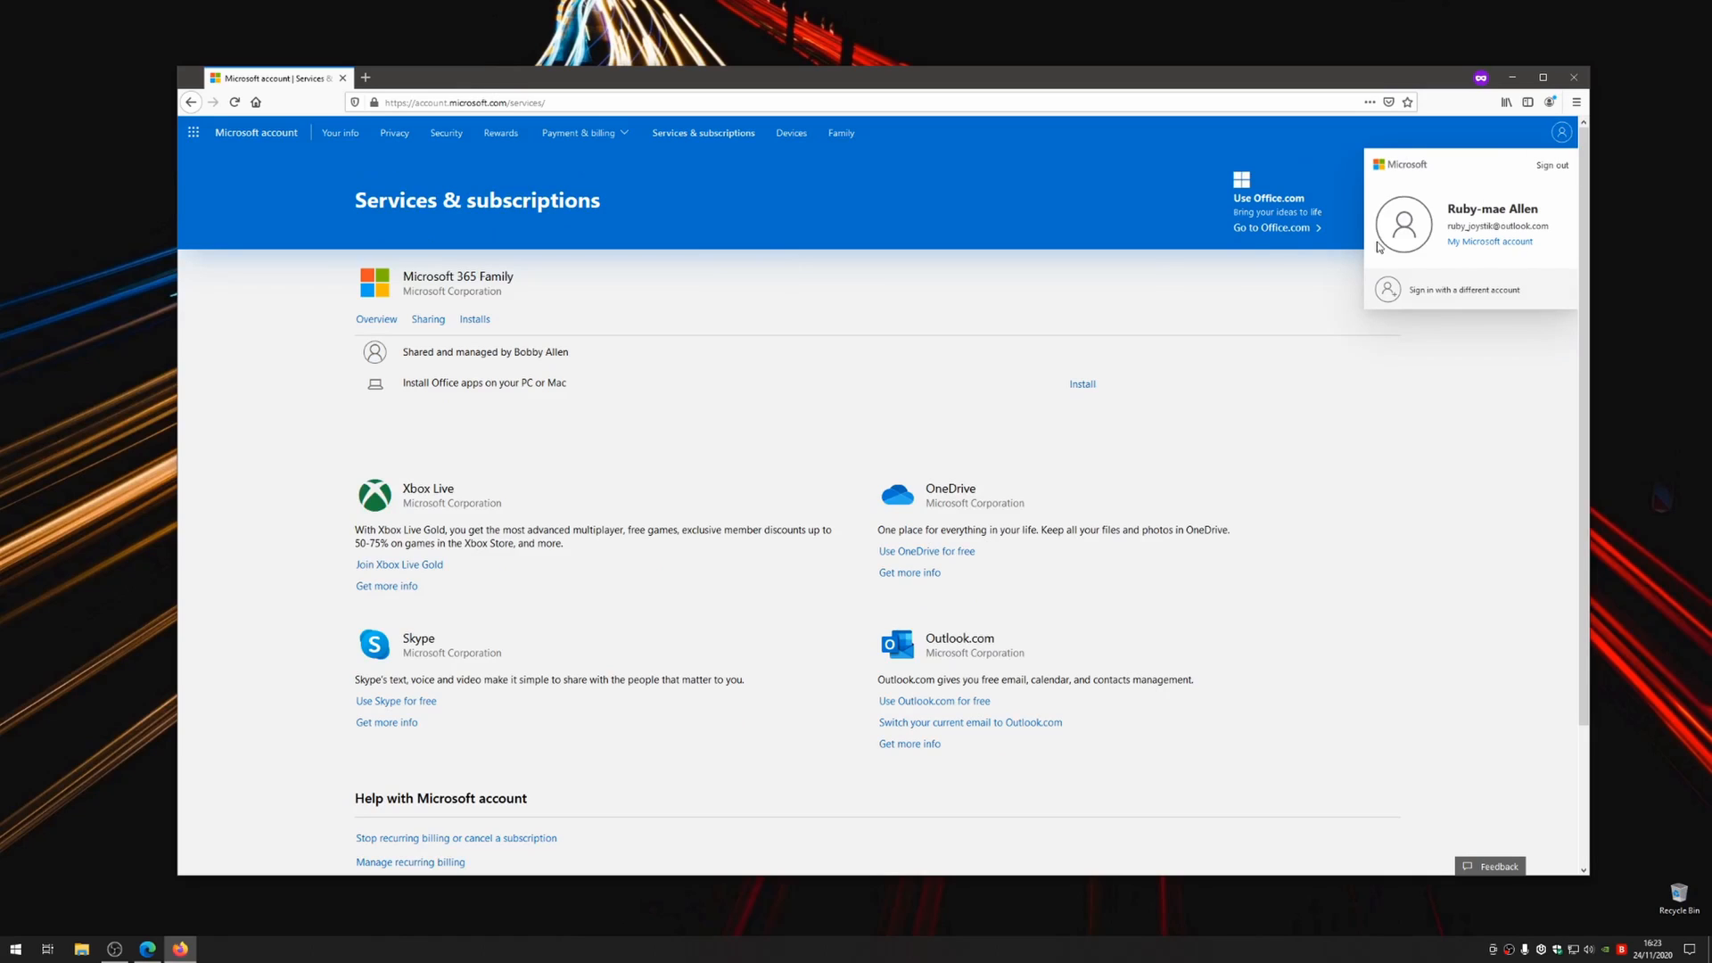
mouse_move(1482, 266)
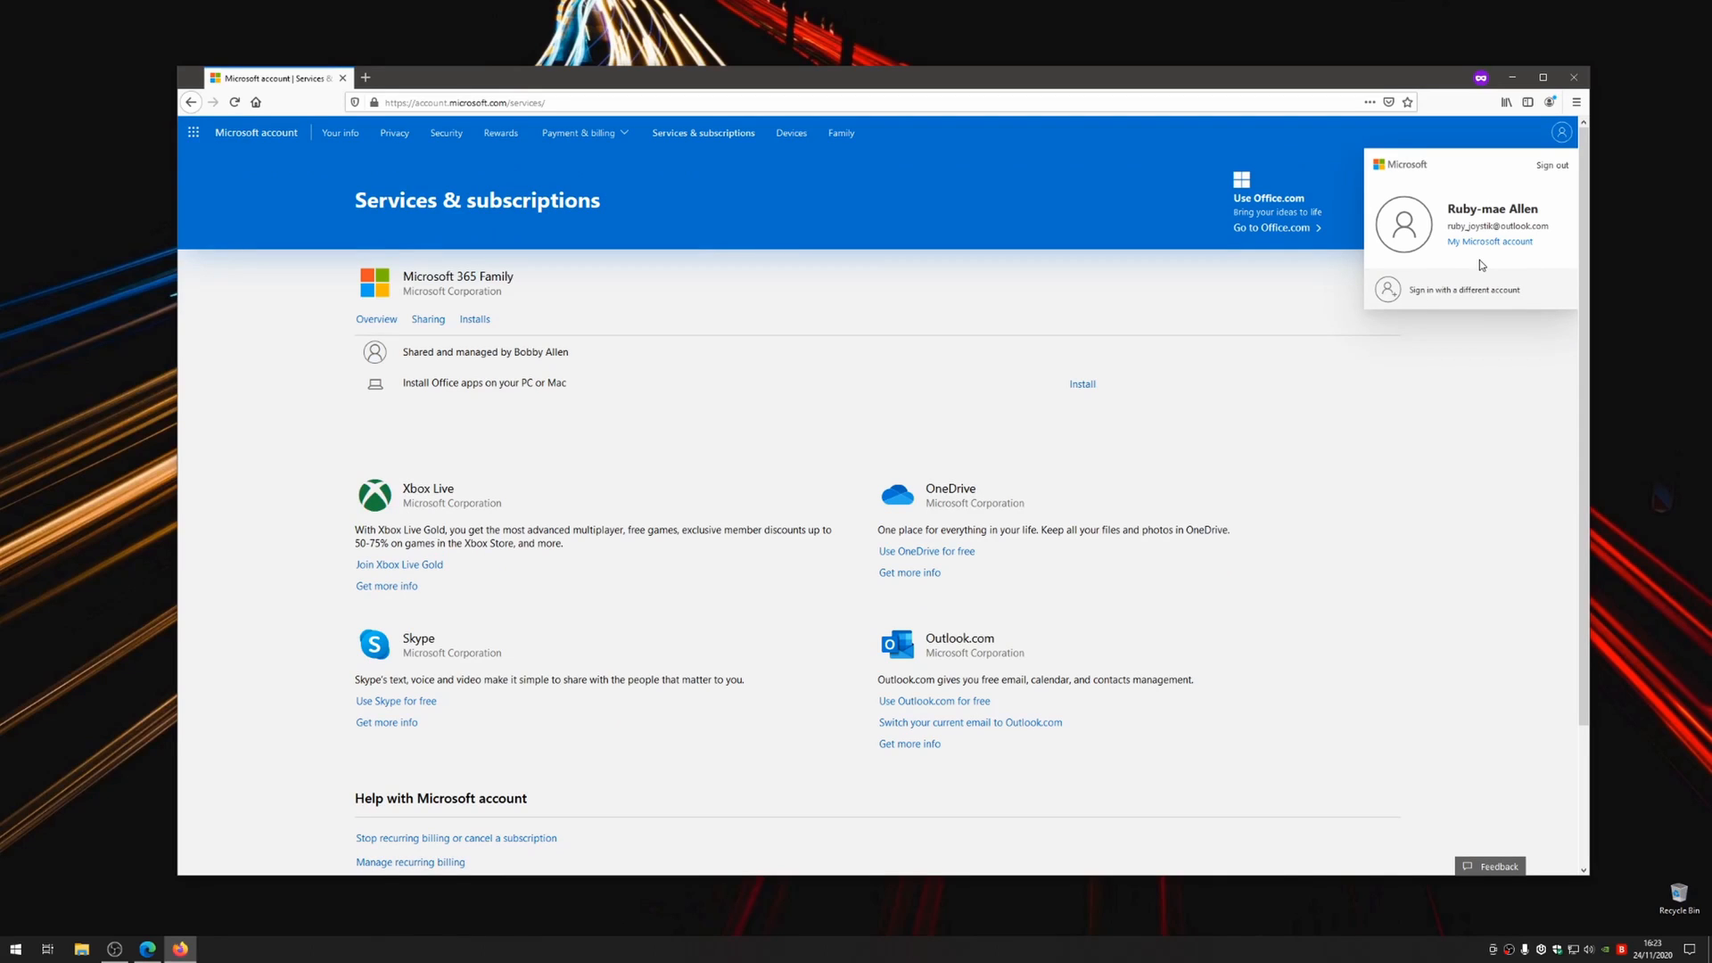
mouse_move(1489, 241)
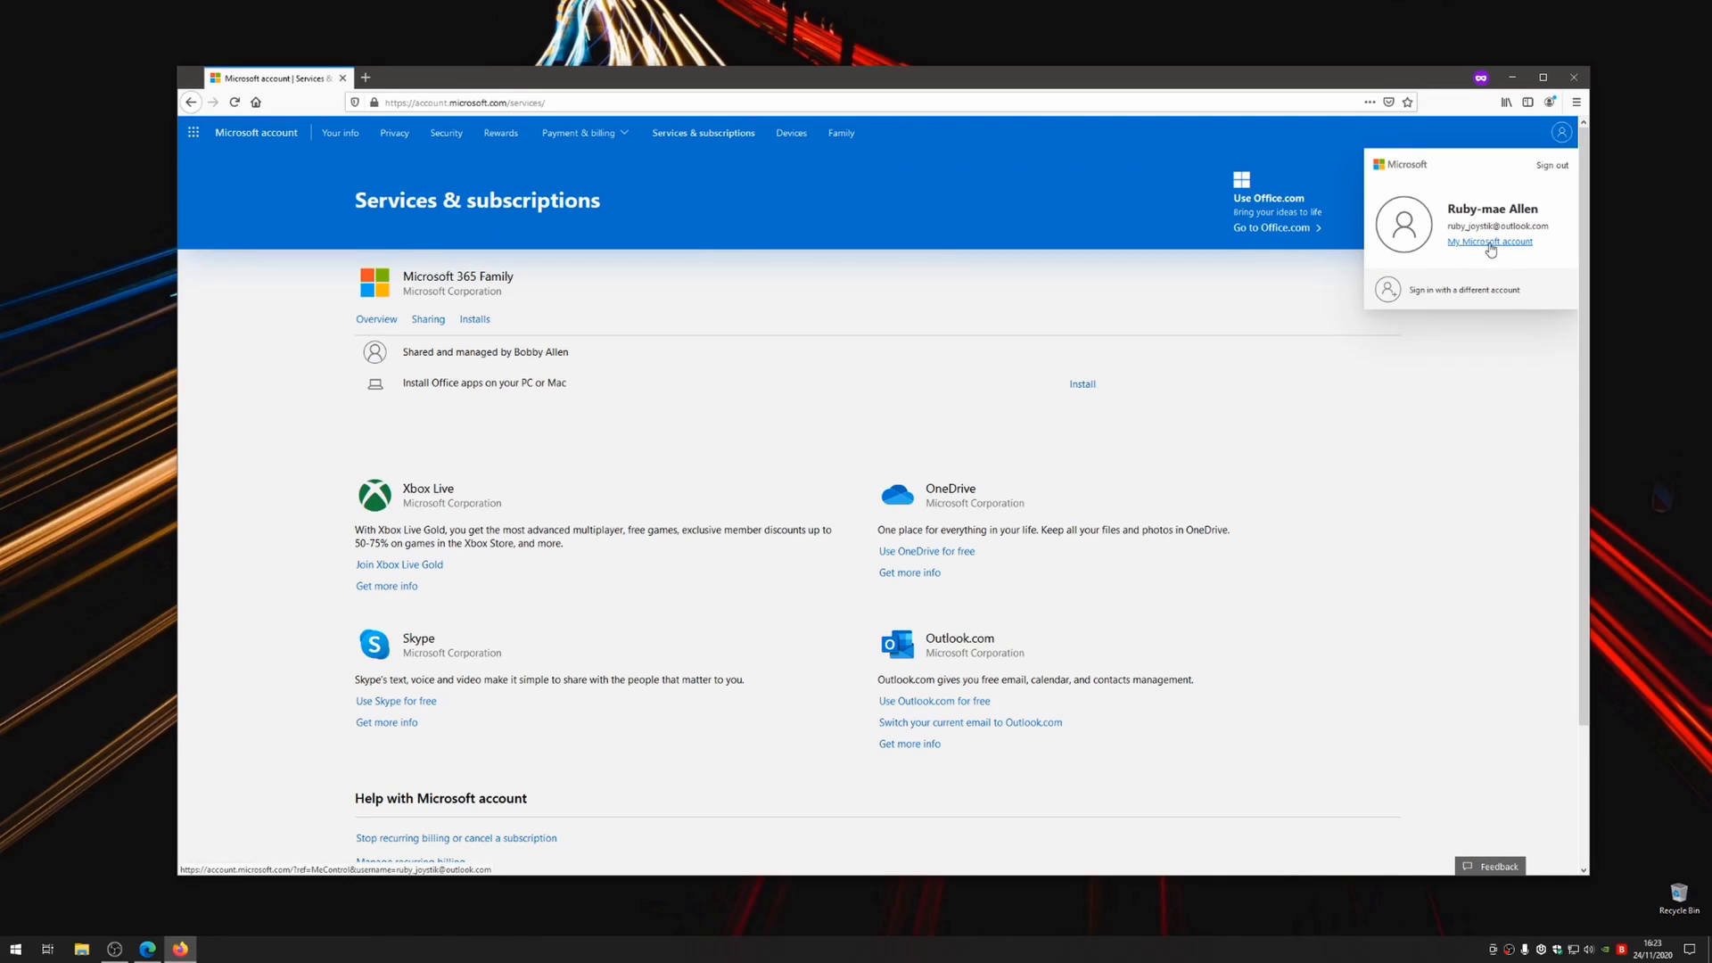
left_click(1489, 241)
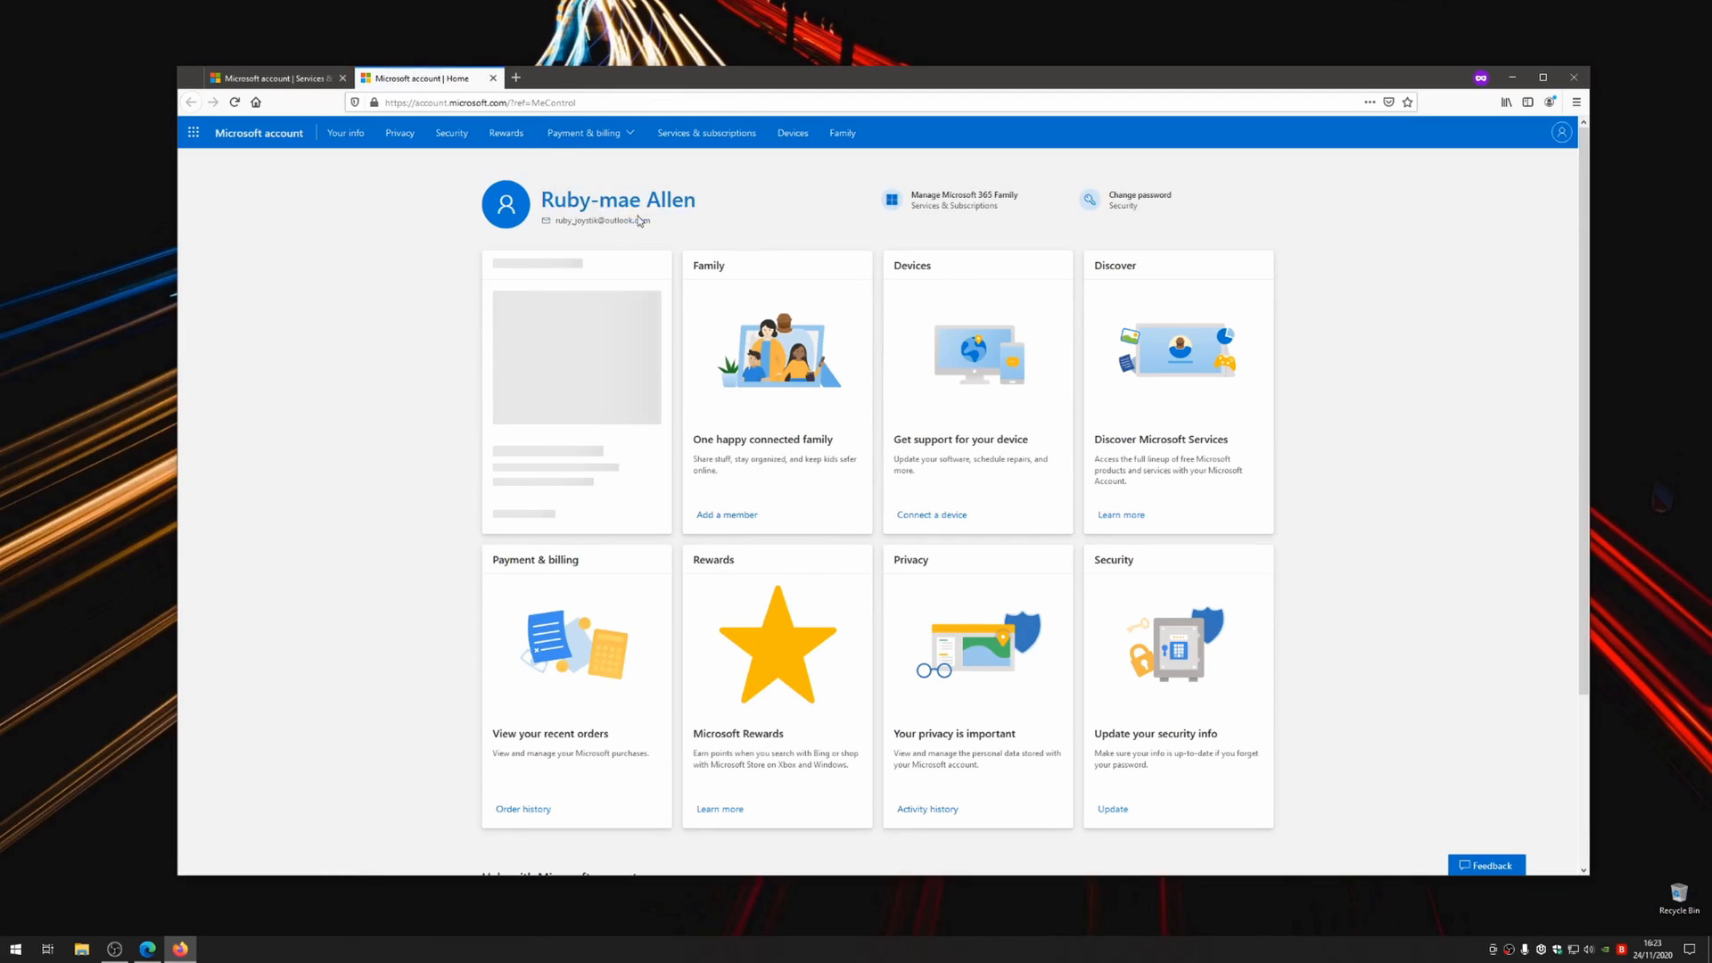
mouse_move(957, 205)
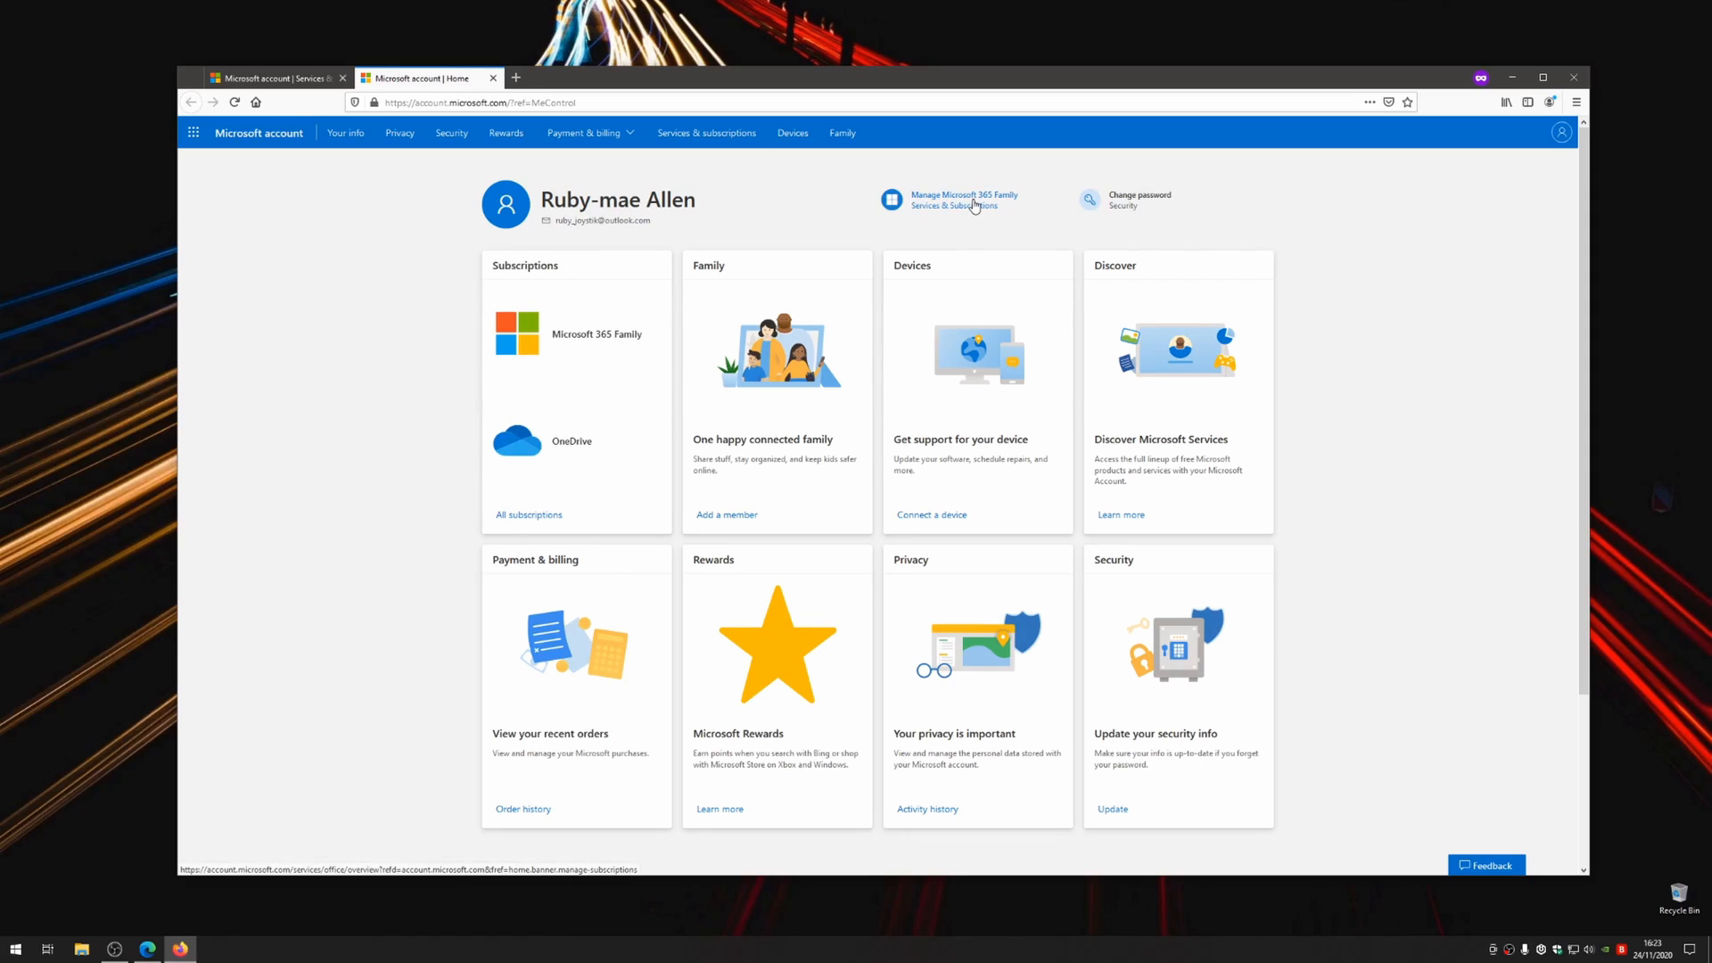
- Show the Microsoft 365 Family subscription details via 'Manage Microsoft 365 Family'
left_click(963, 200)
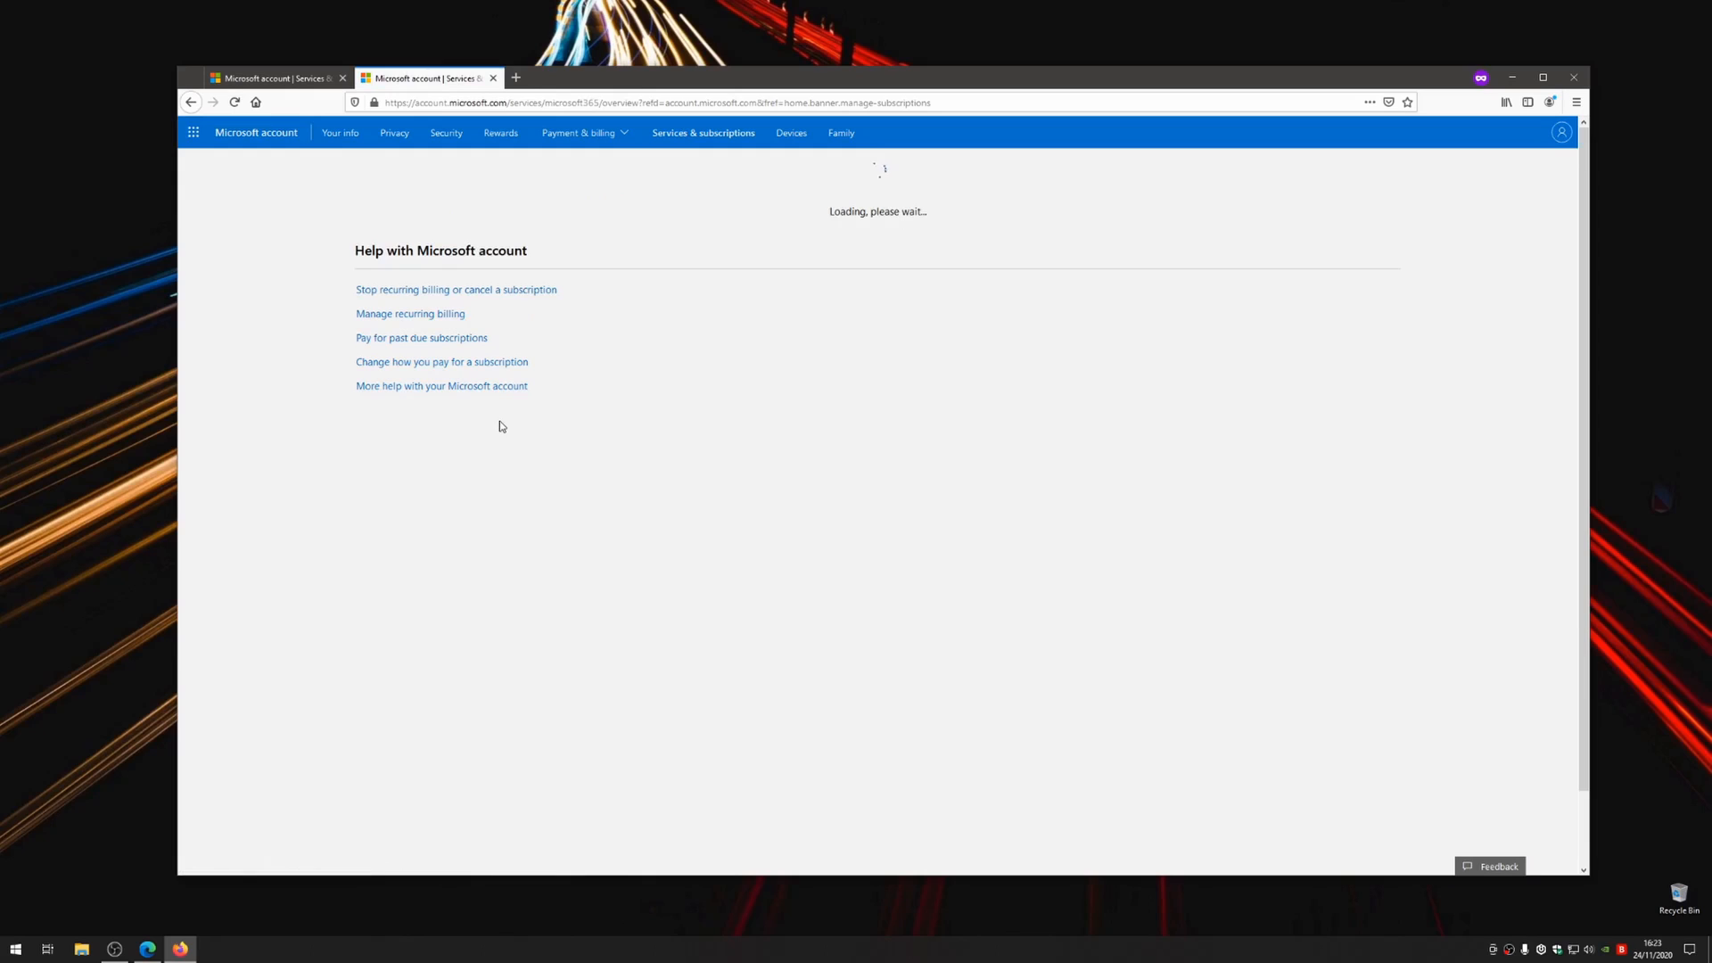
mouse_move(441, 385)
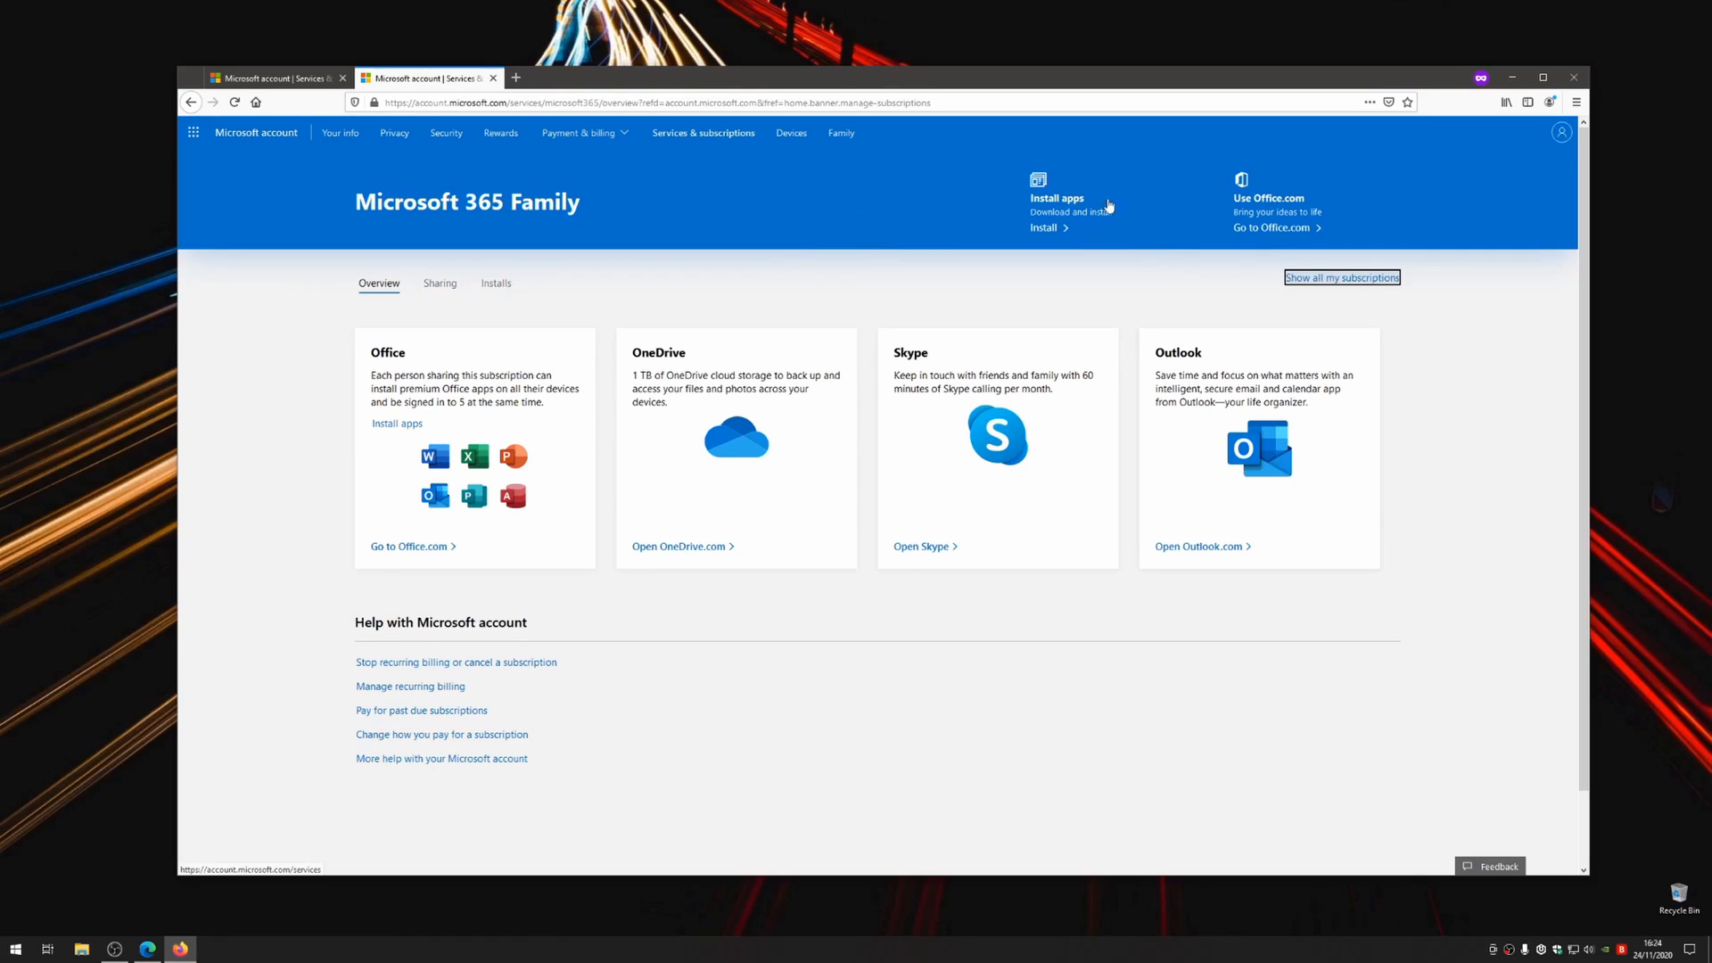
mouse_move(1273, 228)
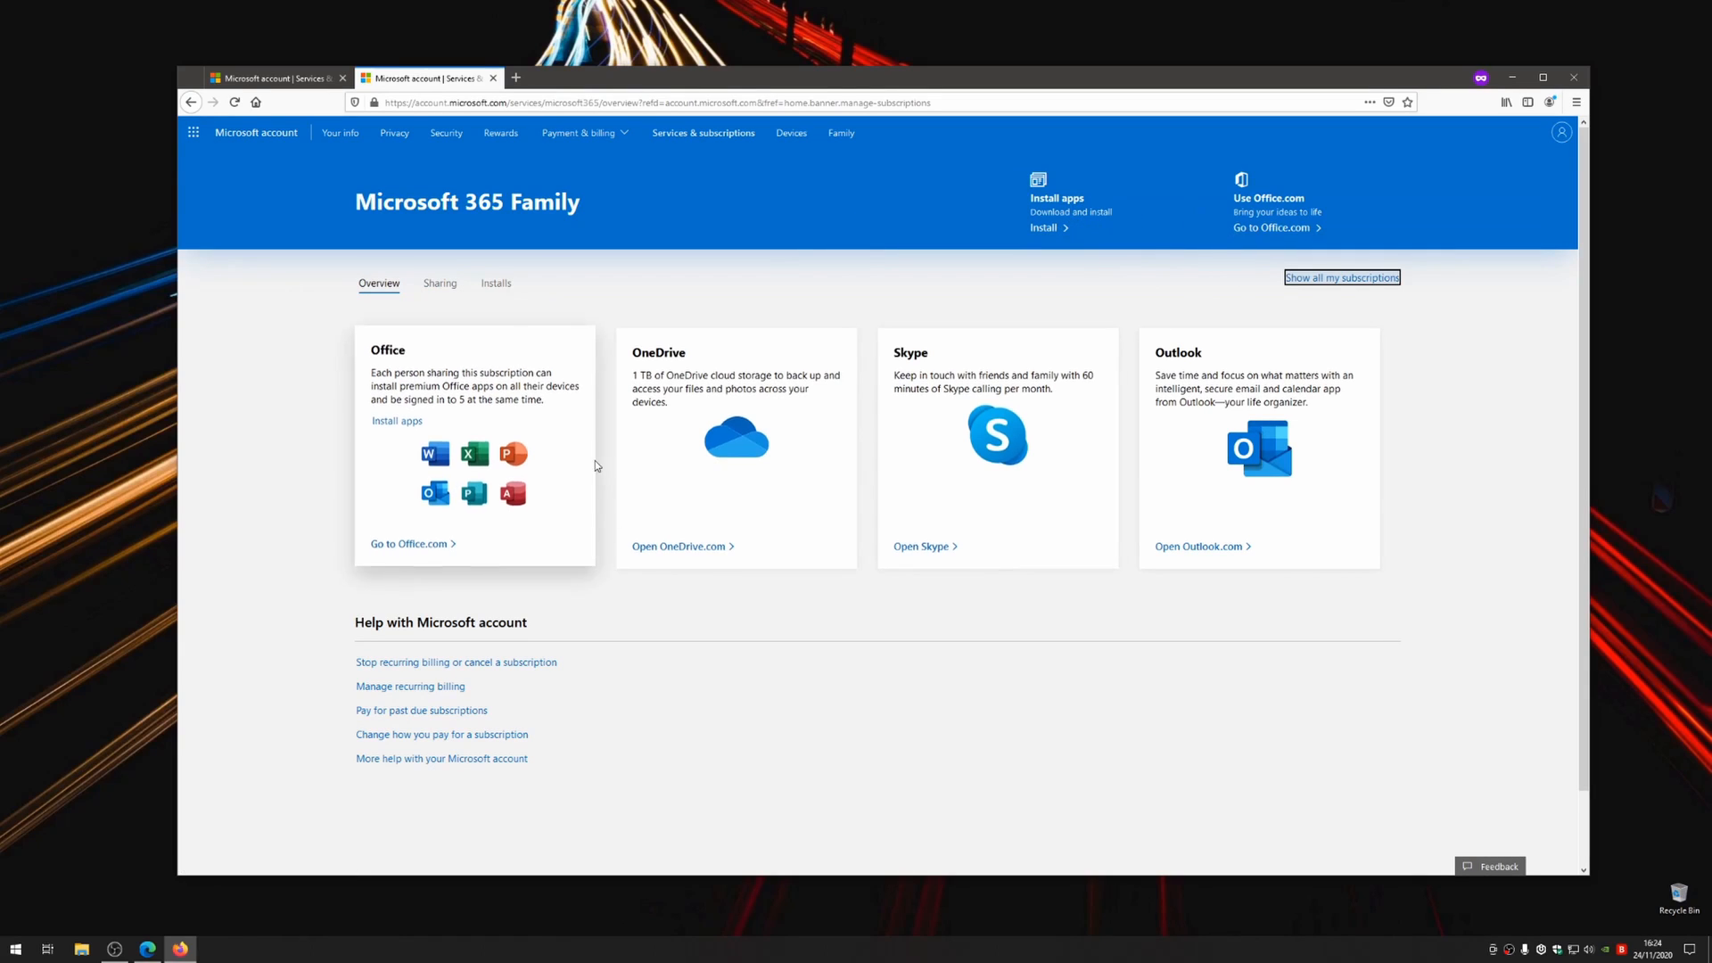
mouse_move(749, 460)
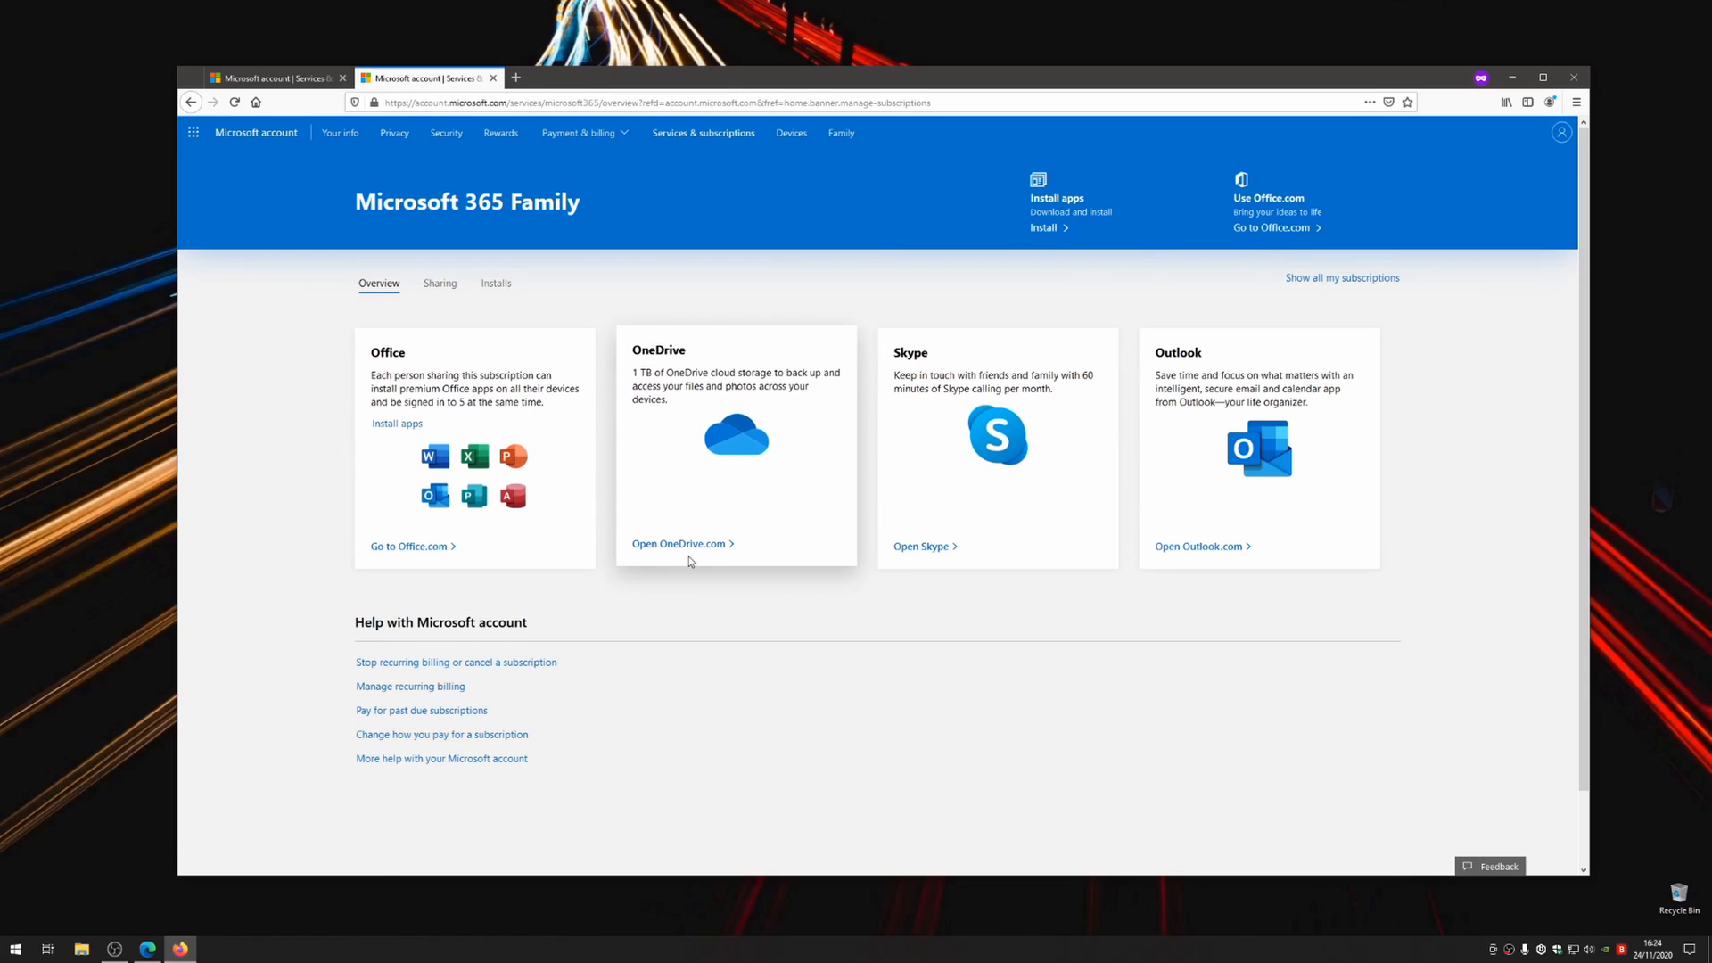
- Launch OneDrive.com for the account and dismiss the premium welcome and getting-started tour
left_click(677, 544)
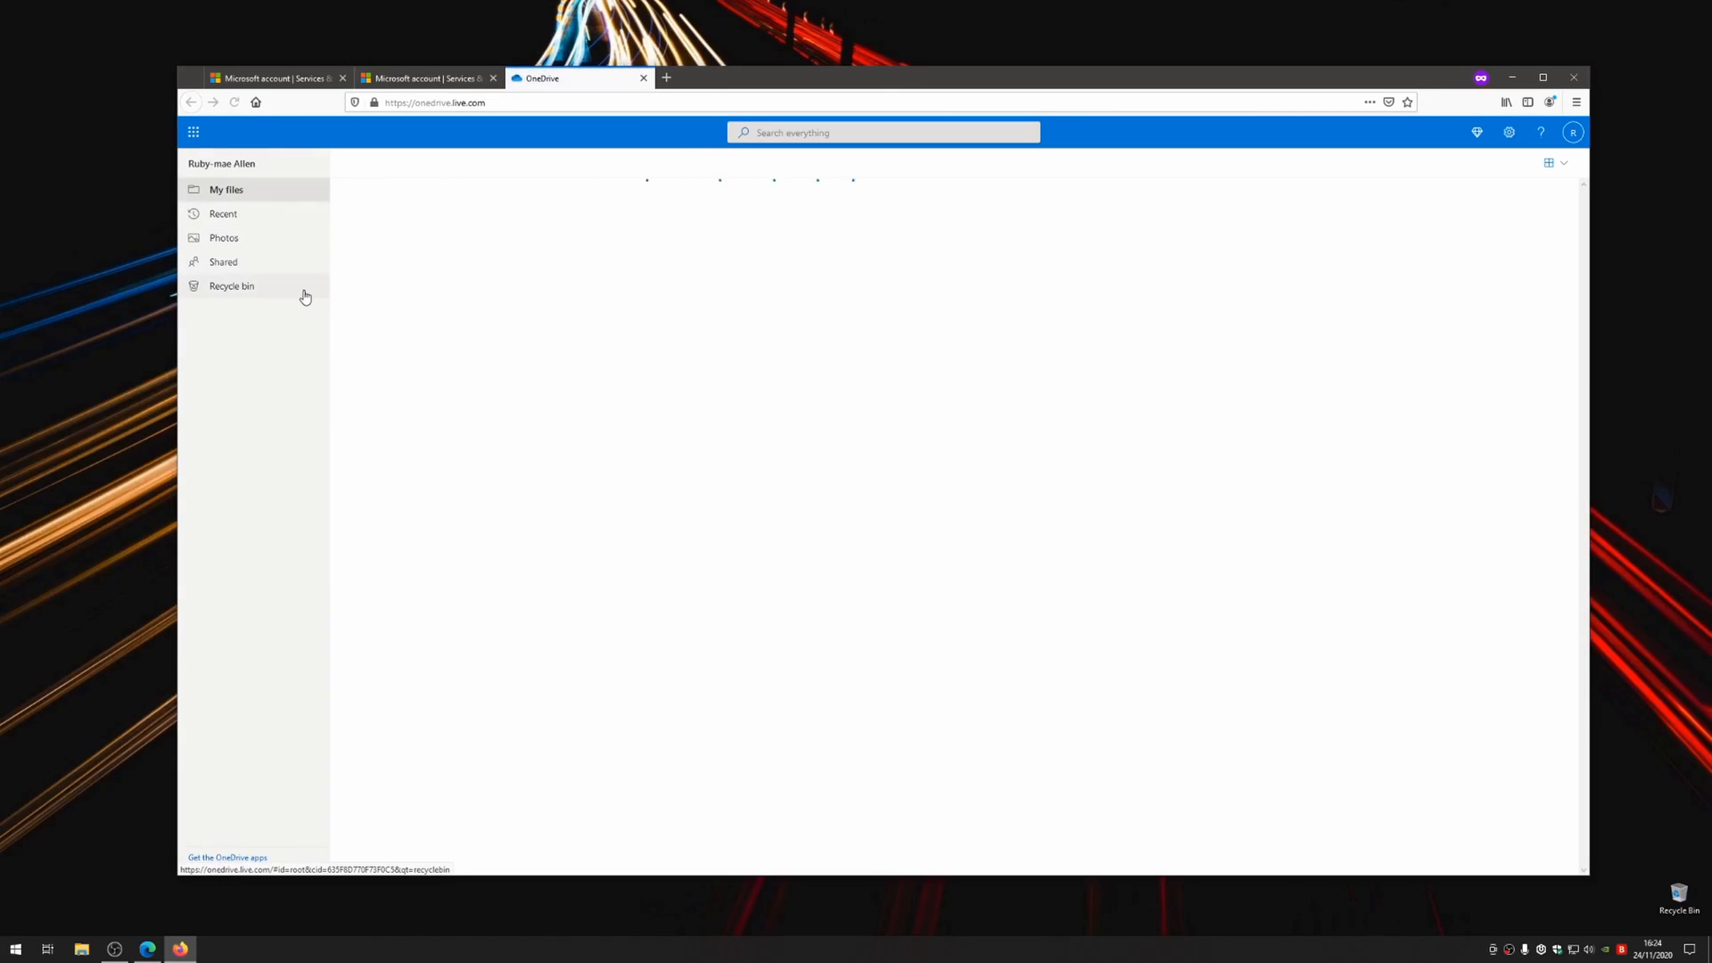
left_click(227, 189)
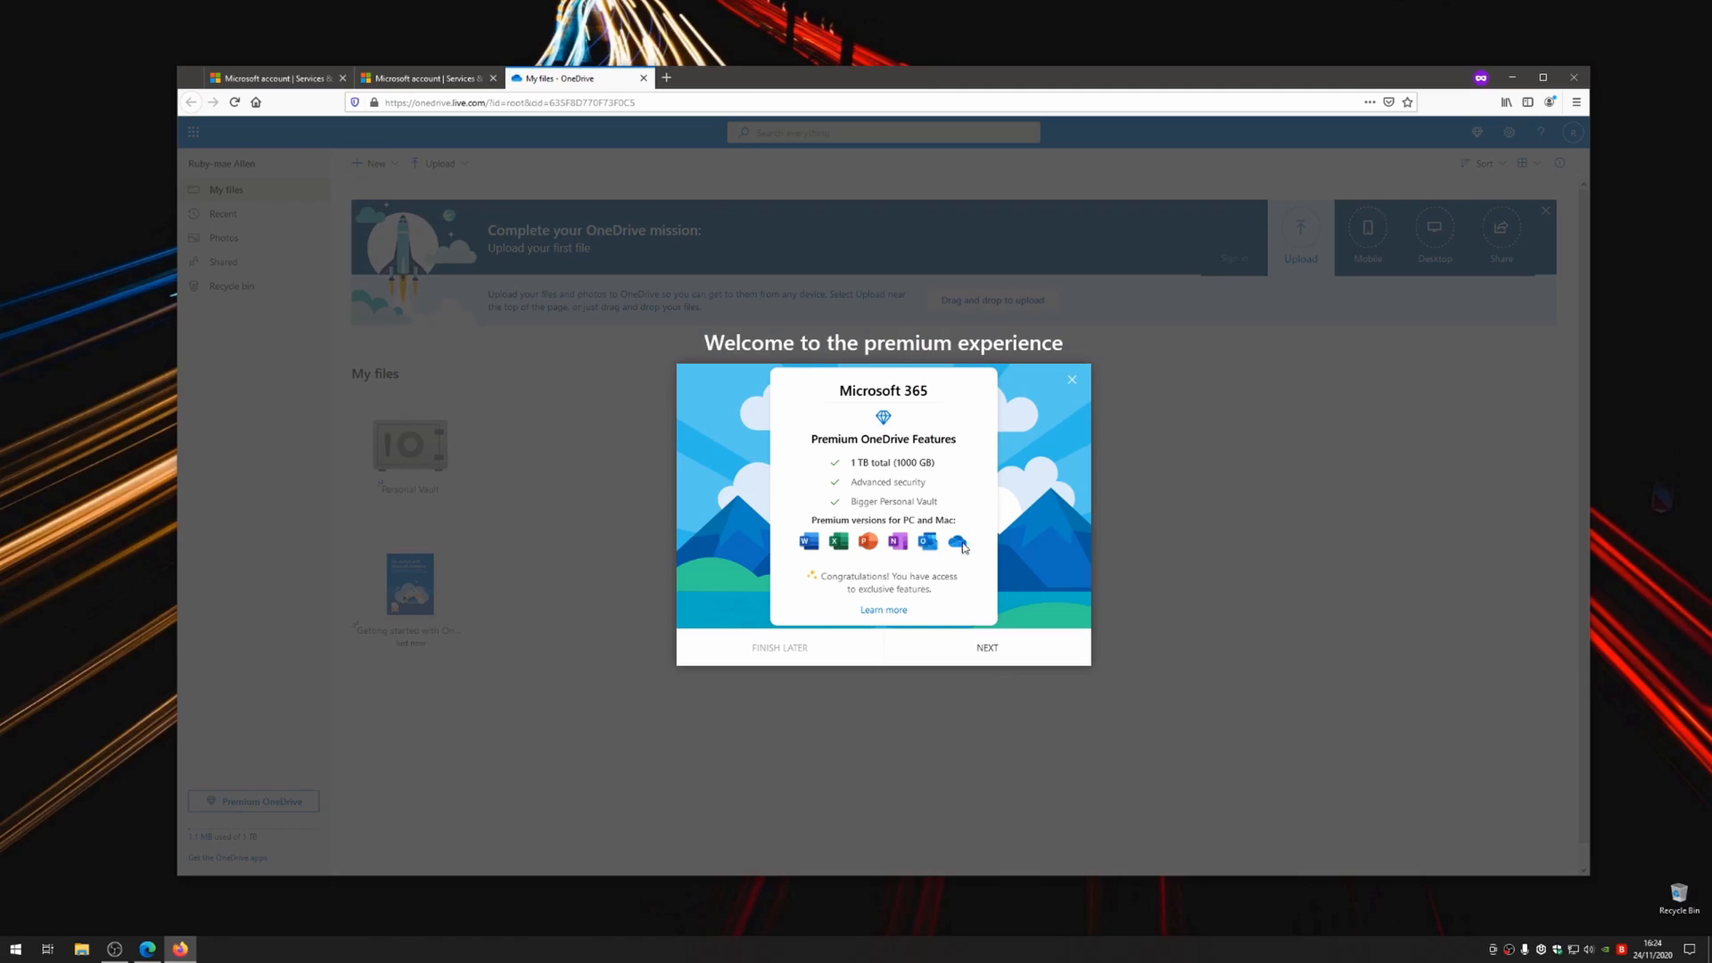
left_click(1072, 379)
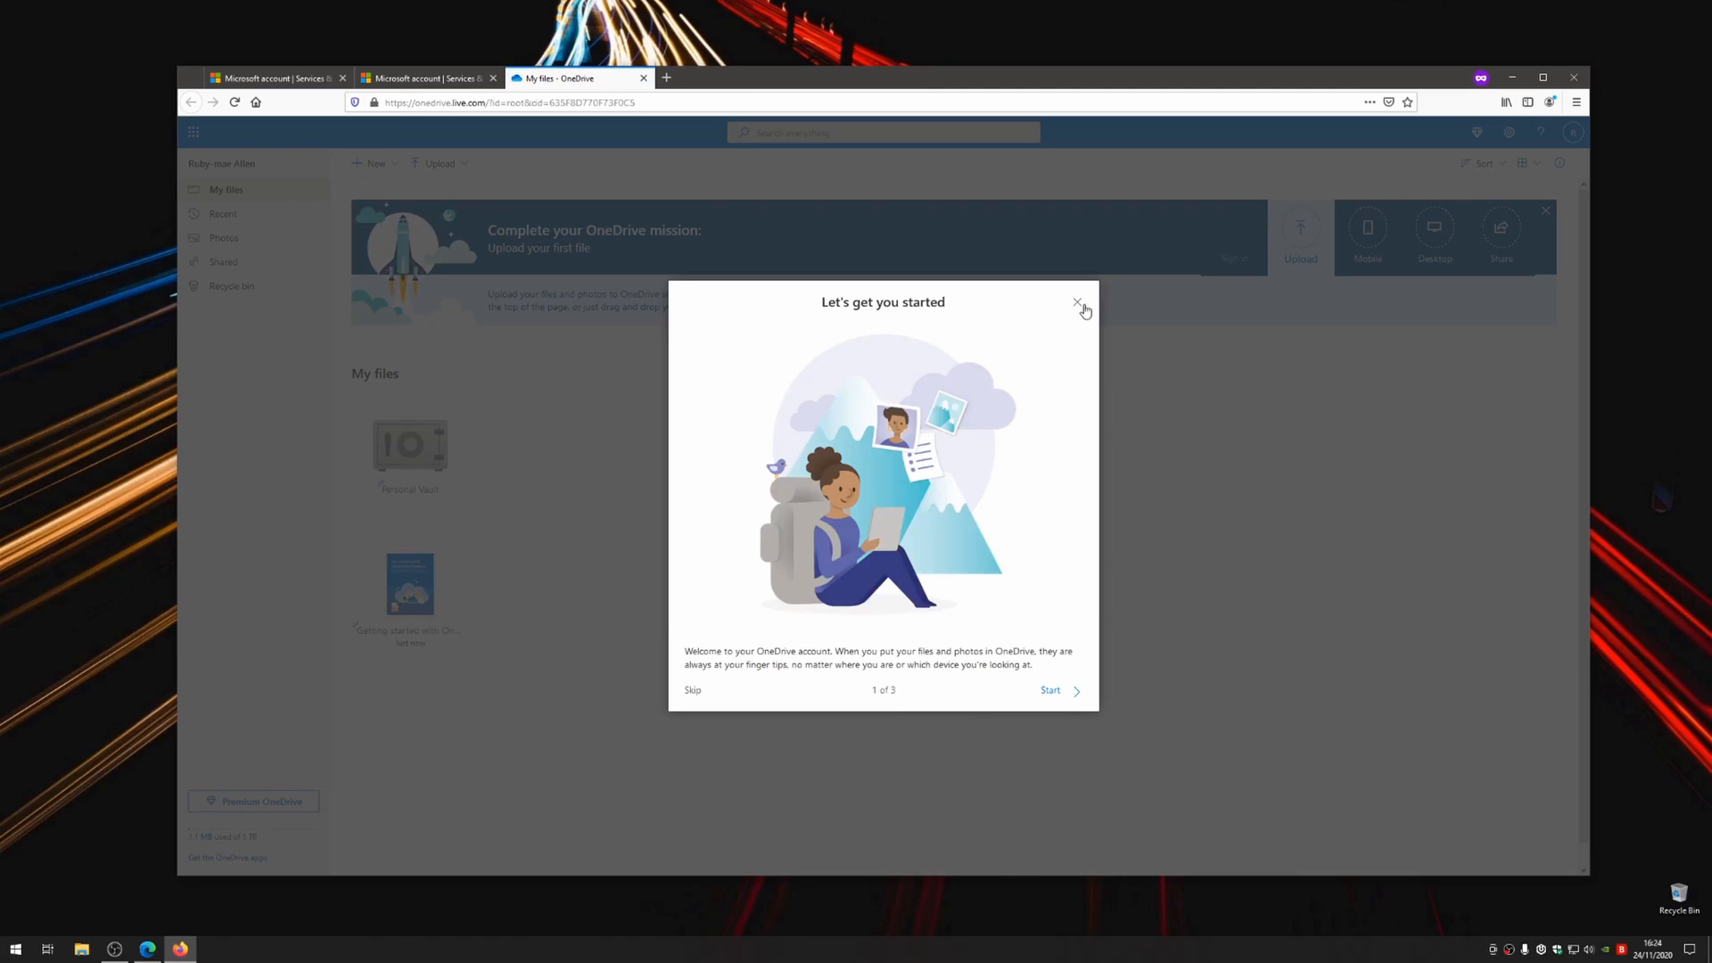
left_click(1079, 304)
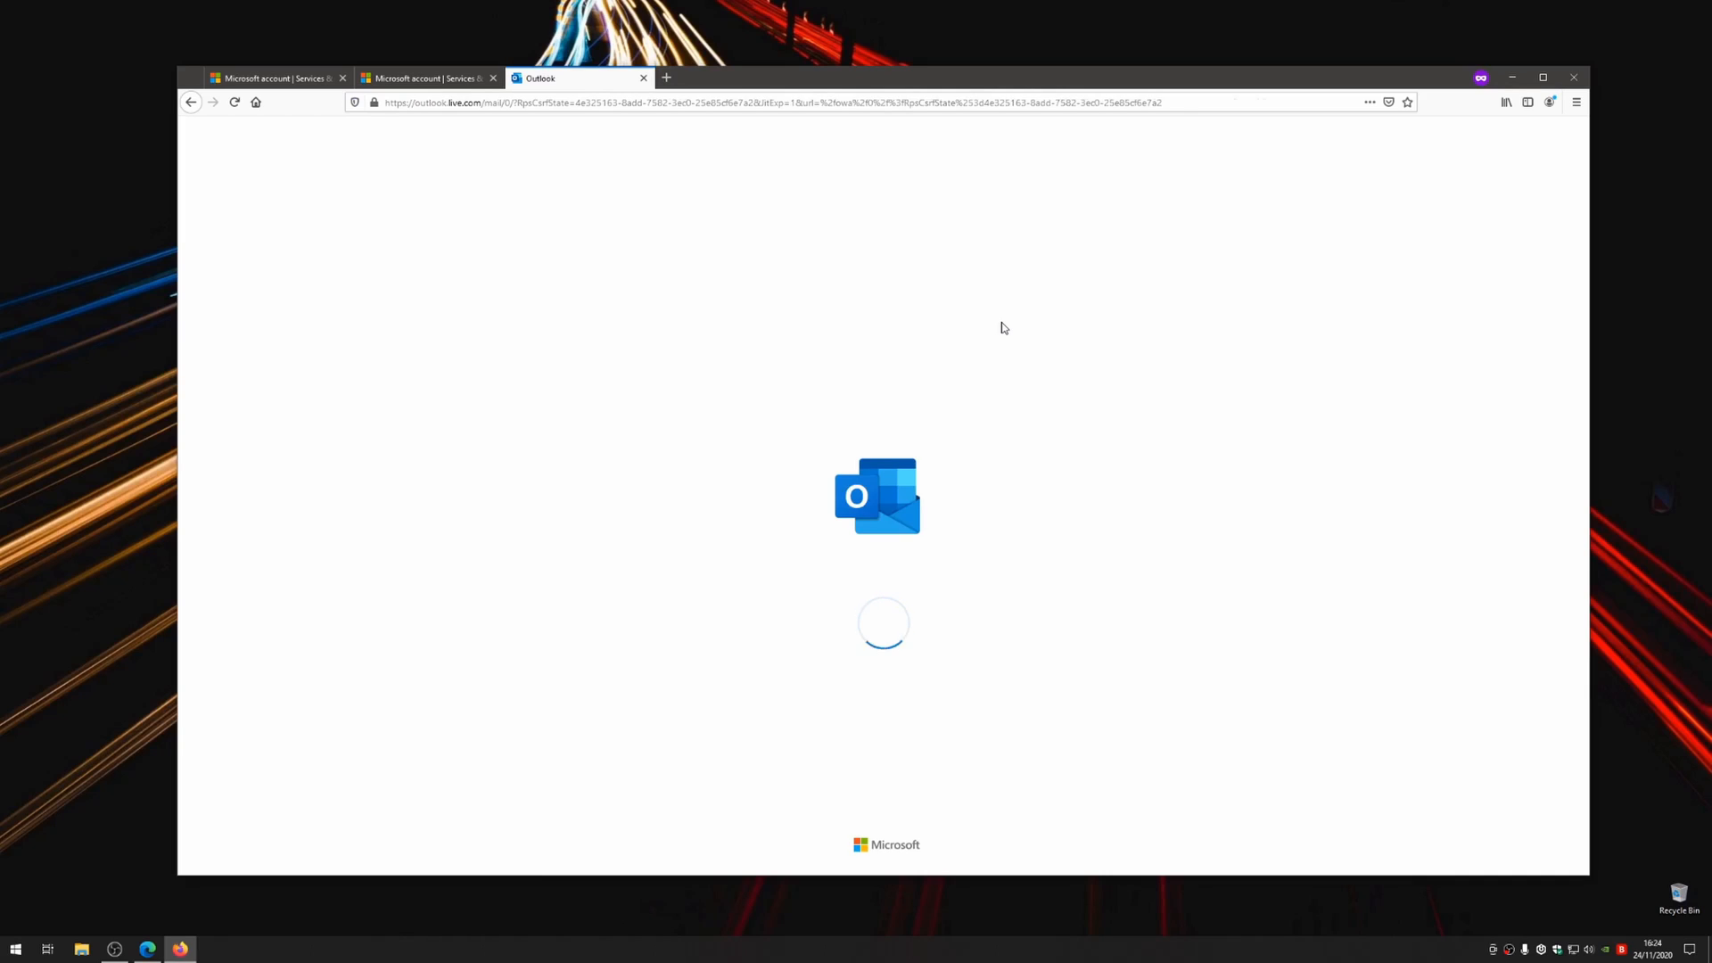
mouse_move(985, 355)
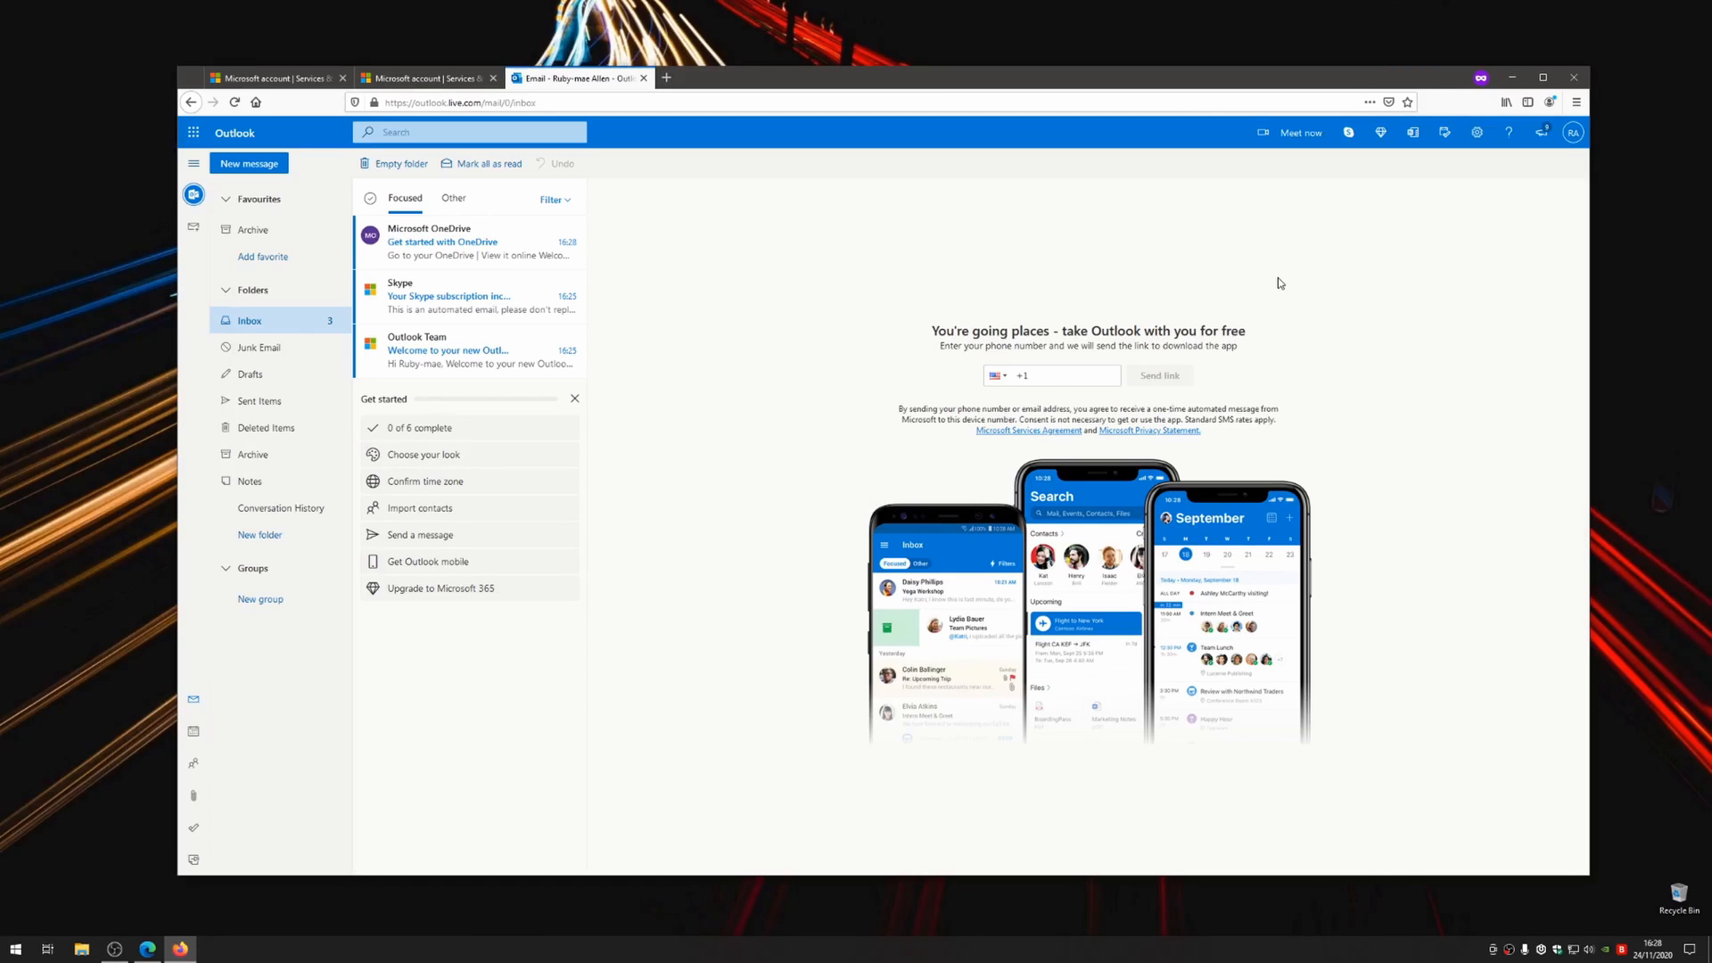
mouse_move(676, 234)
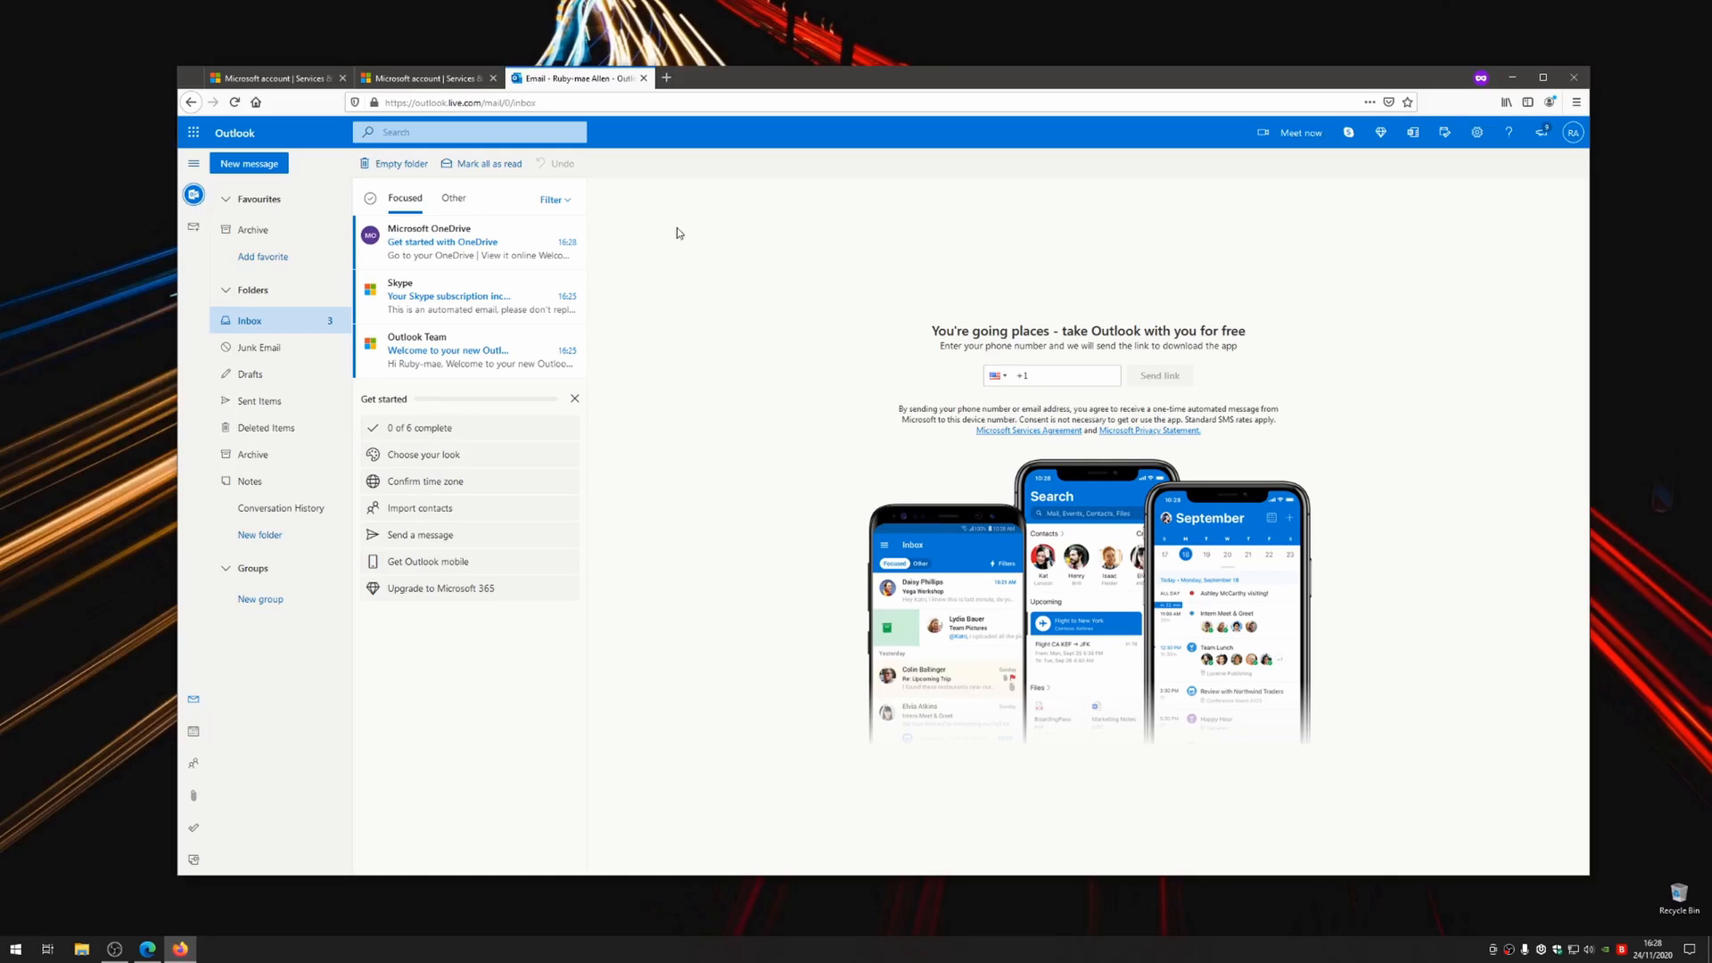
mouse_move(639, 338)
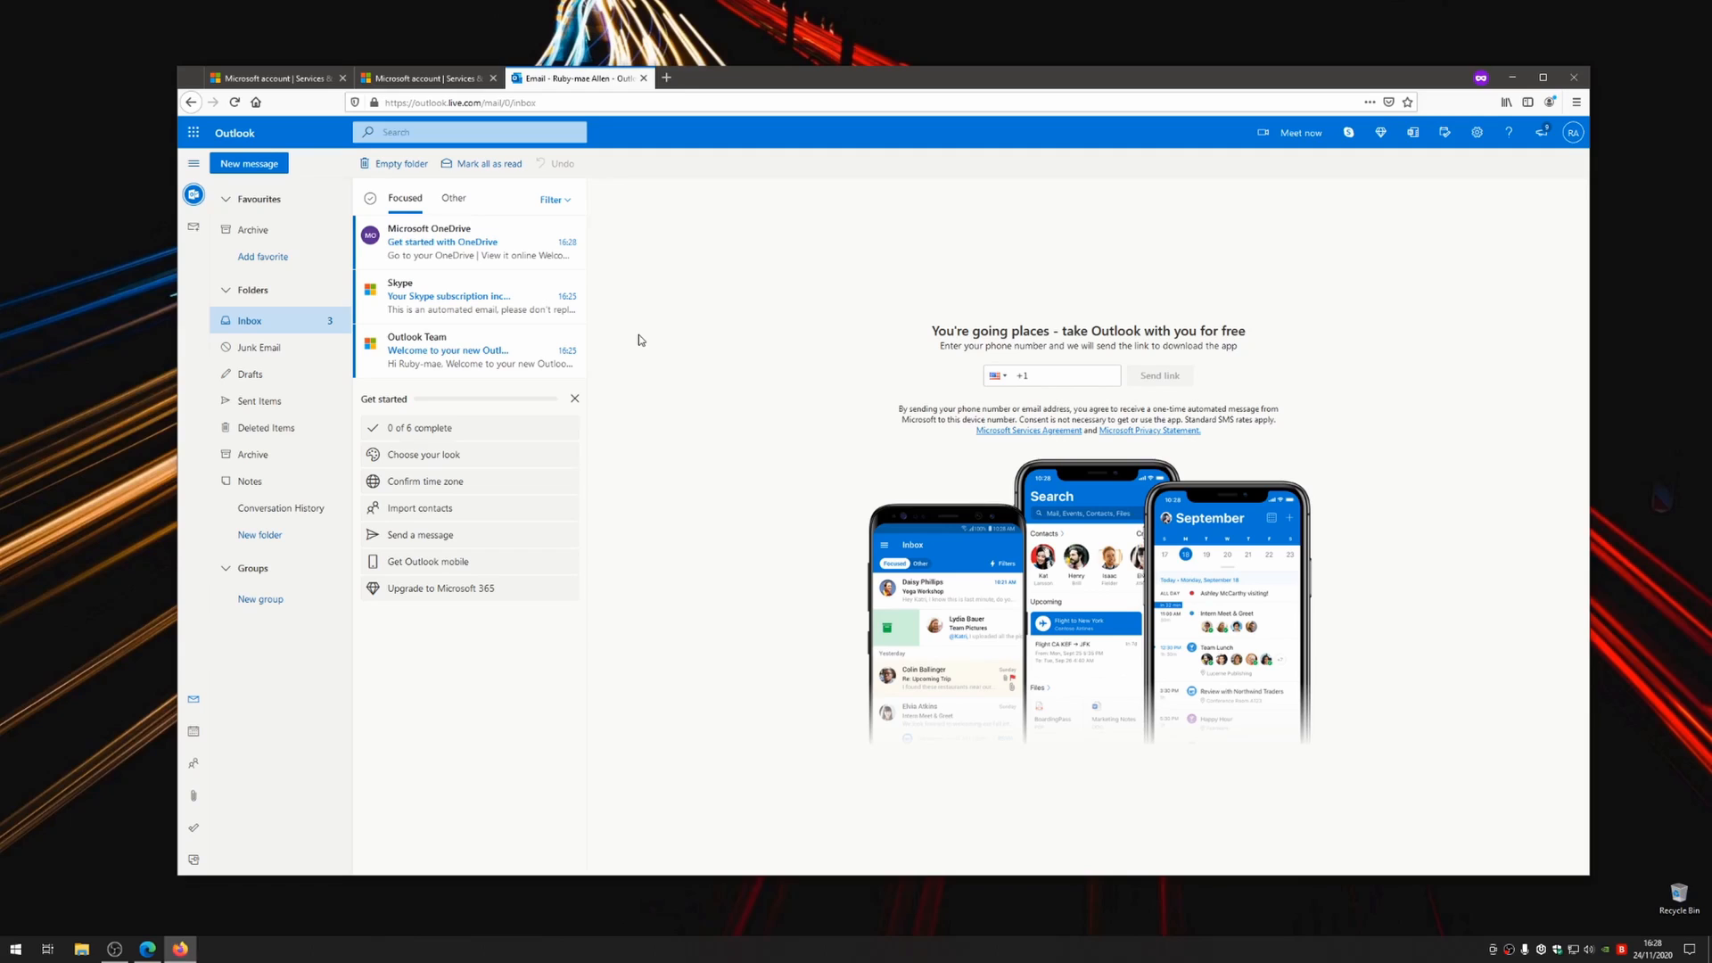
mouse_move(903, 298)
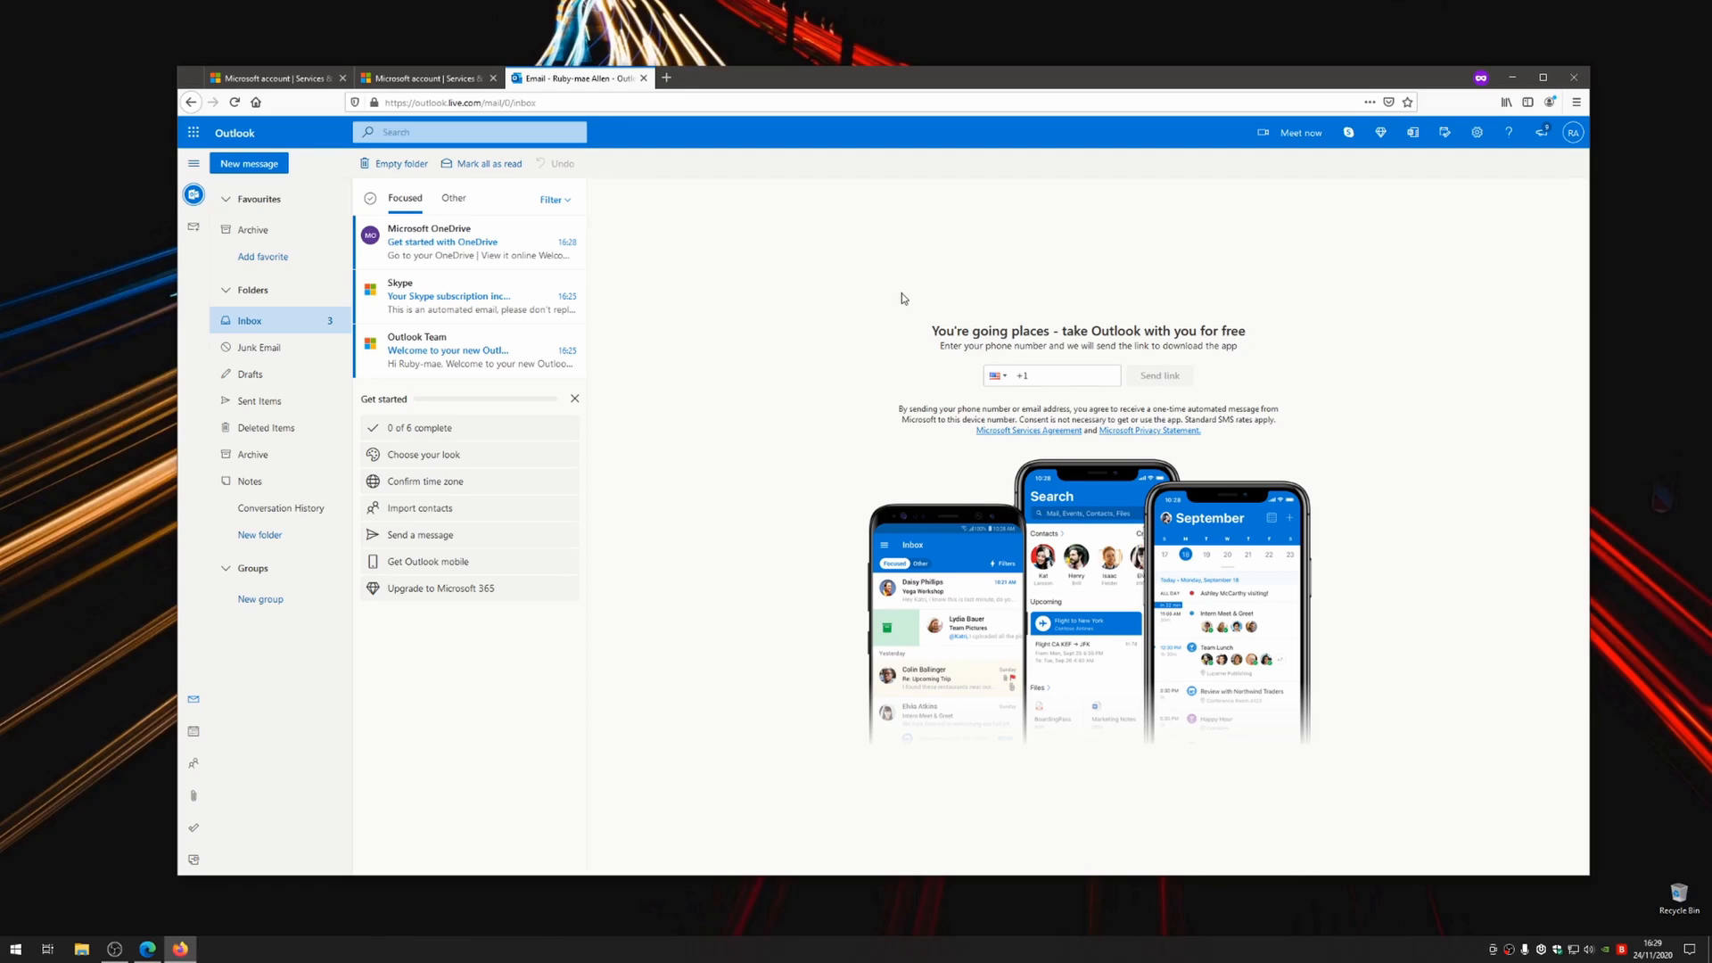
mouse_move(1219, 215)
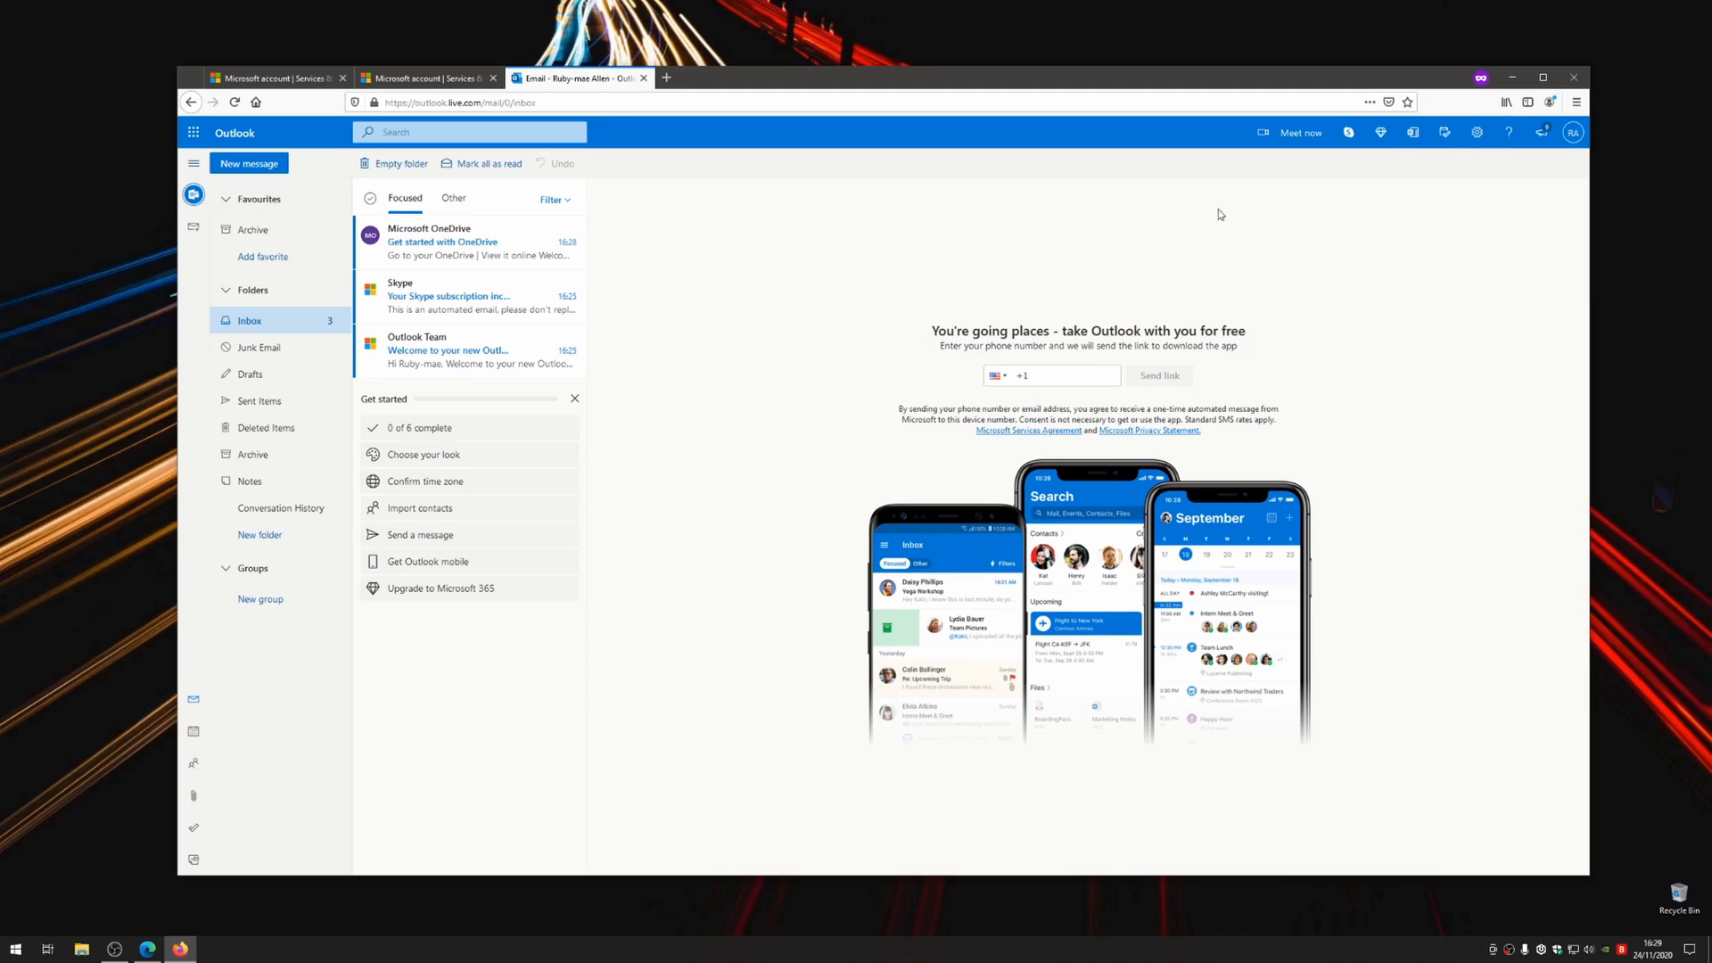
mouse_move(1476, 132)
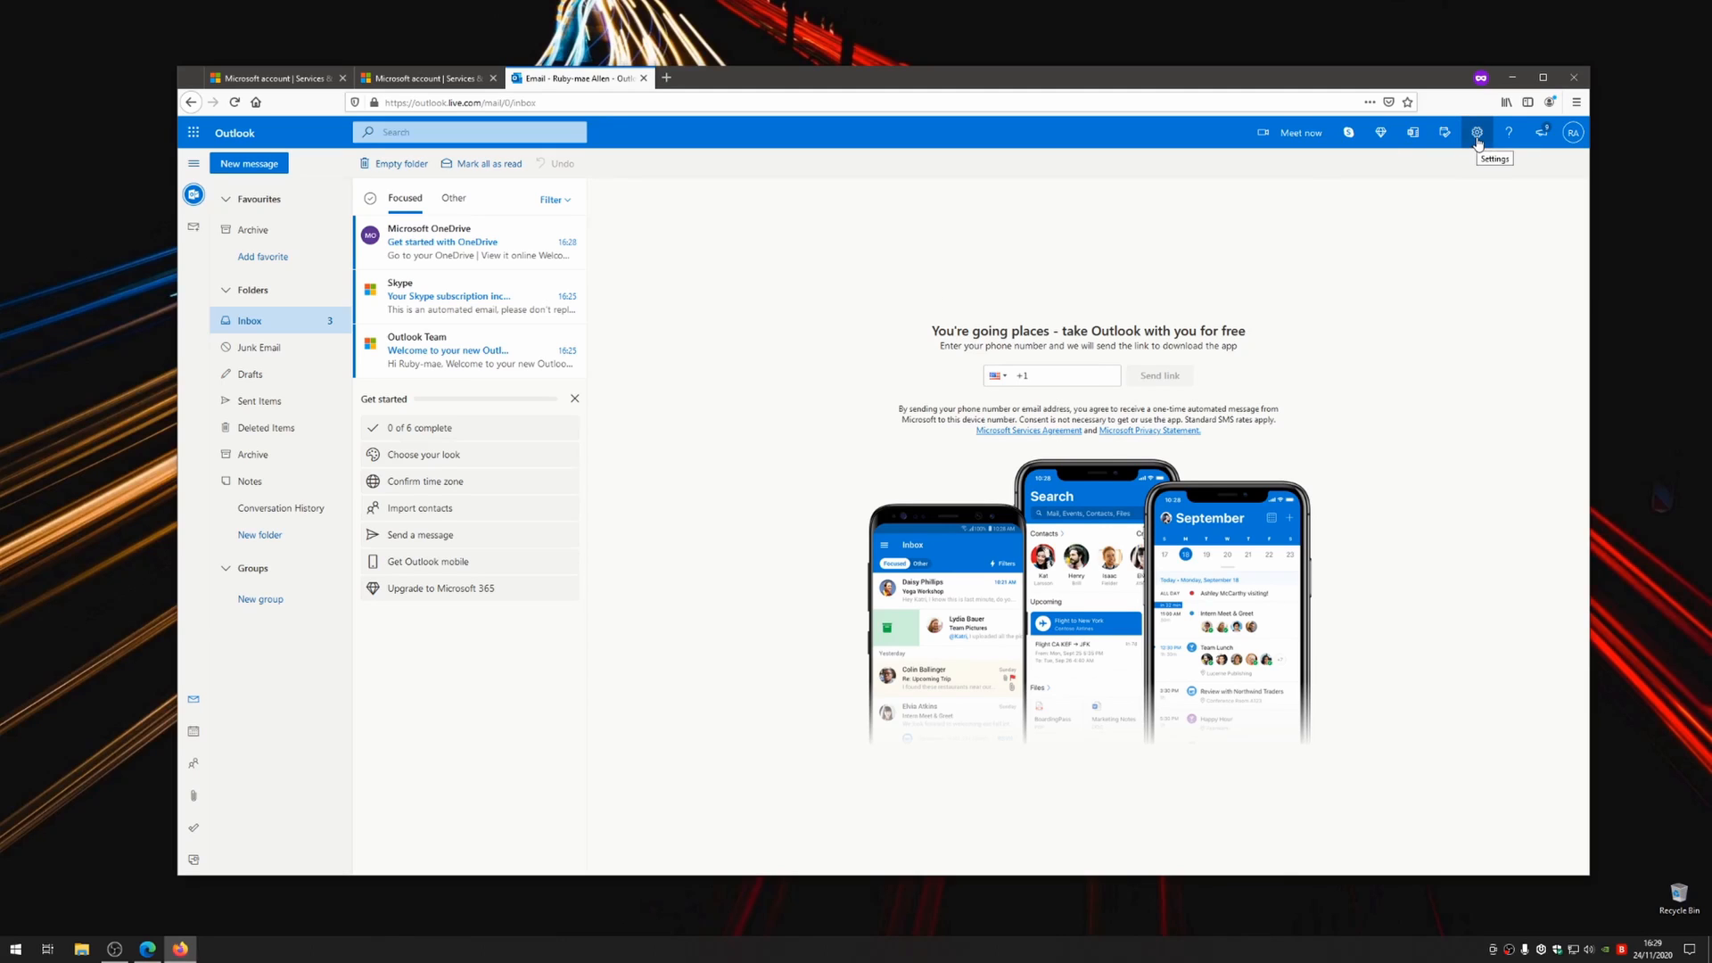
- Reach the Premium page in the full Outlook settings
left_click(1476, 132)
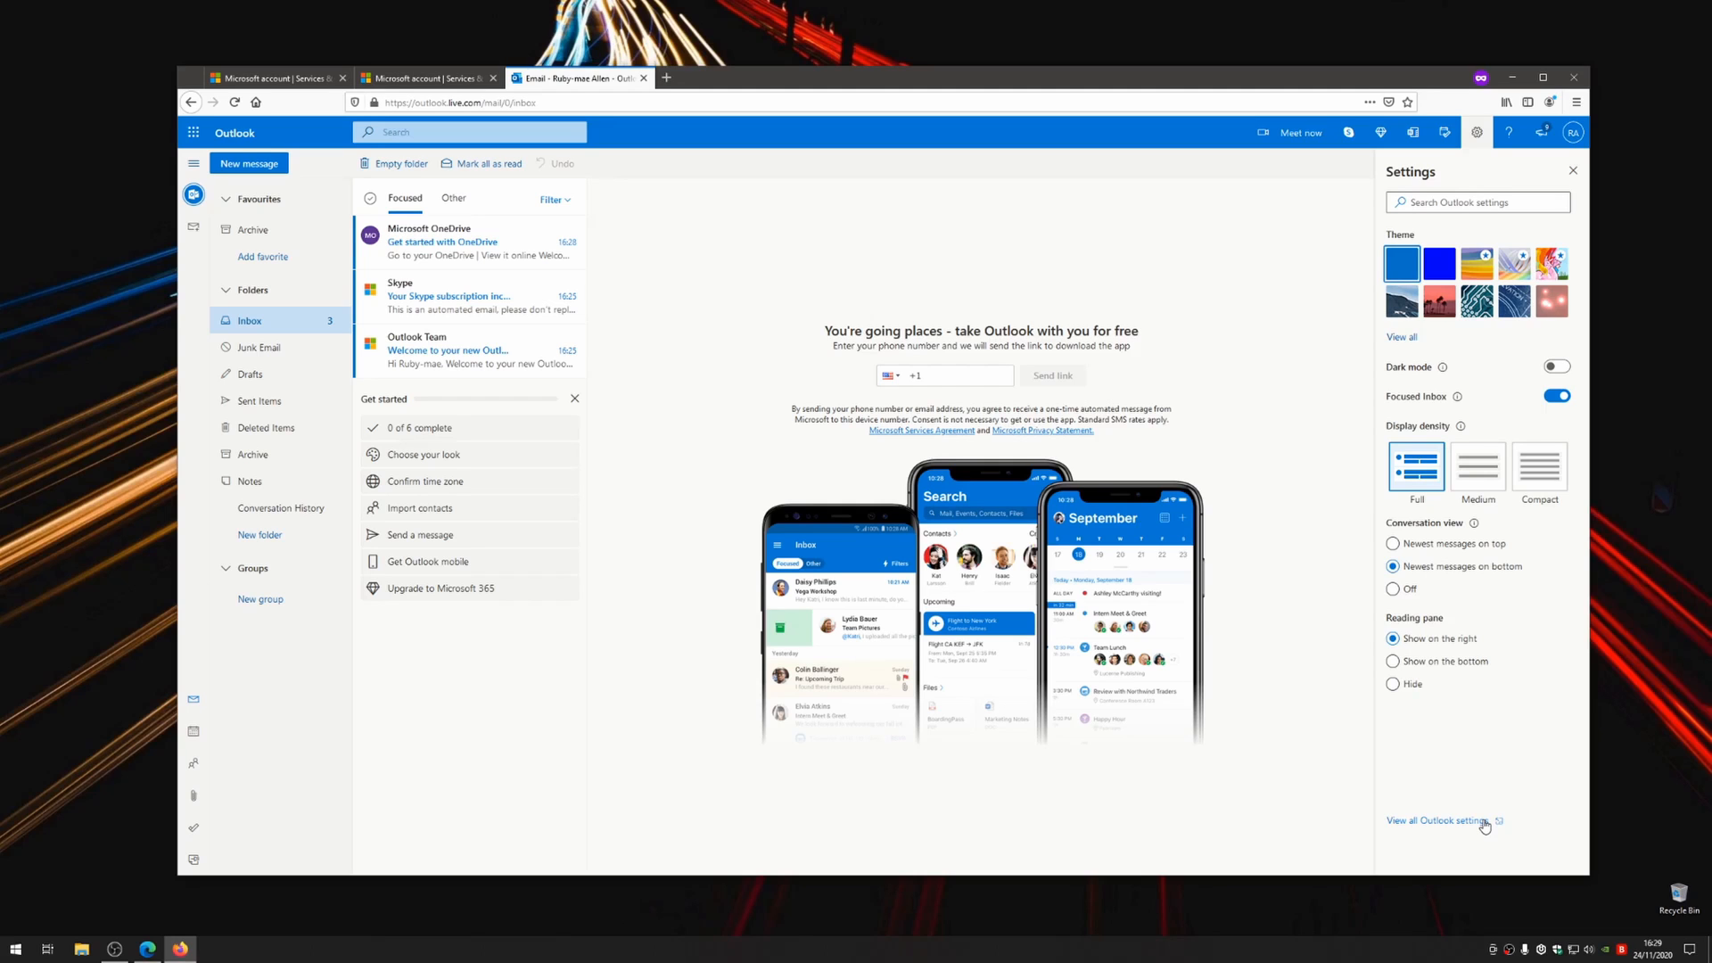
left_click(1437, 820)
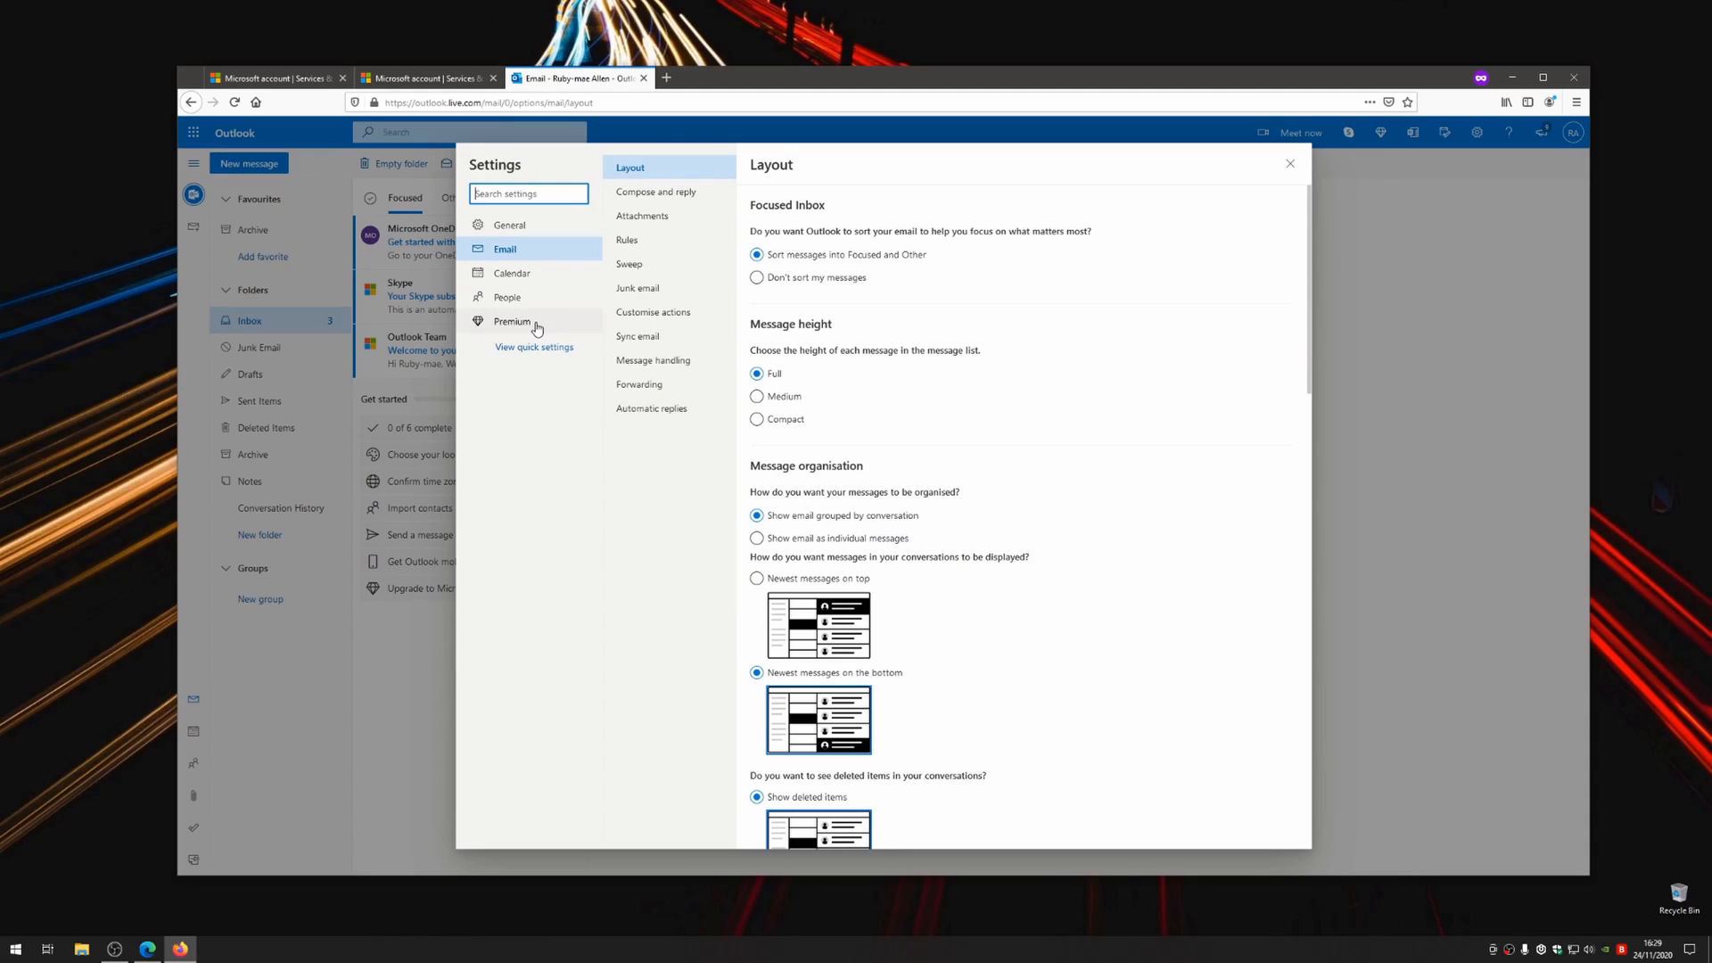
left_click(512, 321)
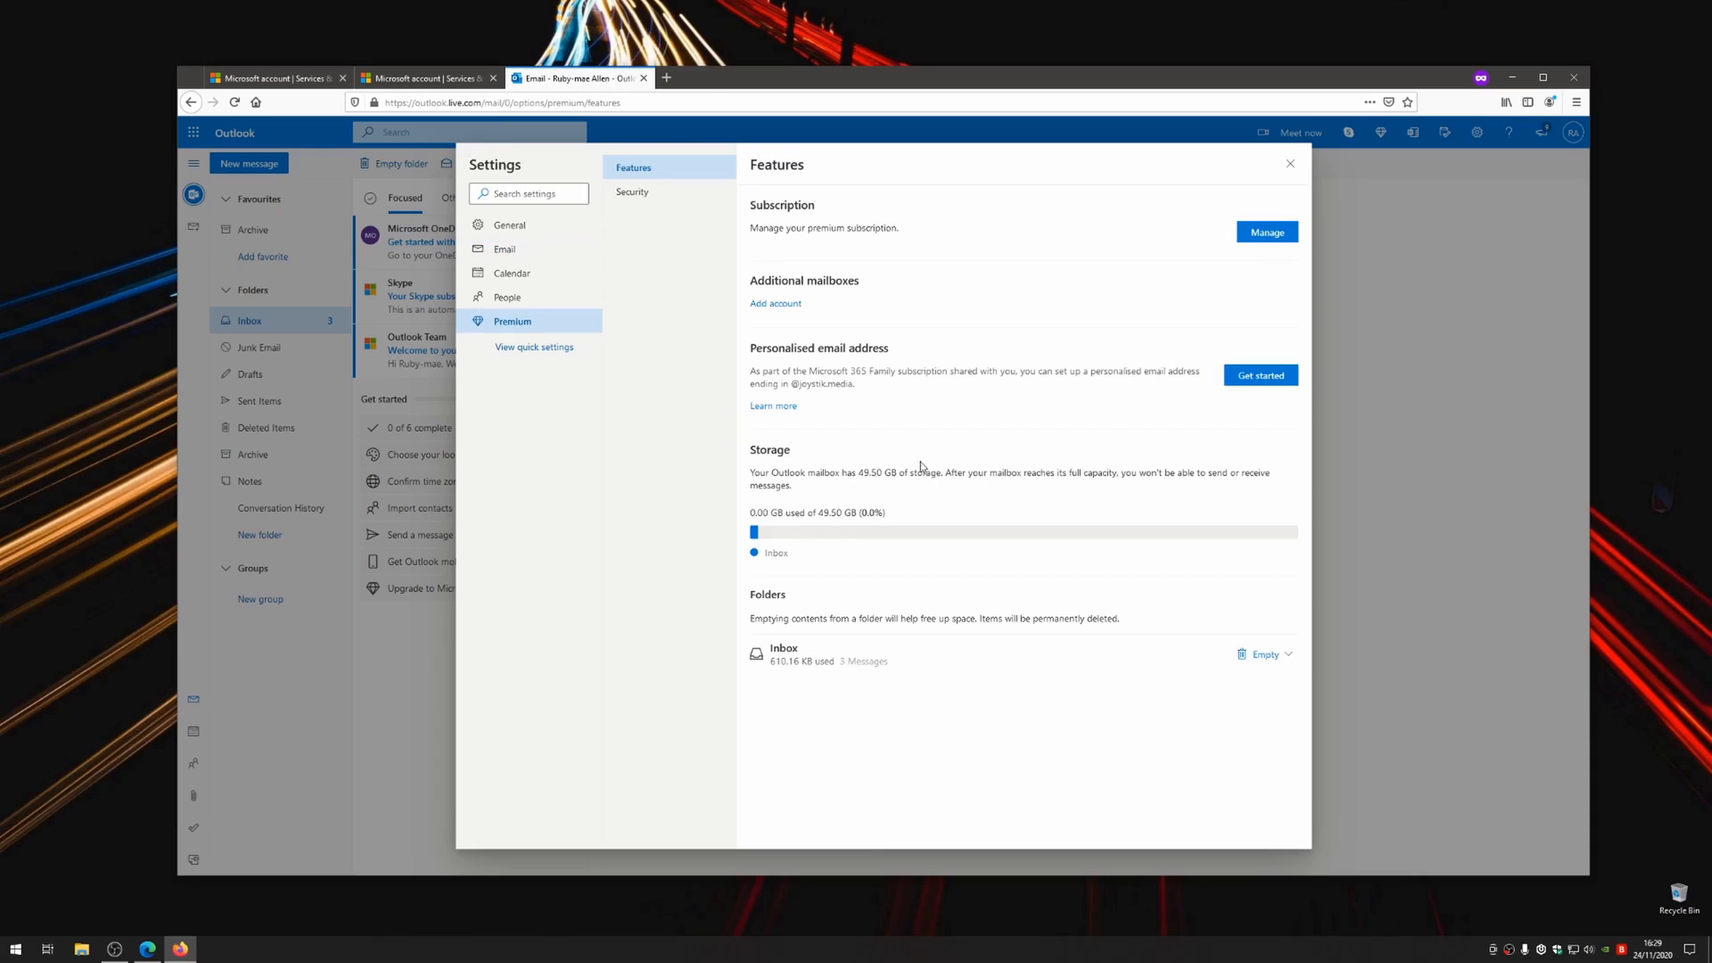
mouse_move(965, 416)
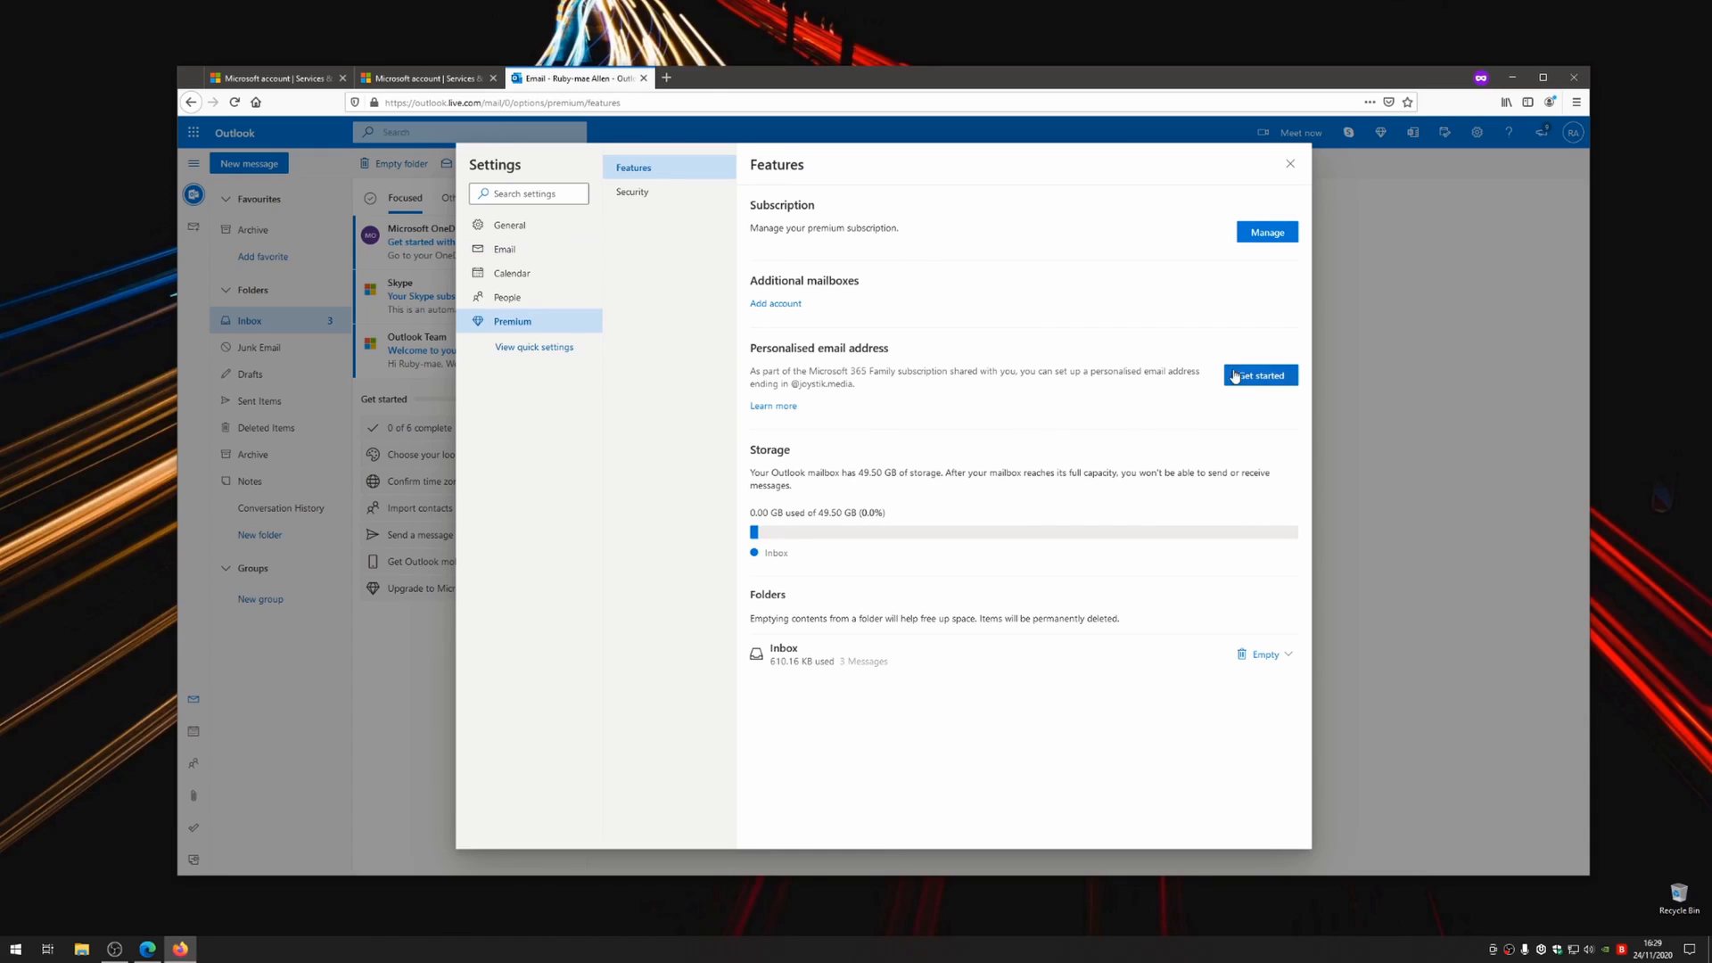
mouse_move(1033, 390)
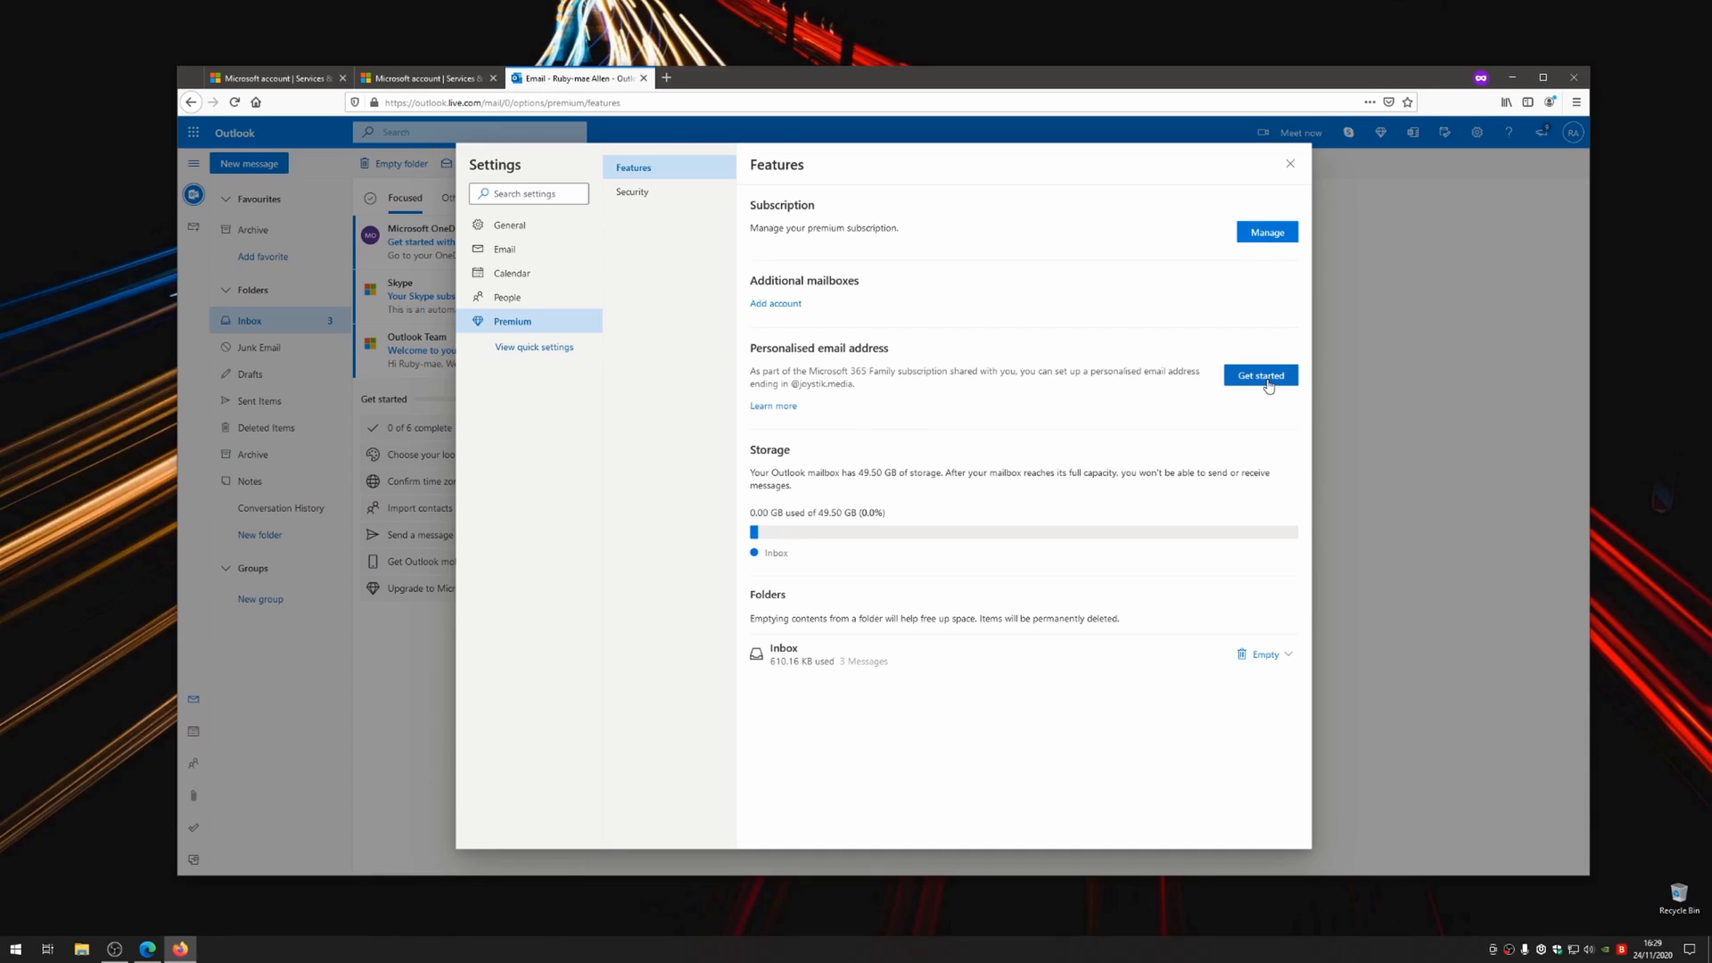
left_click(1261, 374)
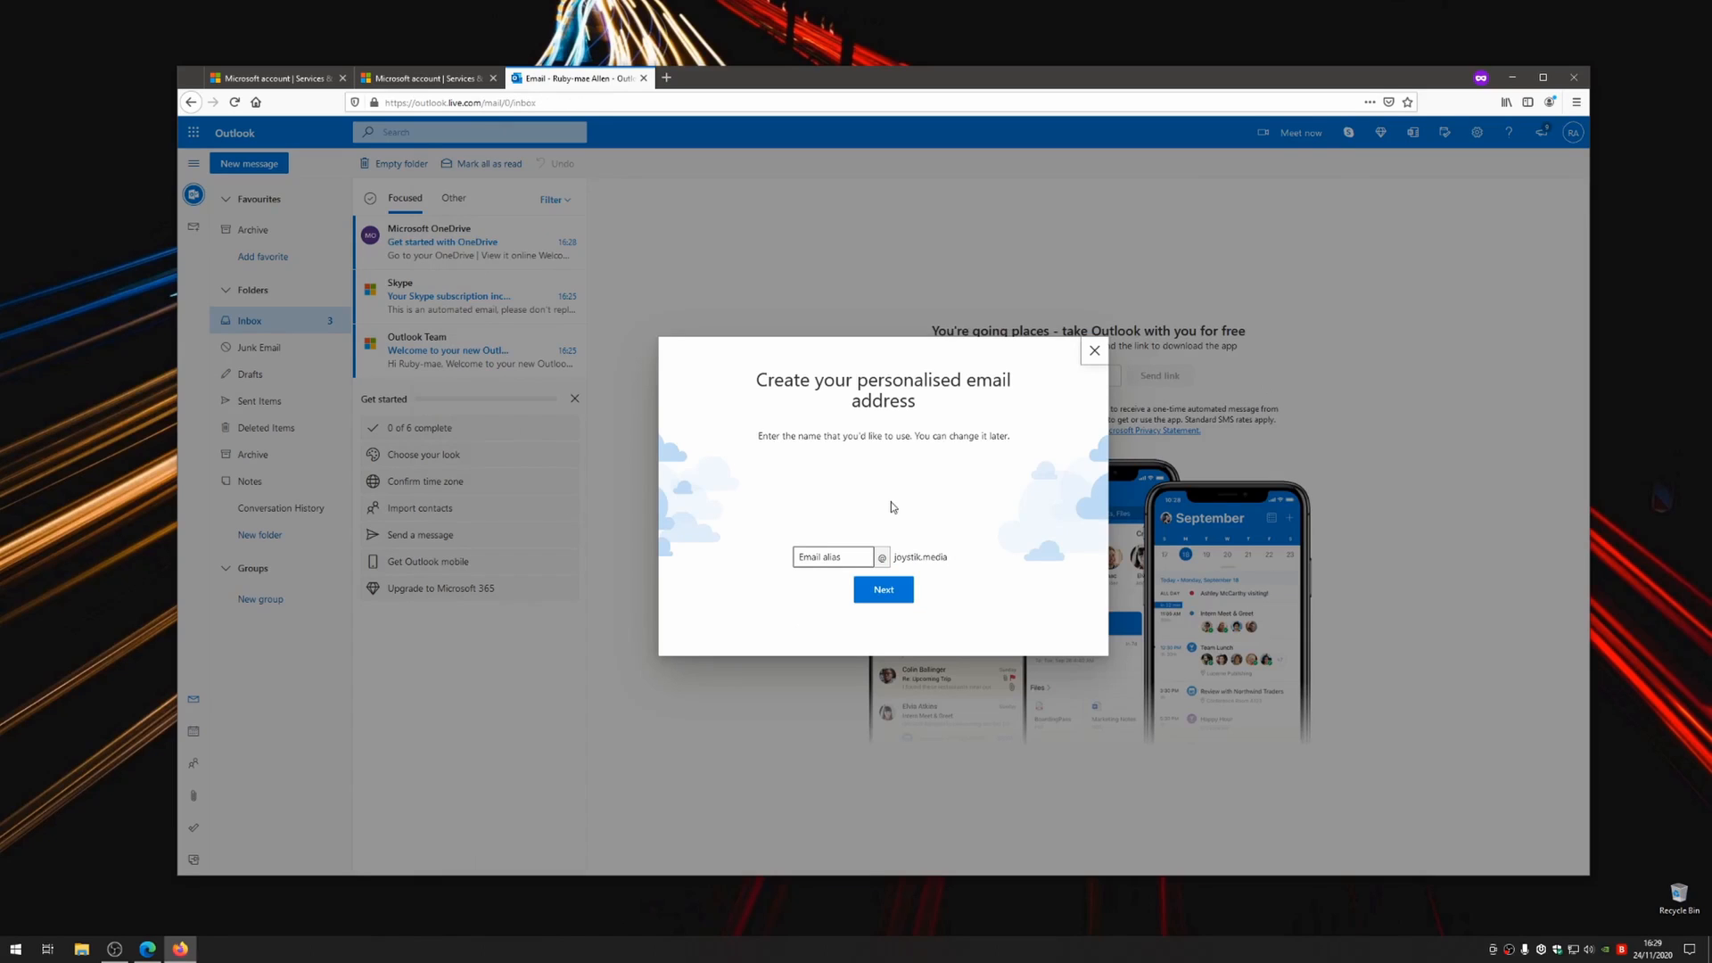
left_click(833, 556)
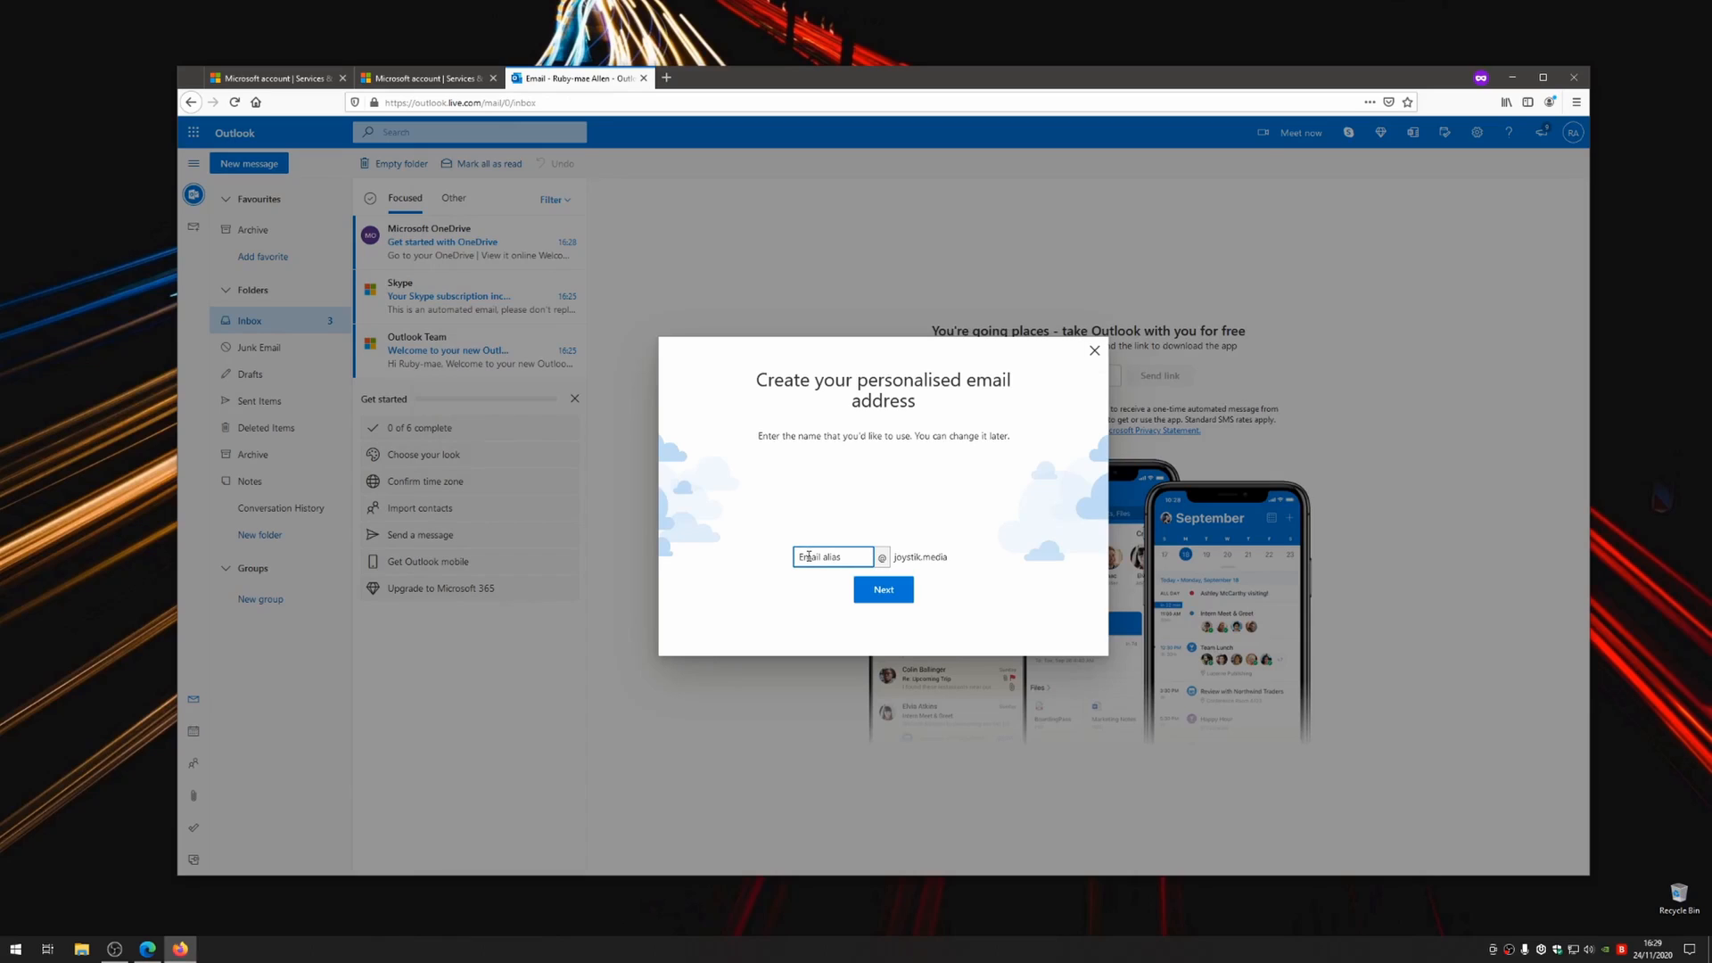
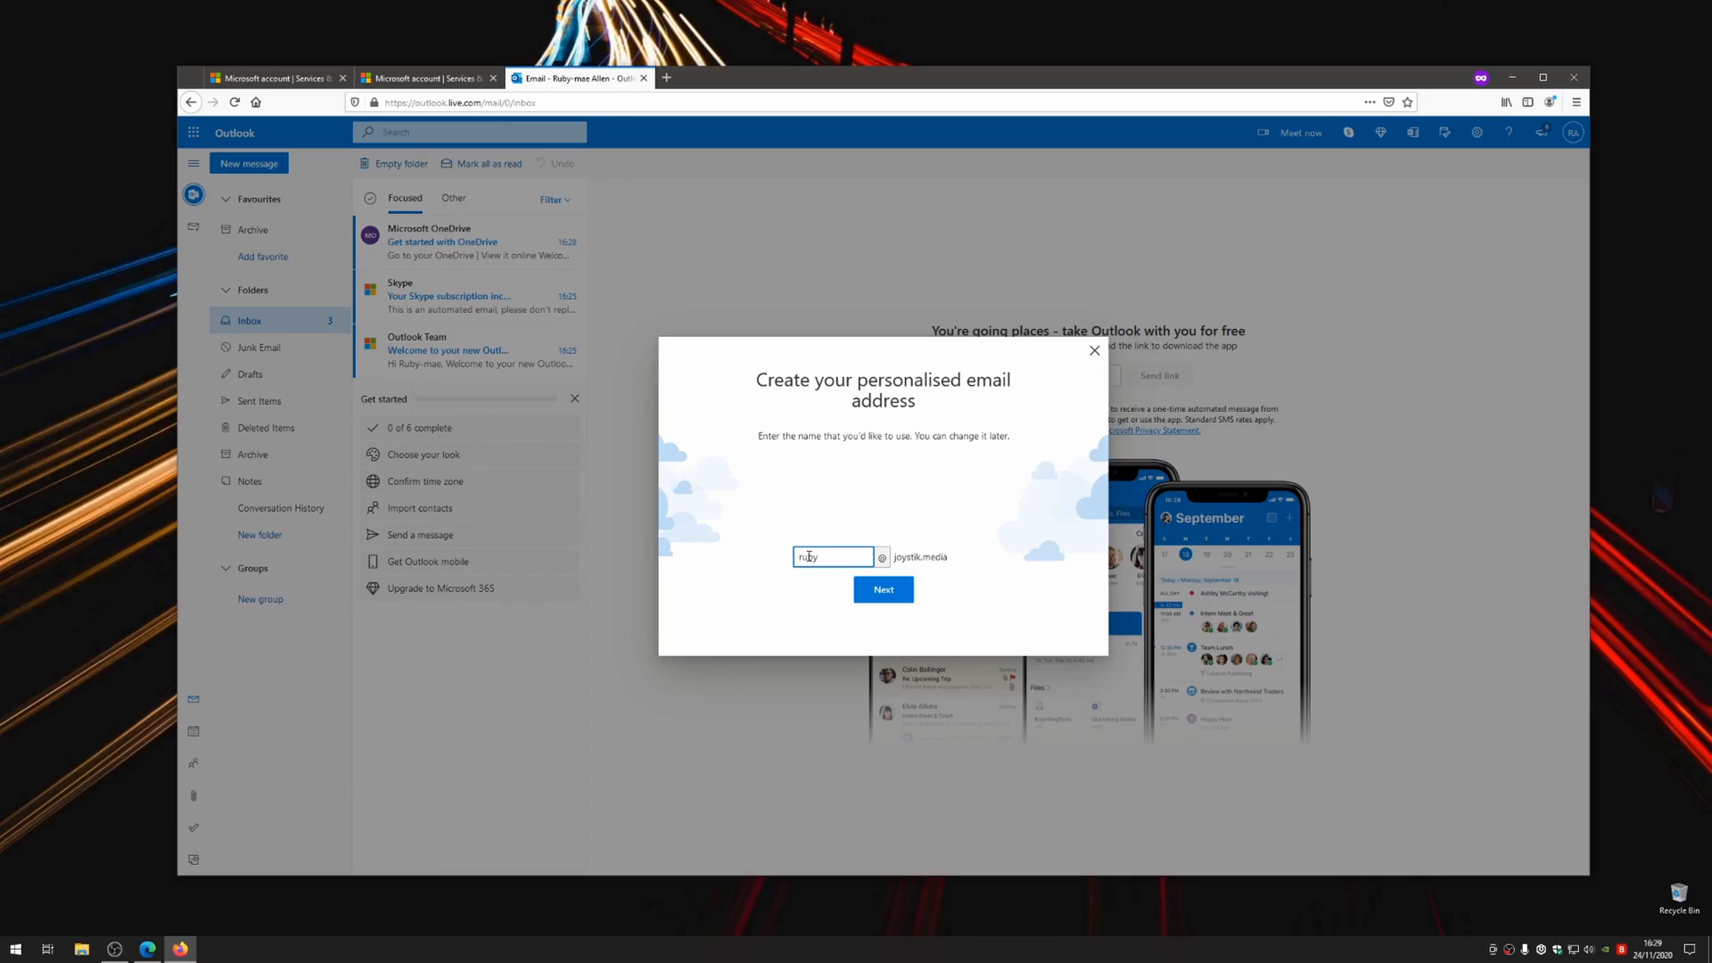
mouse_move(906, 639)
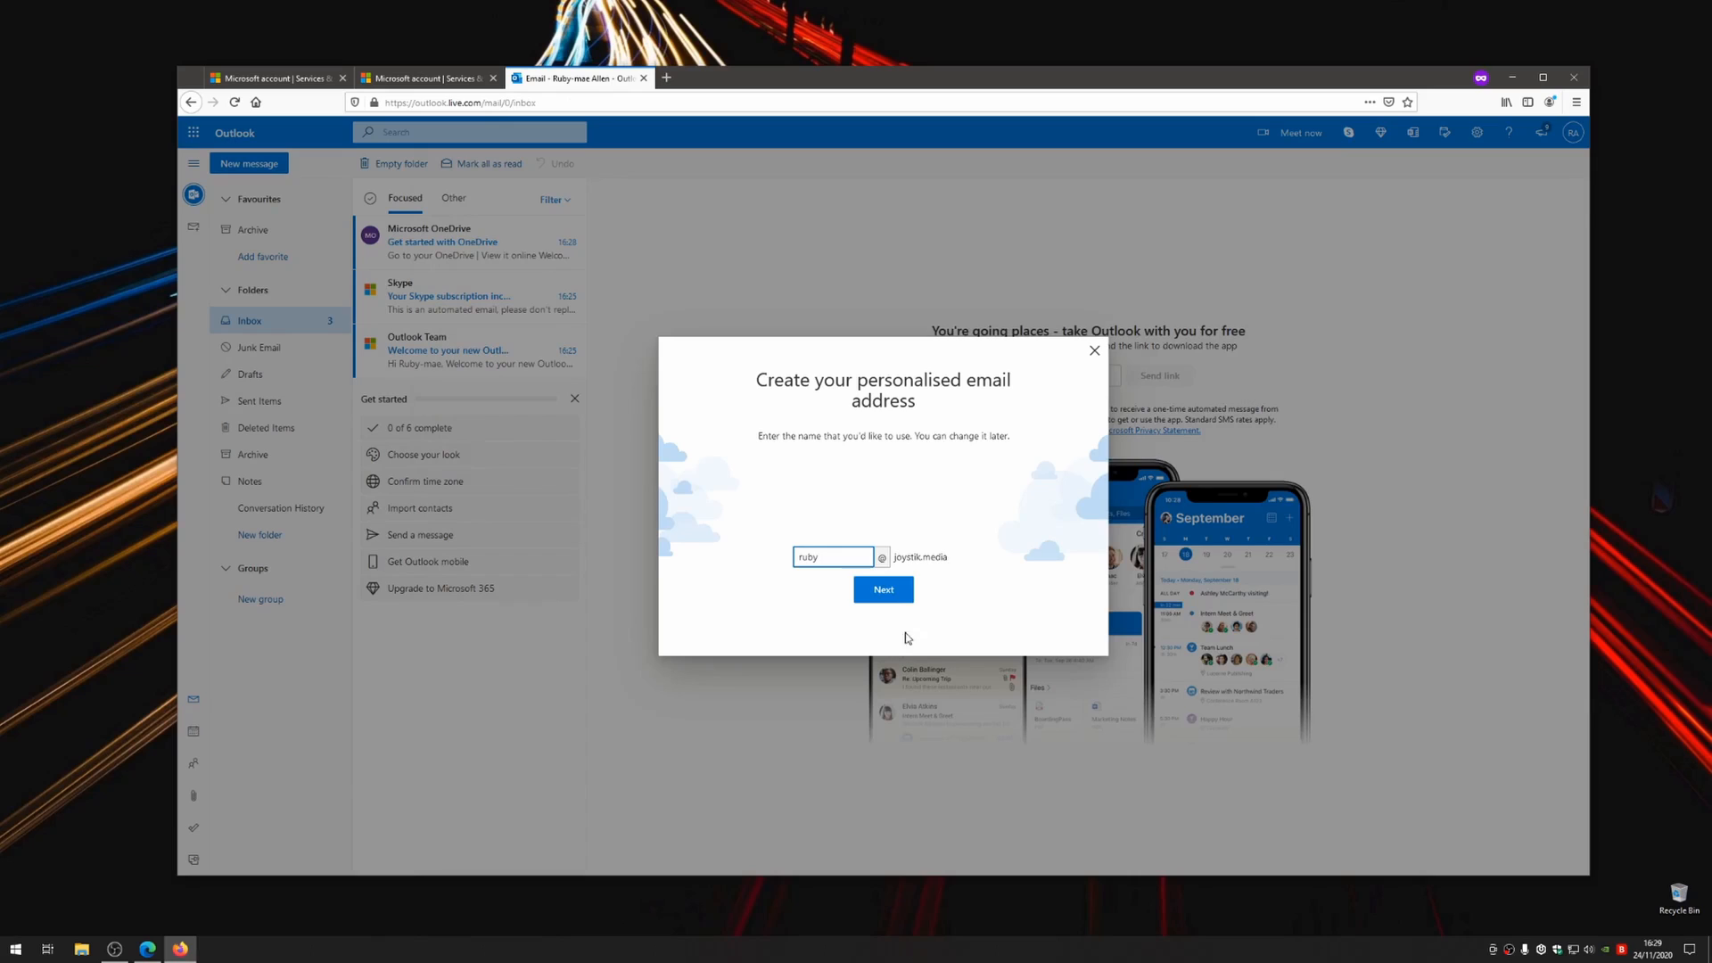
left_click(883, 590)
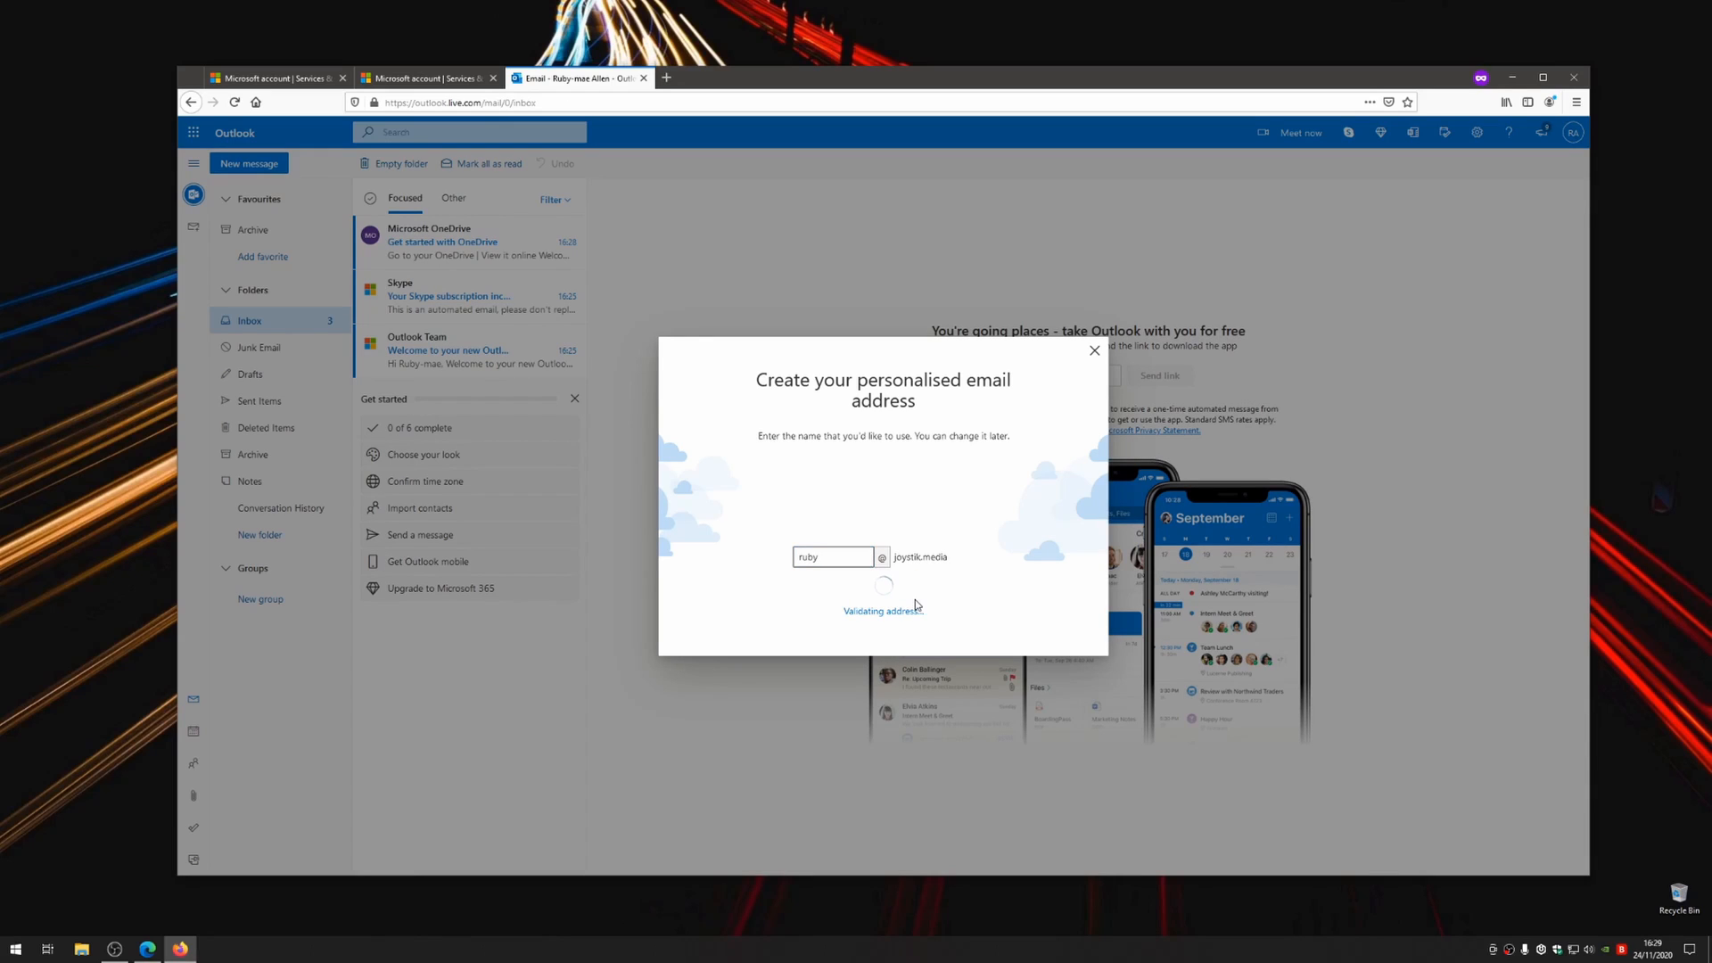